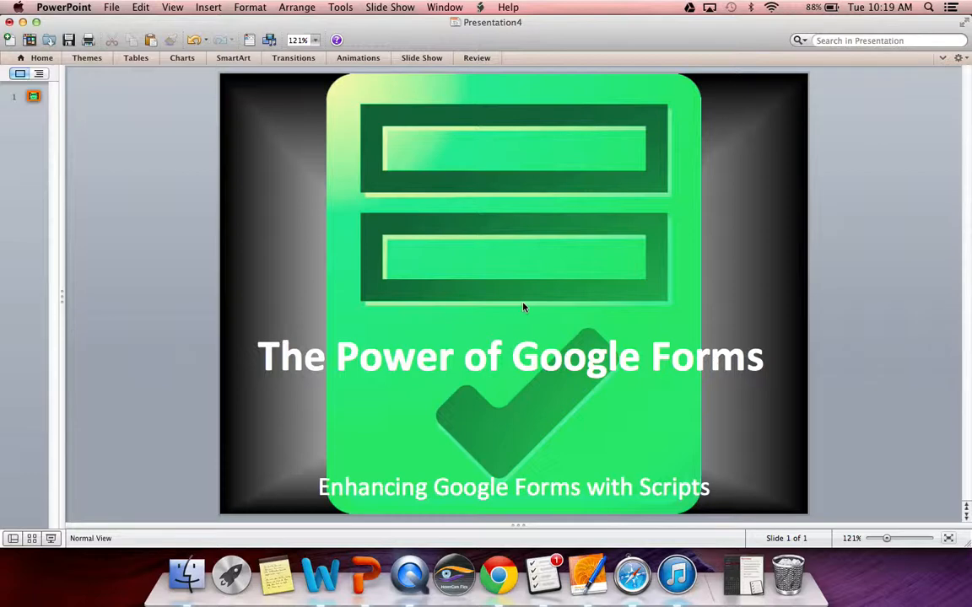
{"action": "mouse_move", "coordinate": [503, 498]}
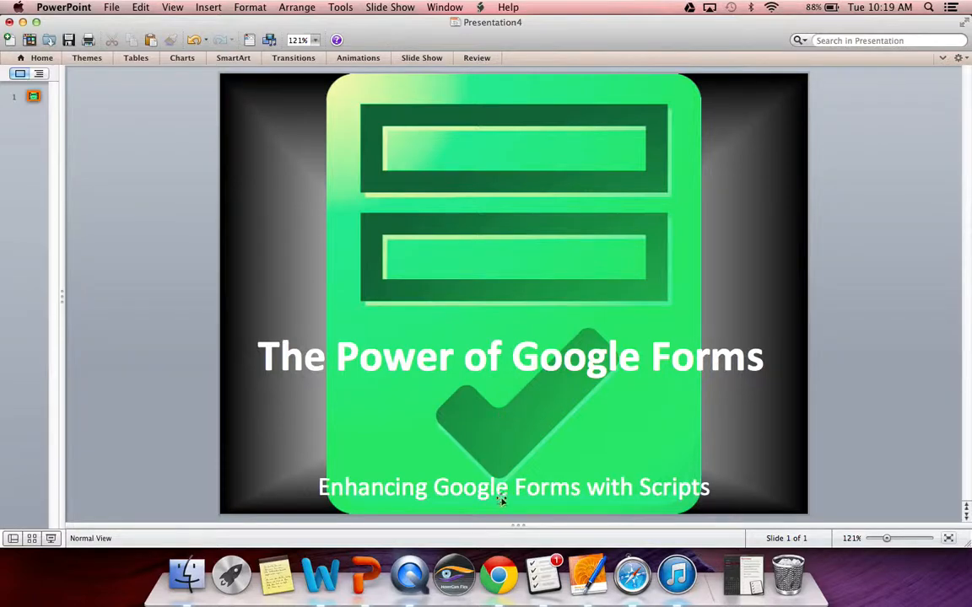
{"action": "mouse_move", "coordinate": [499, 576]}
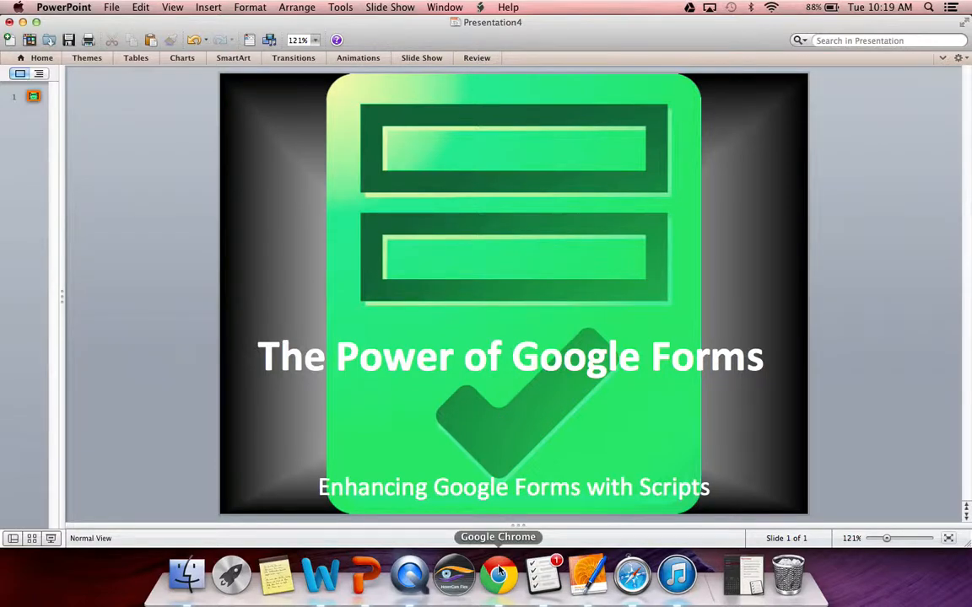
Switch to Chrome and bring up the My Drive – Google Drive file list.
{"action": "left_click", "coordinate": [498, 577]}
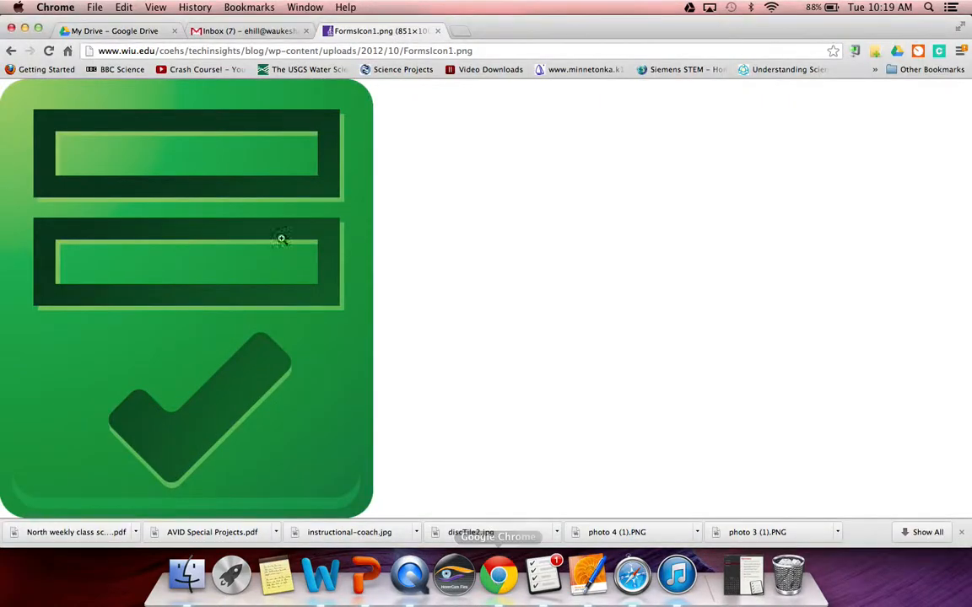
{"action": "left_click", "coordinate": [114, 31]}
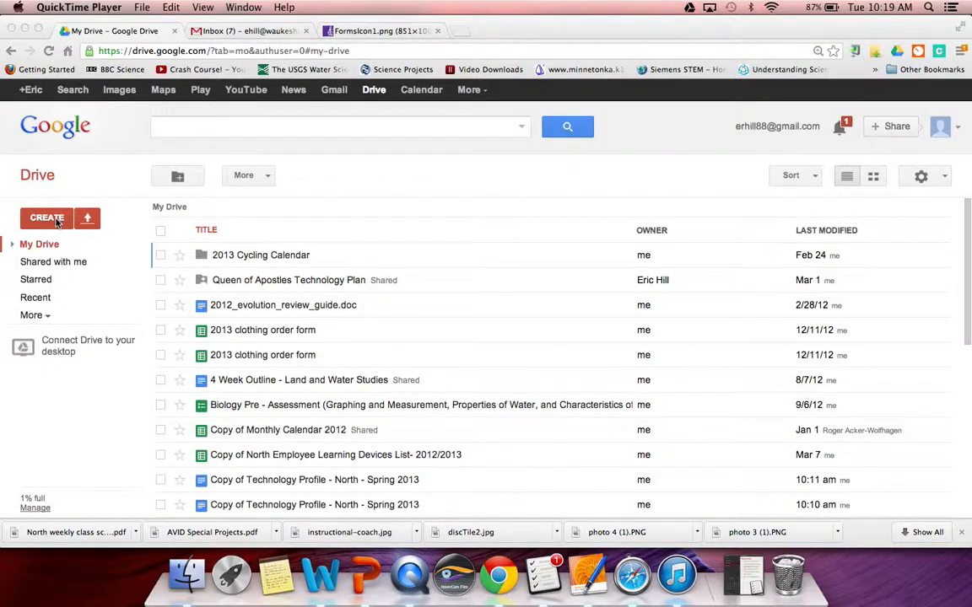
Create a new form titled 'Flubaroo and Doctopus Test' with the Default theme.
{"action": "left_click", "coordinate": [47, 218]}
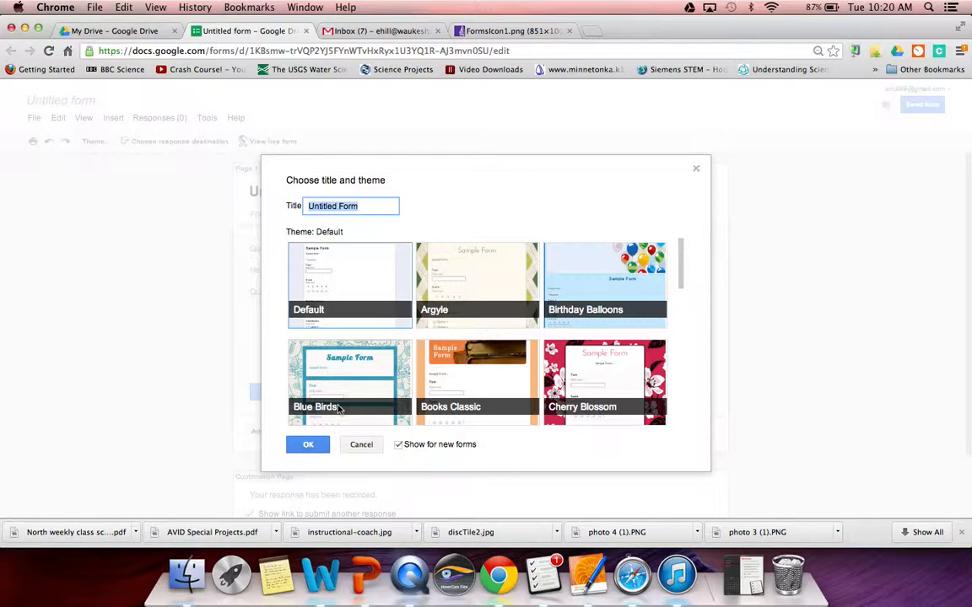
{"action": "type", "text": "F"}
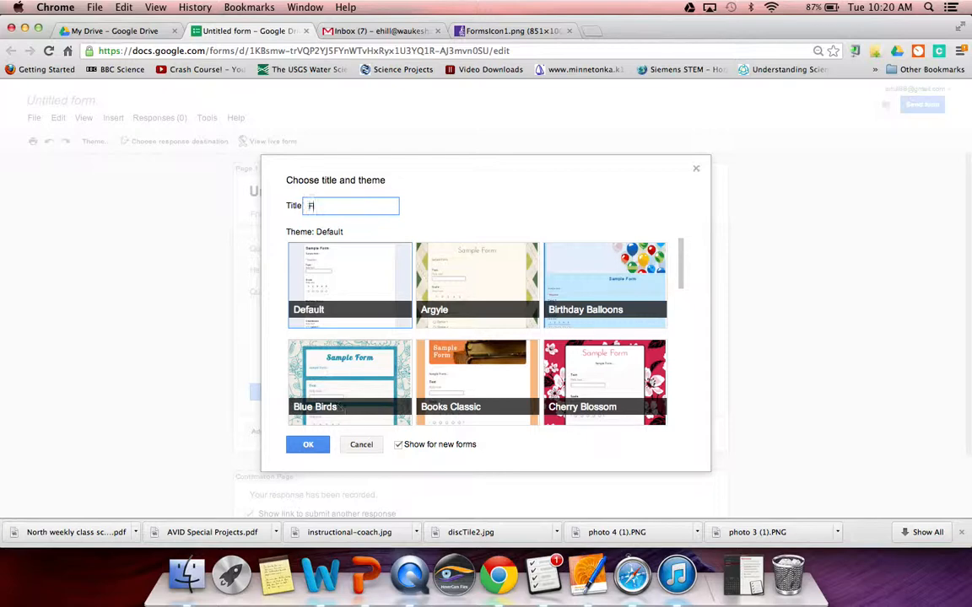
{"action": "type", "text": "lubaroo"}
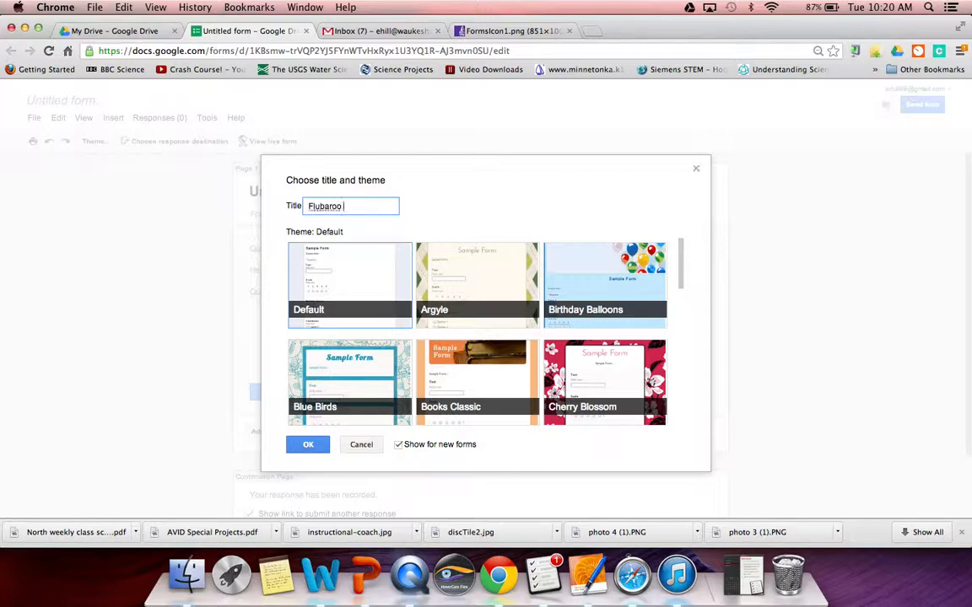
{"action": "type", "text": "and Doctopus"}
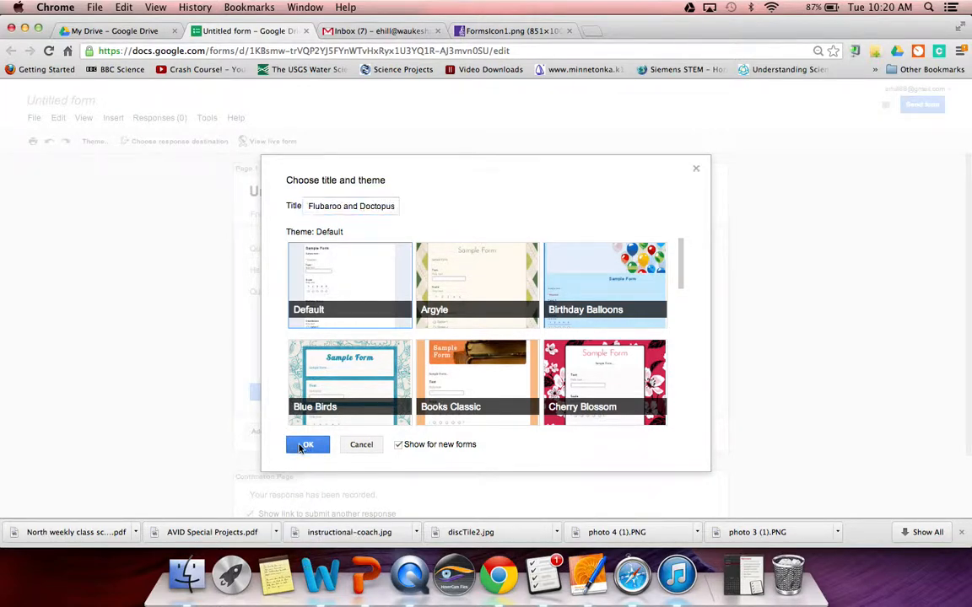
{"action": "left_click", "coordinate": [307, 445]}
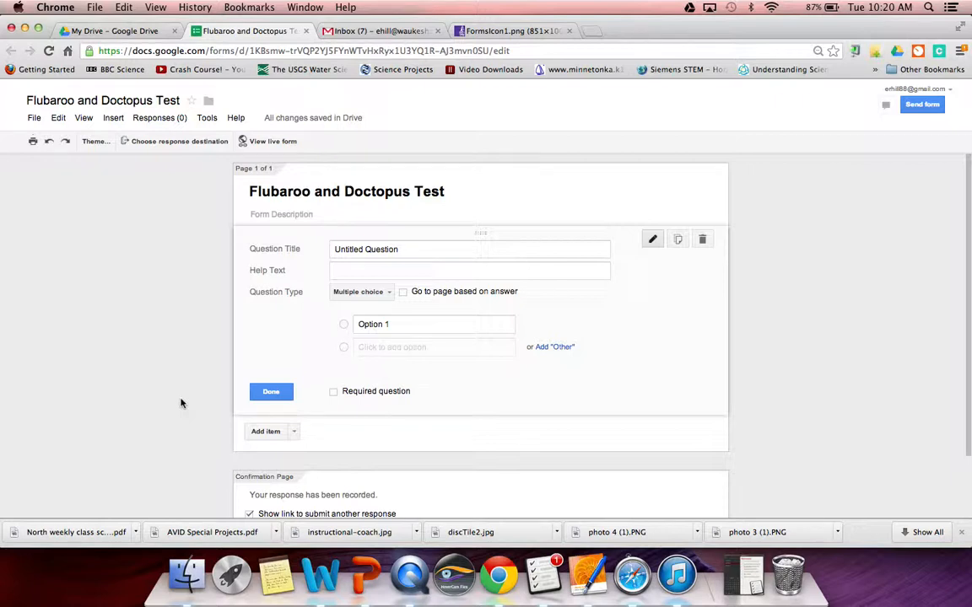
{"action": "mouse_move", "coordinate": [273, 338]}
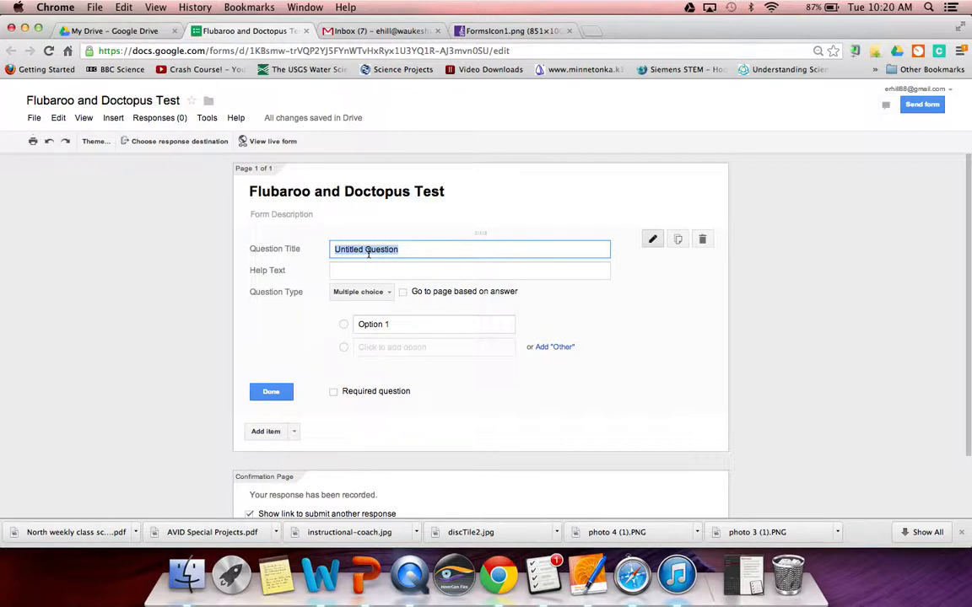
Title the question 'Your Name (Last, First)' with help text 'Ex: Rodgers, Aaron'.
{"action": "type", "text": "Your"}
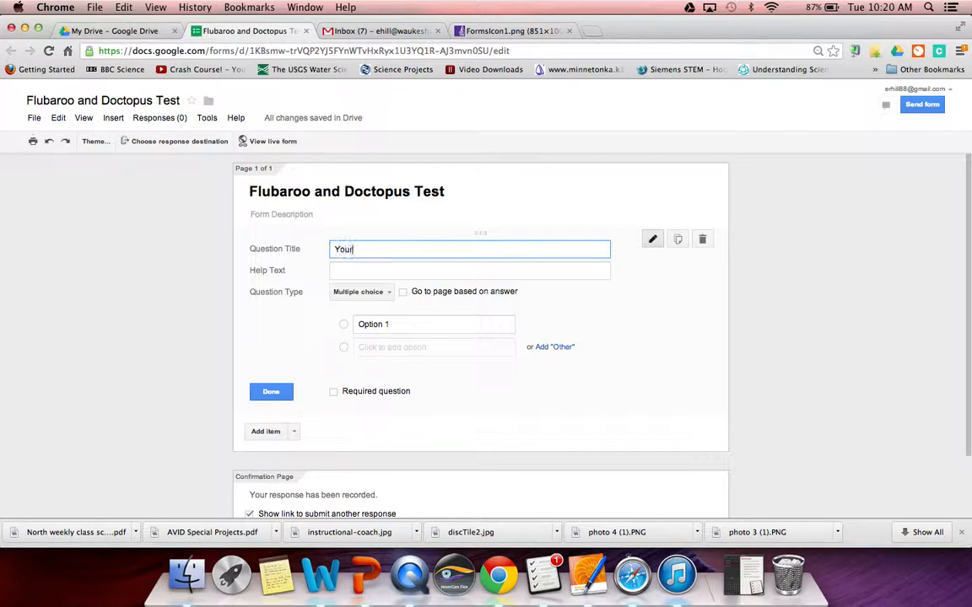
{"action": "type", "text": "Name"}
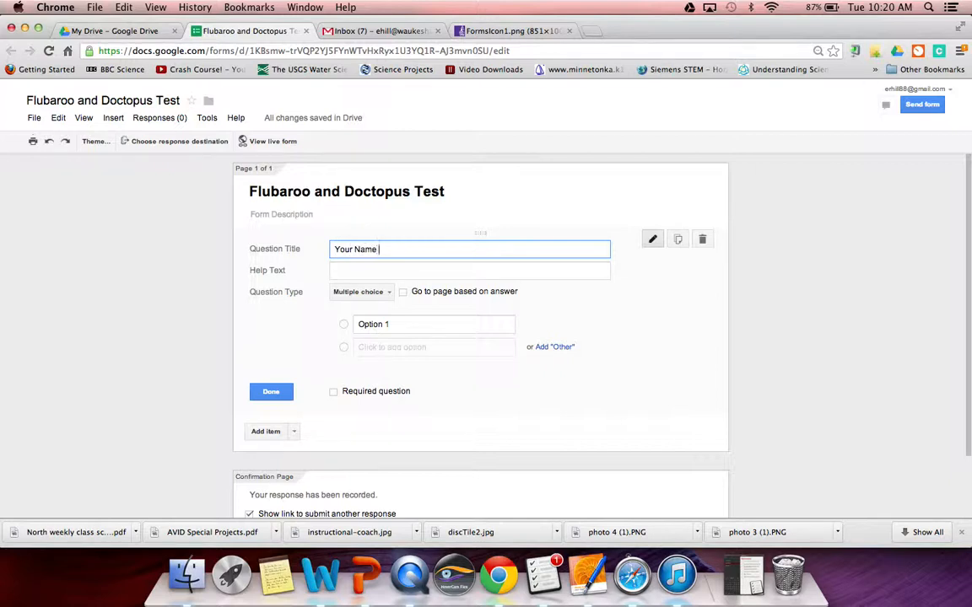
{"action": "type", "text": "("}
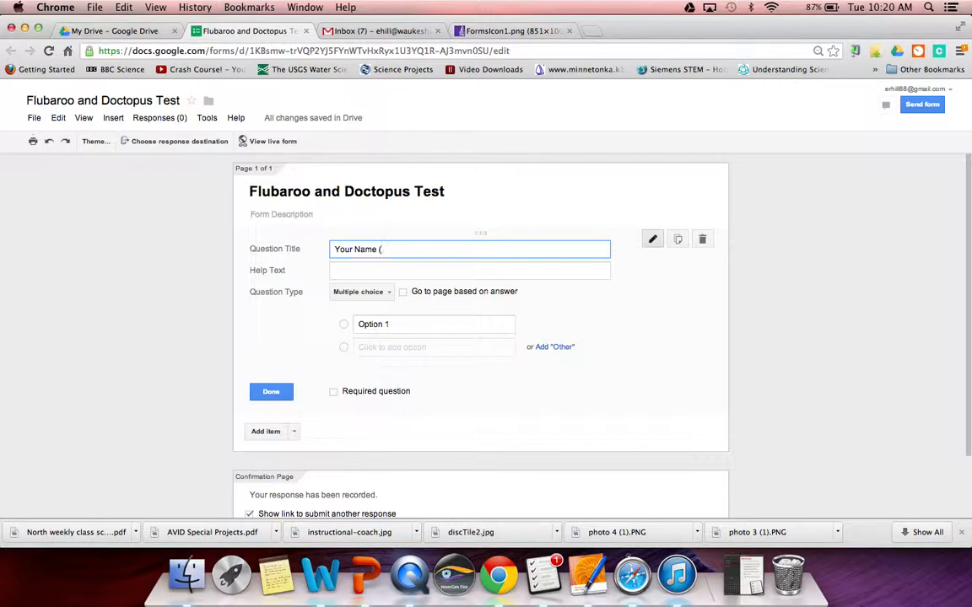
{"action": "type", "text": "Last"}
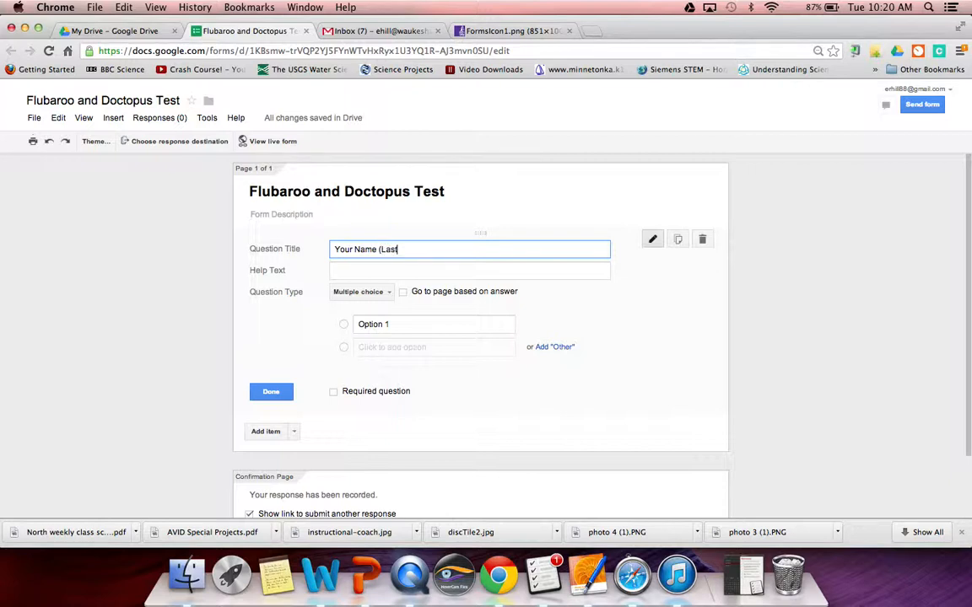
{"action": "type", "text": ", First)"}
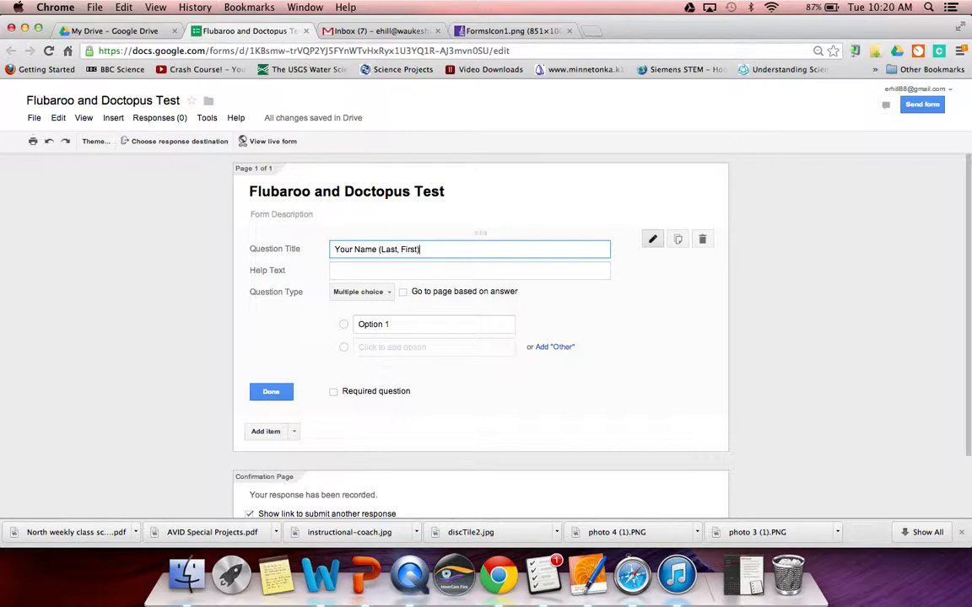
{"action": "type", "text": "Ex"}
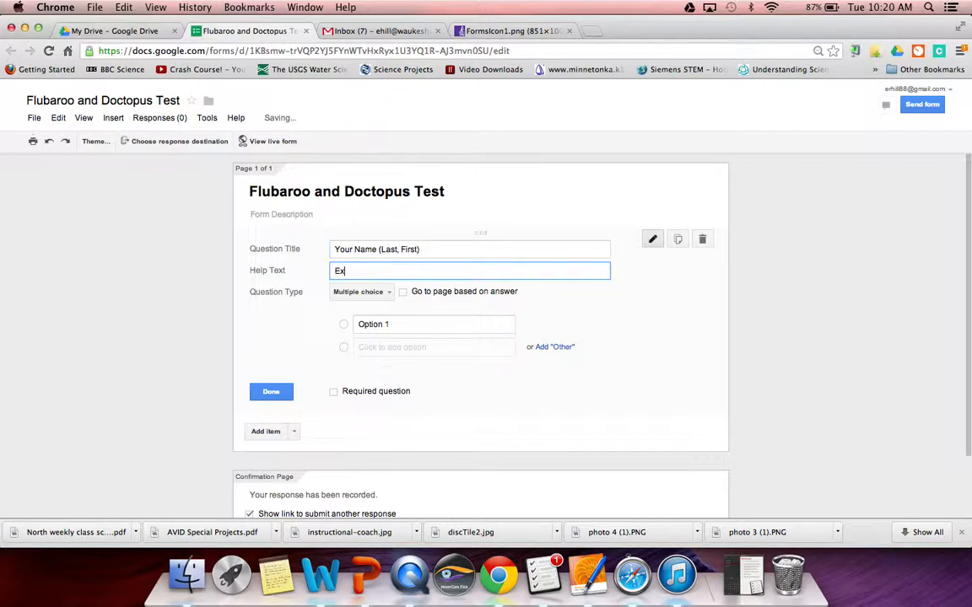
{"action": "type", "text": ":"}
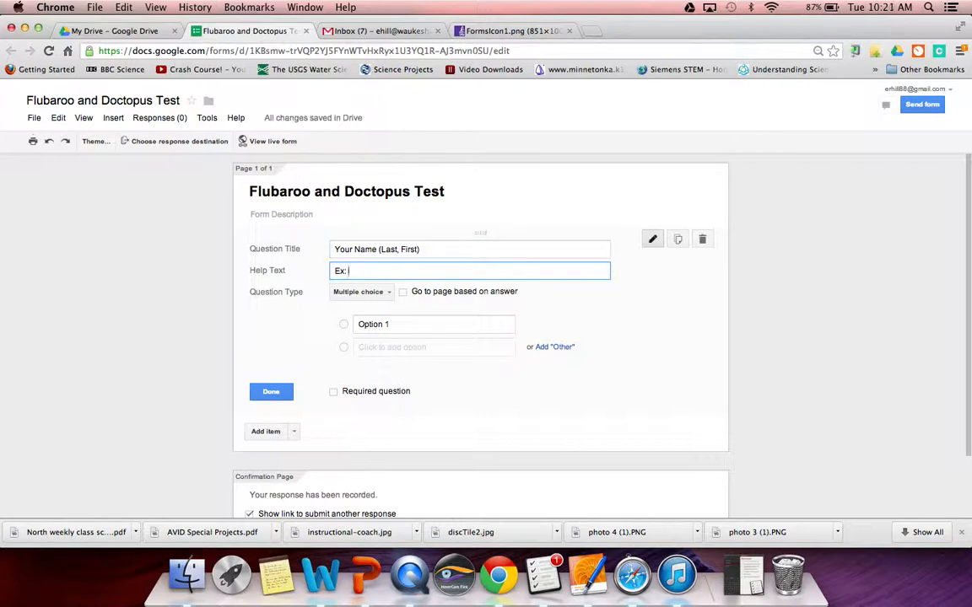
{"action": "type", "text": "Rodgers"}
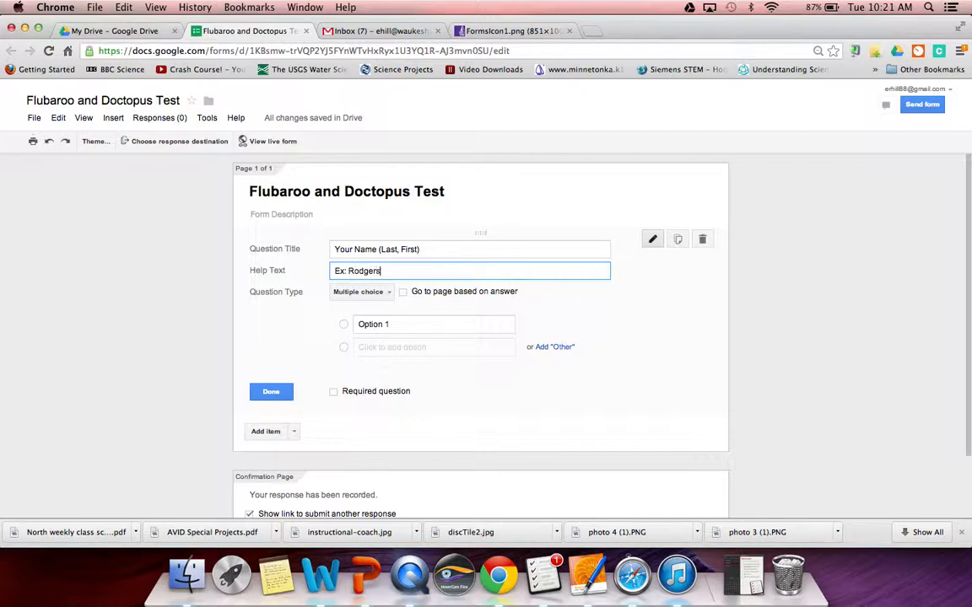
{"action": "type", "text": ", Aaro"}
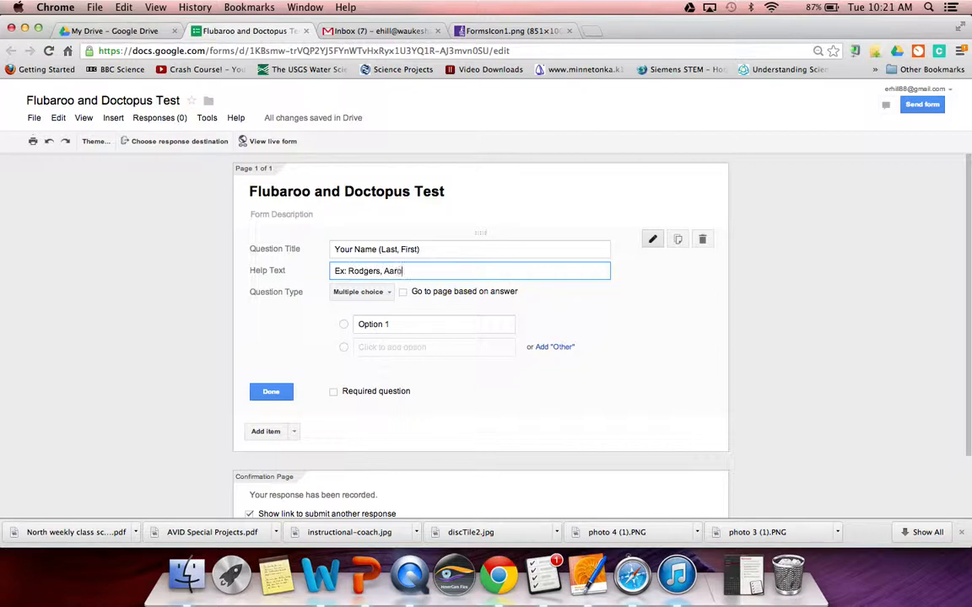
{"action": "type", "text": "n"}
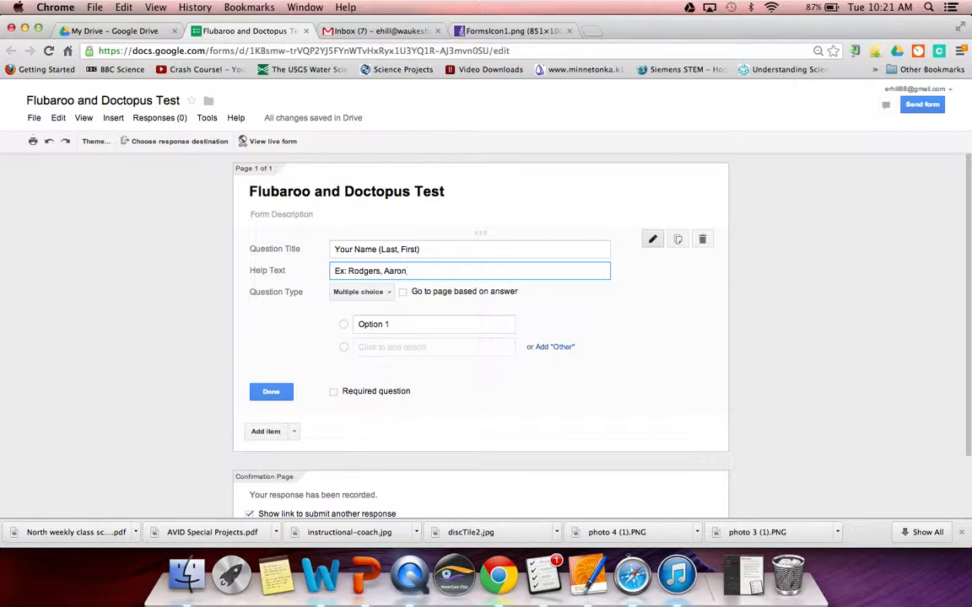
Make the name question a required Text question and finish editing it.
{"action": "left_click", "coordinate": [361, 290]}
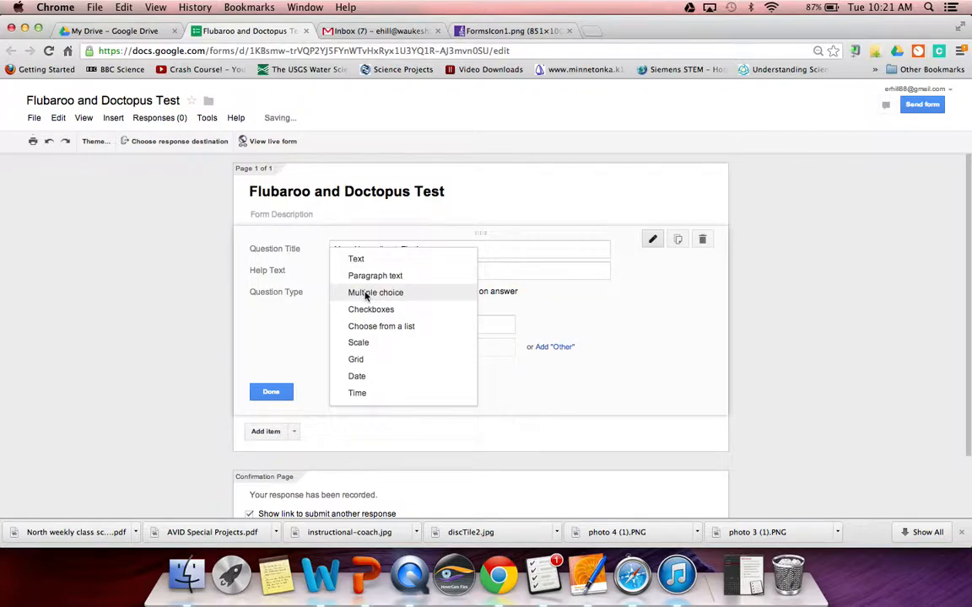
{"action": "mouse_move", "coordinate": [356, 260]}
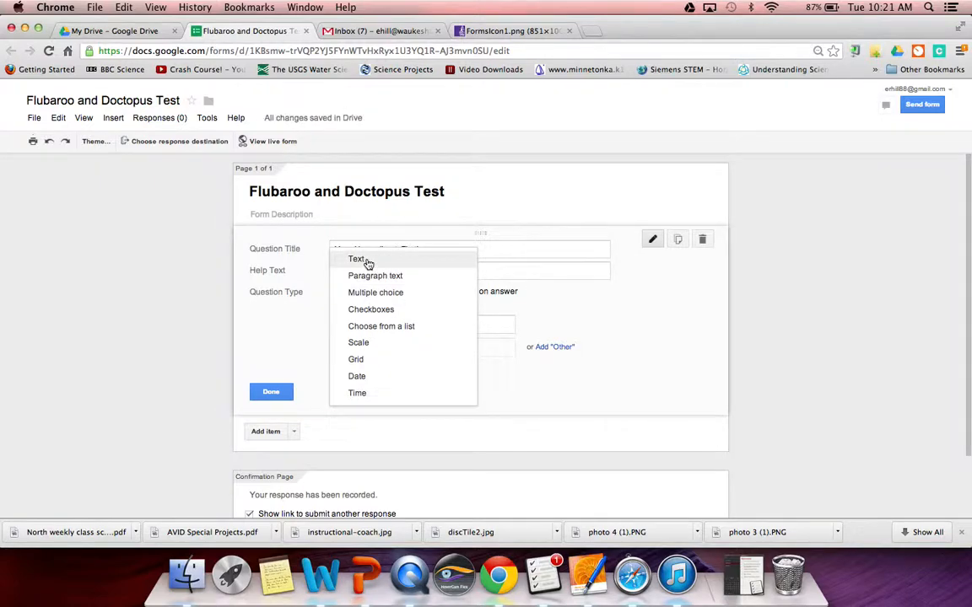
{"action": "left_click", "coordinate": [356, 260]}
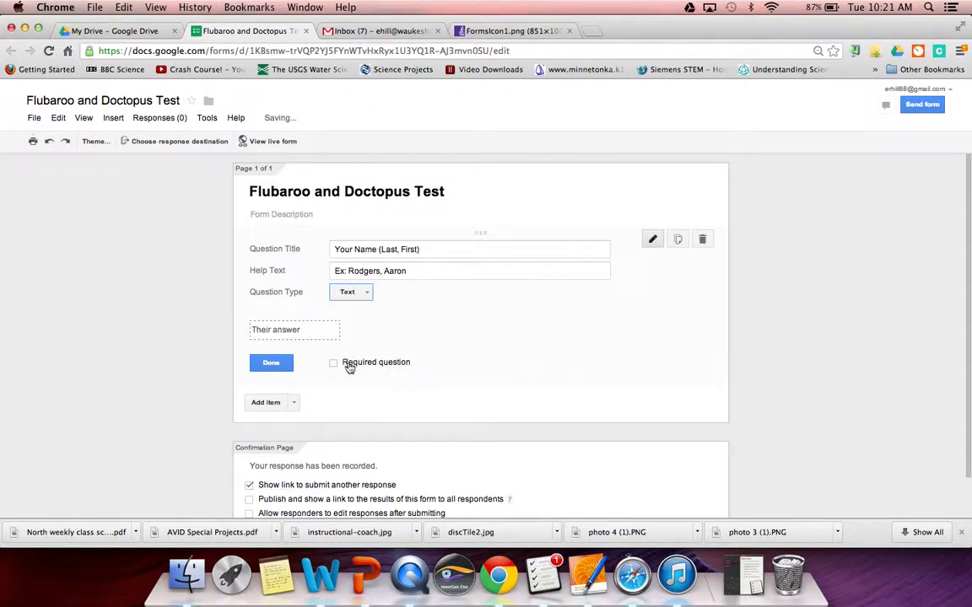
{"action": "left_click", "coordinate": [334, 363]}
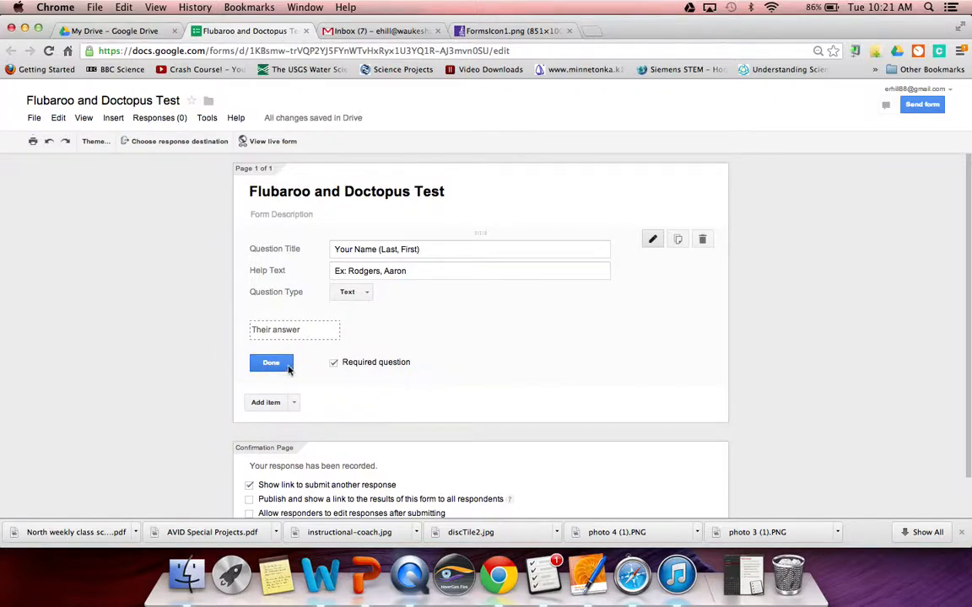
{"action": "left_click", "coordinate": [270, 361]}
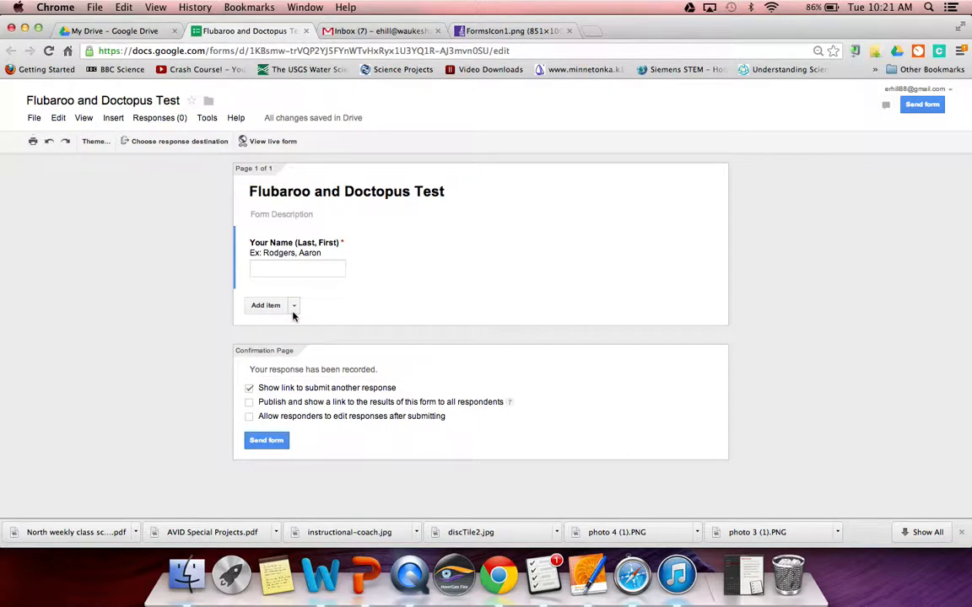
Add a new text question titled 'Students E-Mail' below the name question.
{"action": "left_click", "coordinate": [294, 306]}
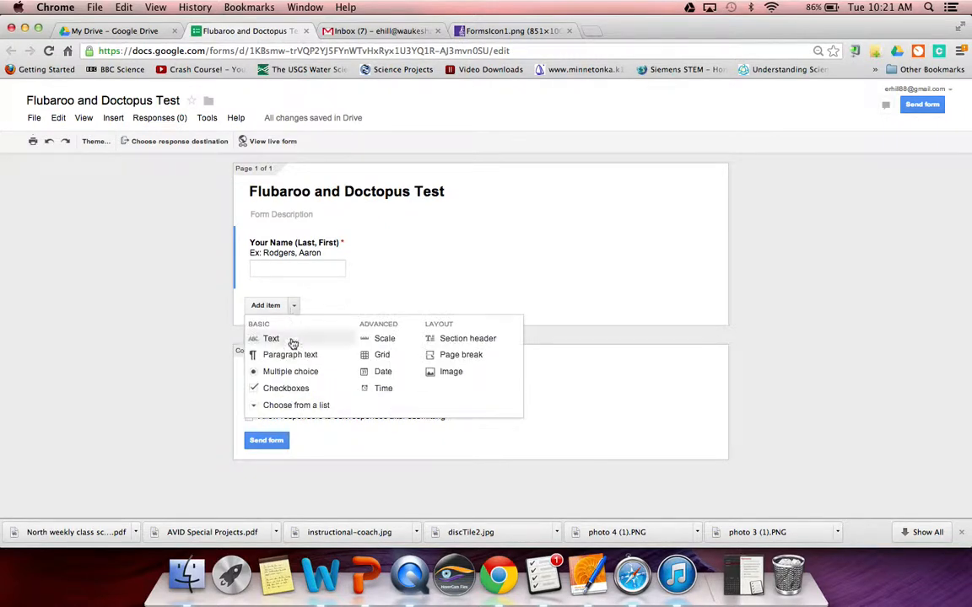
{"action": "mouse_move", "coordinate": [290, 371]}
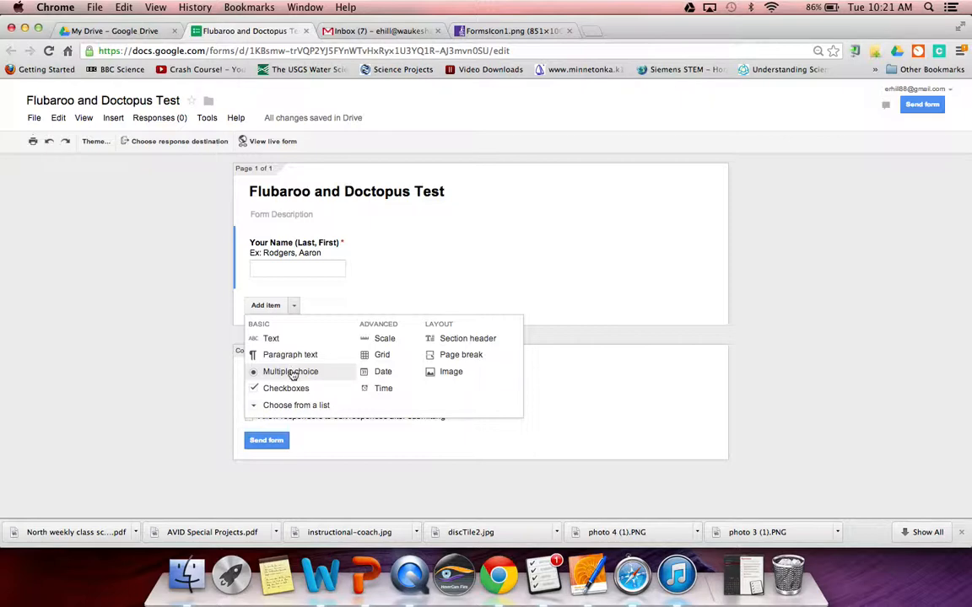
{"action": "left_click", "coordinate": [270, 338]}
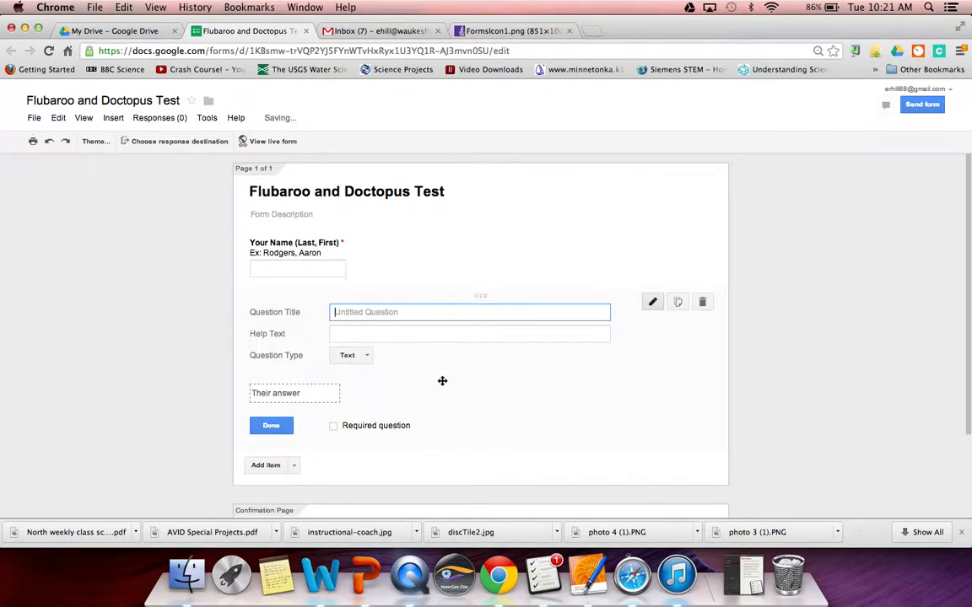
{"action": "type", "text": "Students"}
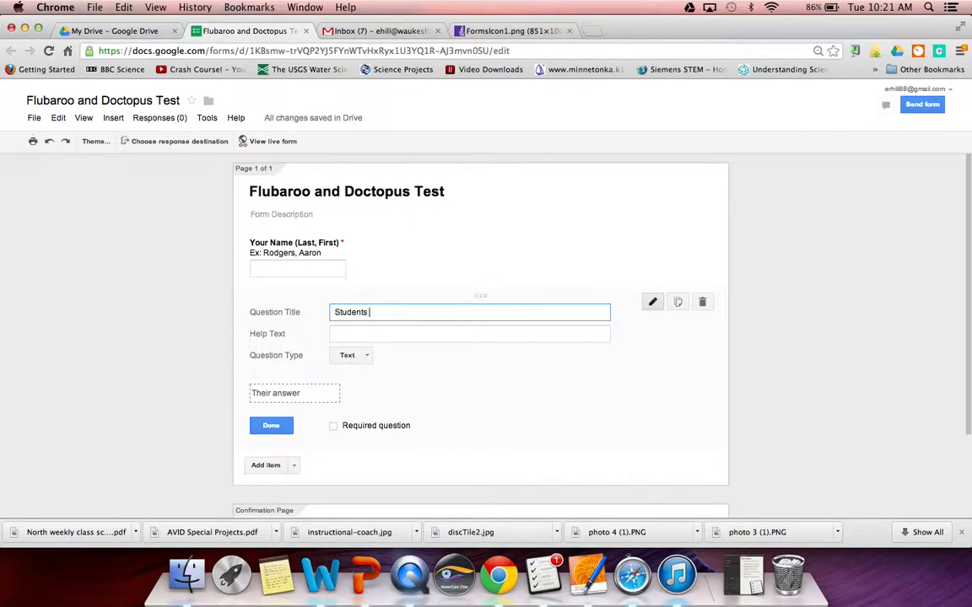
{"action": "type", "text": "E"}
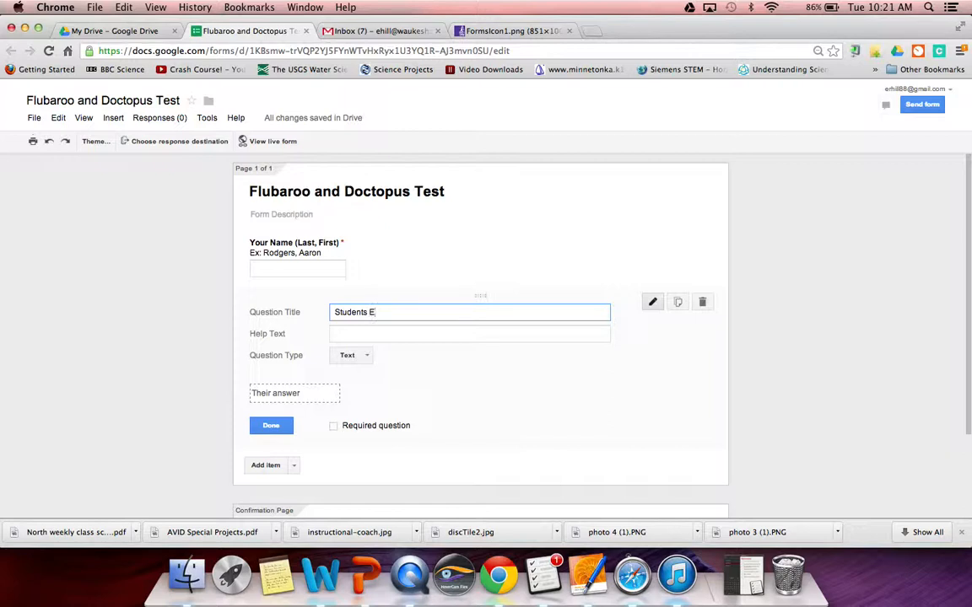
{"action": "type", "text": "-Mail"}
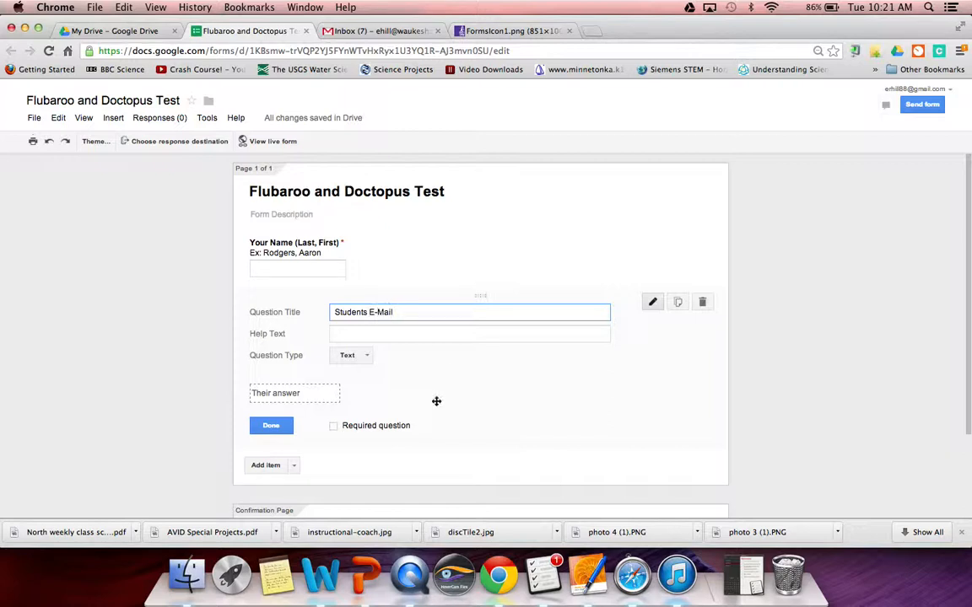
{"action": "left_click", "coordinate": [469, 334]}
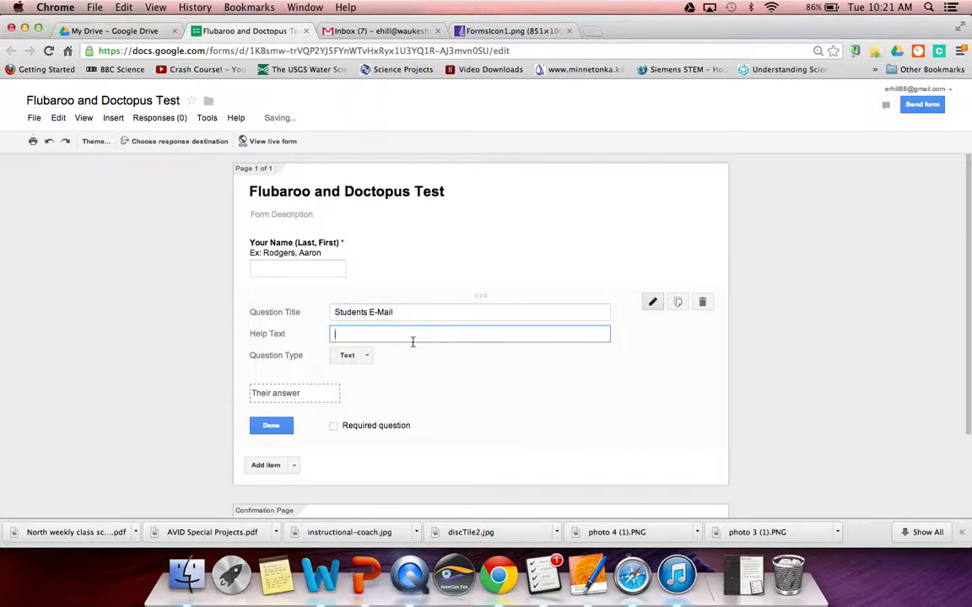
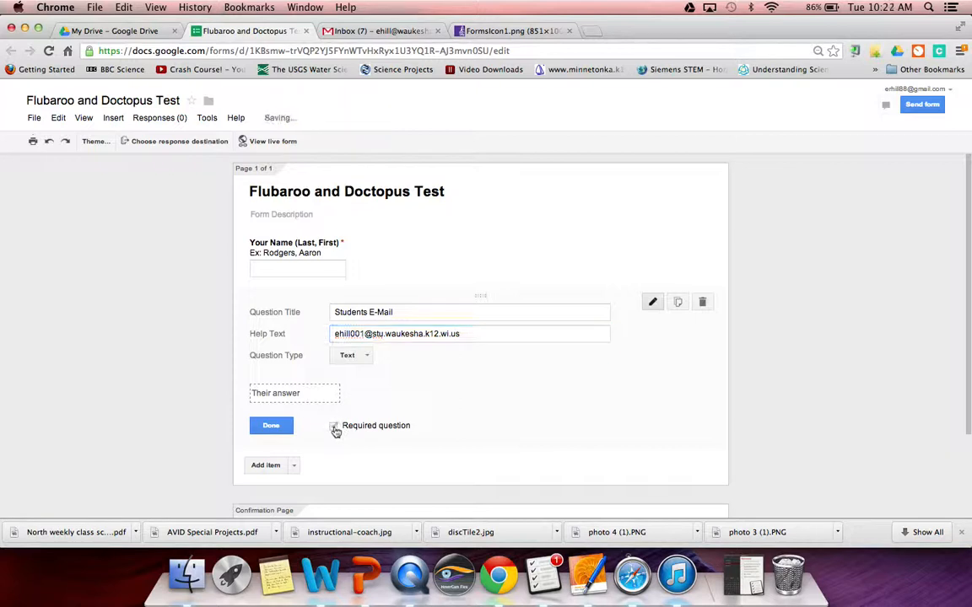
{"action": "left_click", "coordinate": [270, 425]}
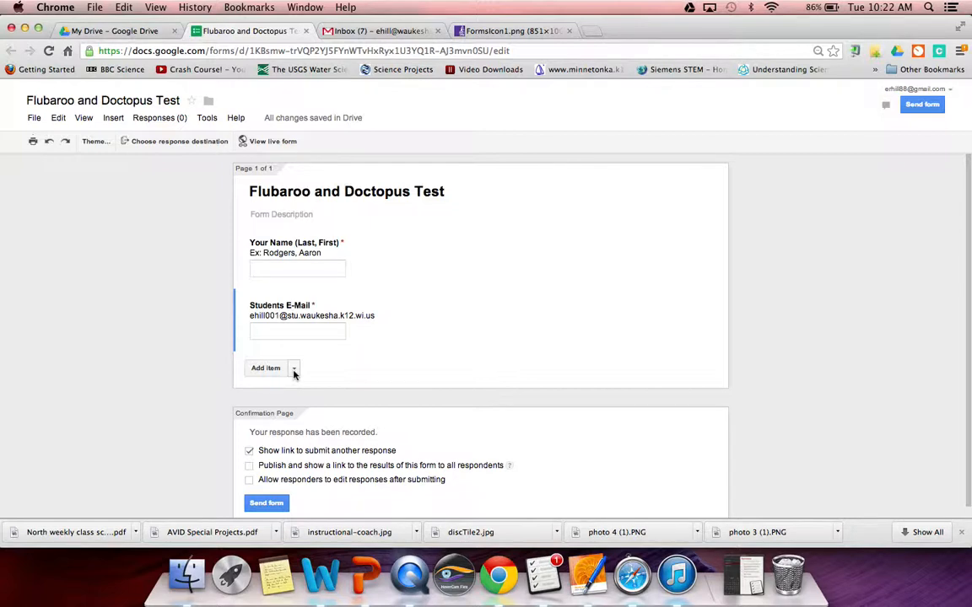
Add required multiple-choice Question 1 with options A, B and C.
{"action": "left_click", "coordinate": [293, 368]}
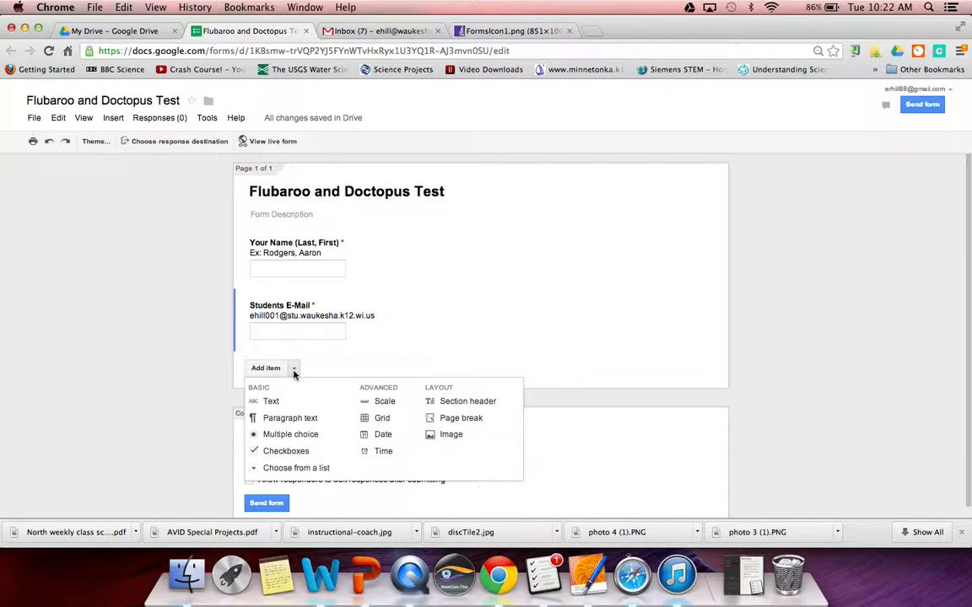
{"action": "mouse_move", "coordinate": [451, 435]}
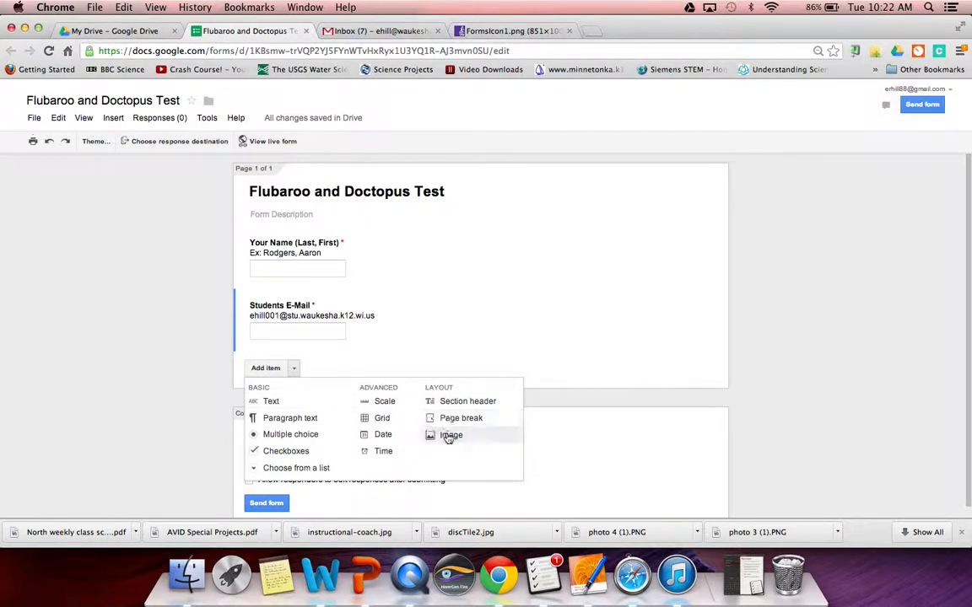
{"action": "mouse_move", "coordinate": [445, 439]}
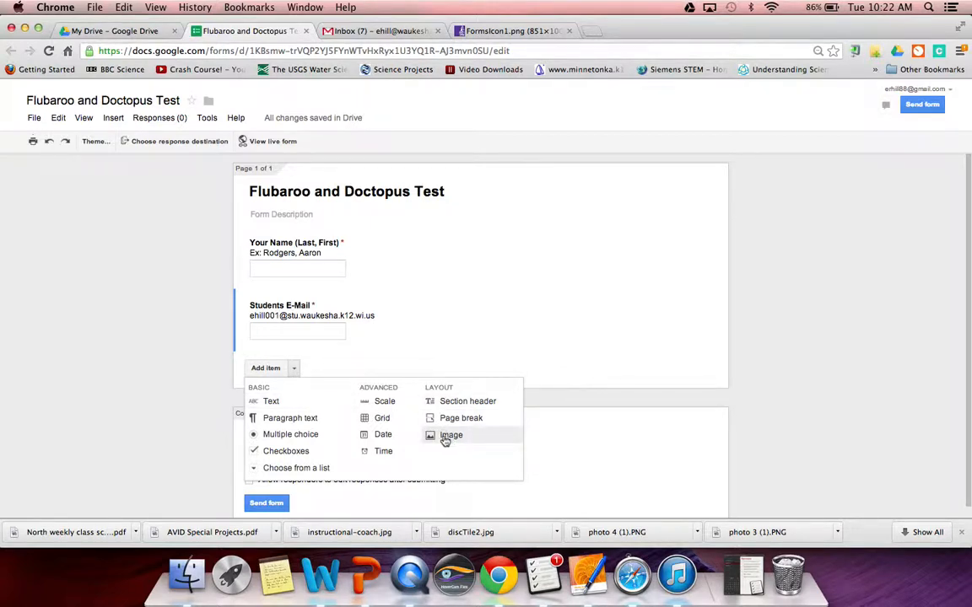
{"action": "mouse_move", "coordinate": [384, 402]}
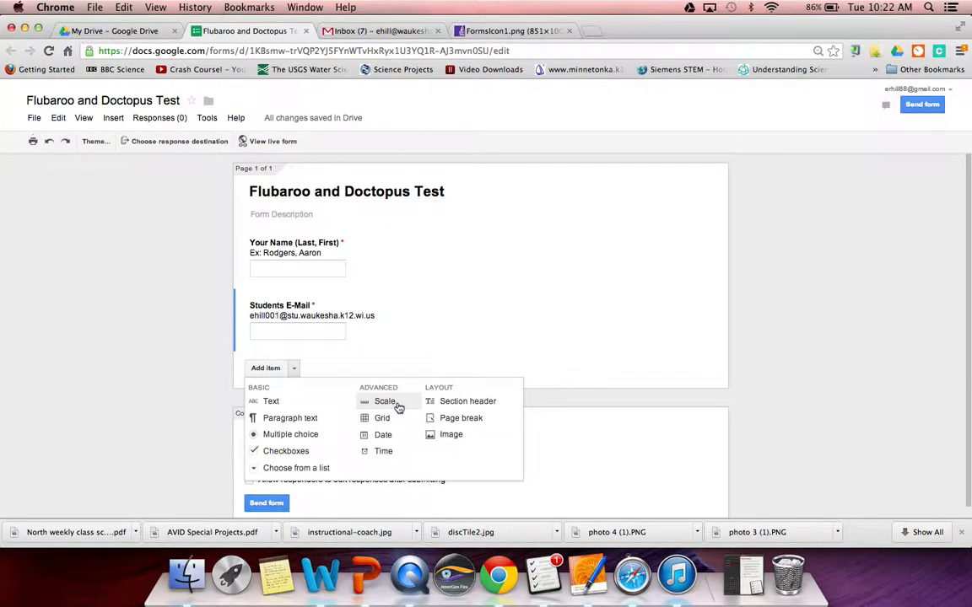
{"action": "mouse_move", "coordinate": [317, 436]}
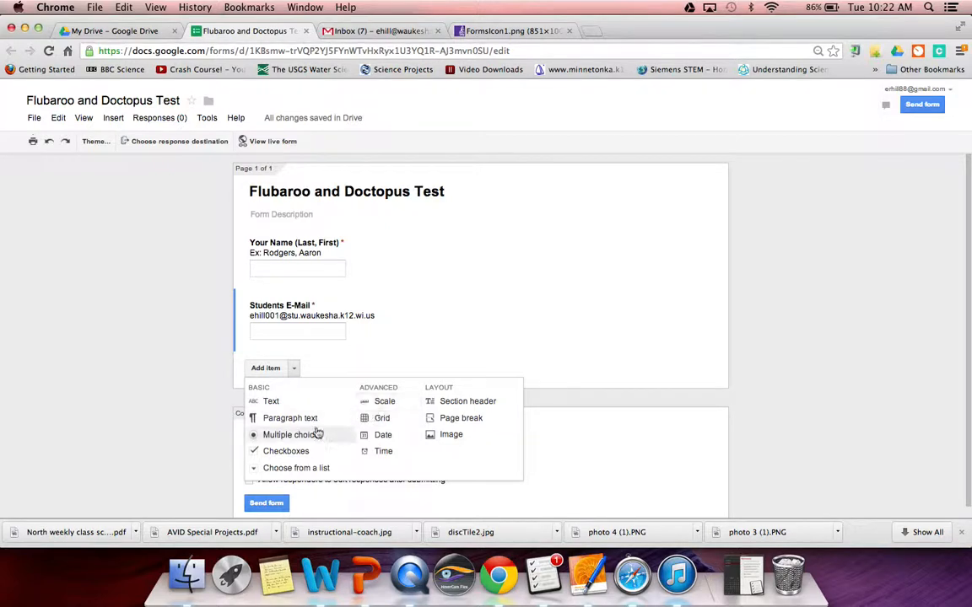
{"action": "mouse_move", "coordinate": [314, 435]}
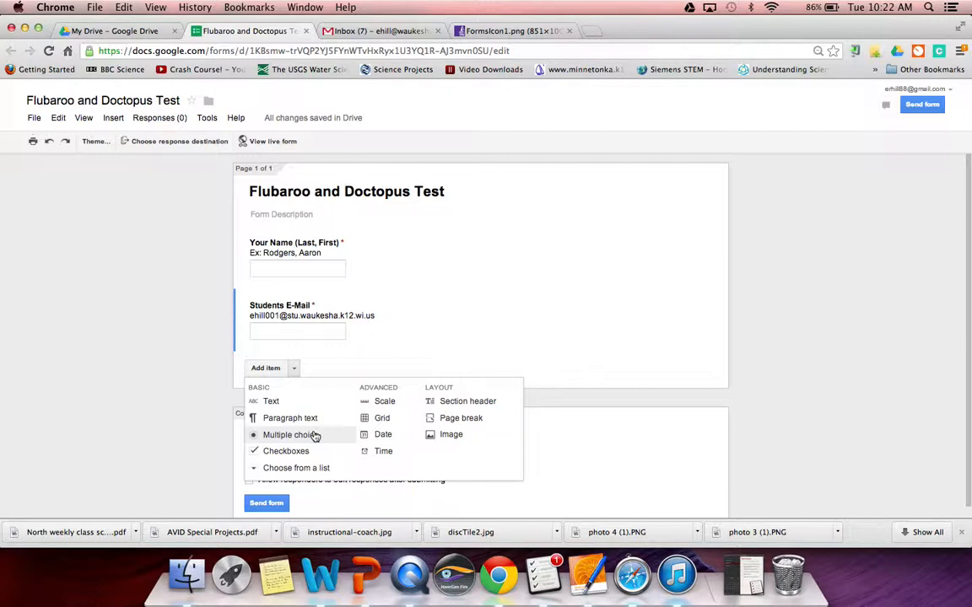
{"action": "mouse_move", "coordinate": [312, 439]}
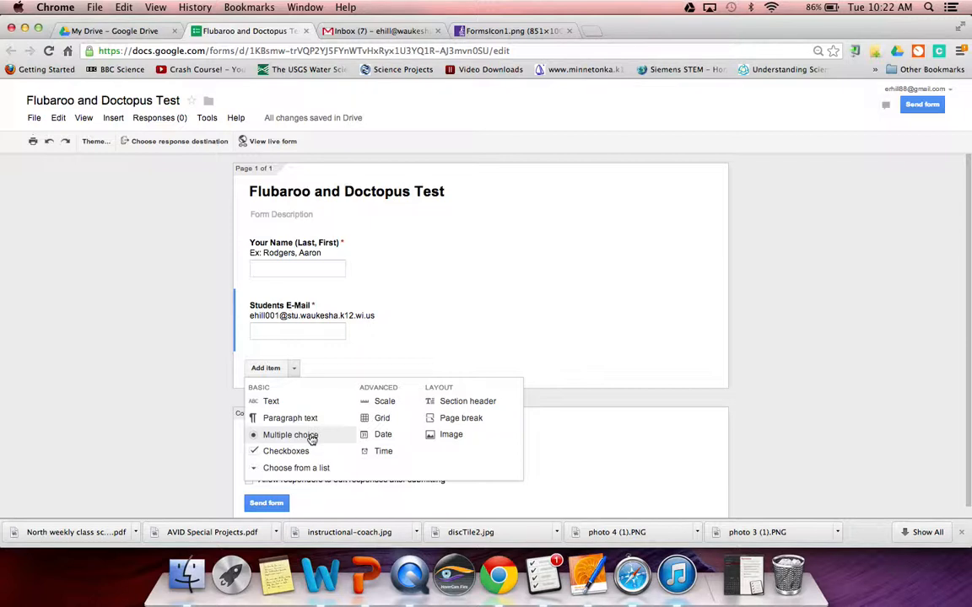
{"action": "left_click", "coordinate": [290, 435]}
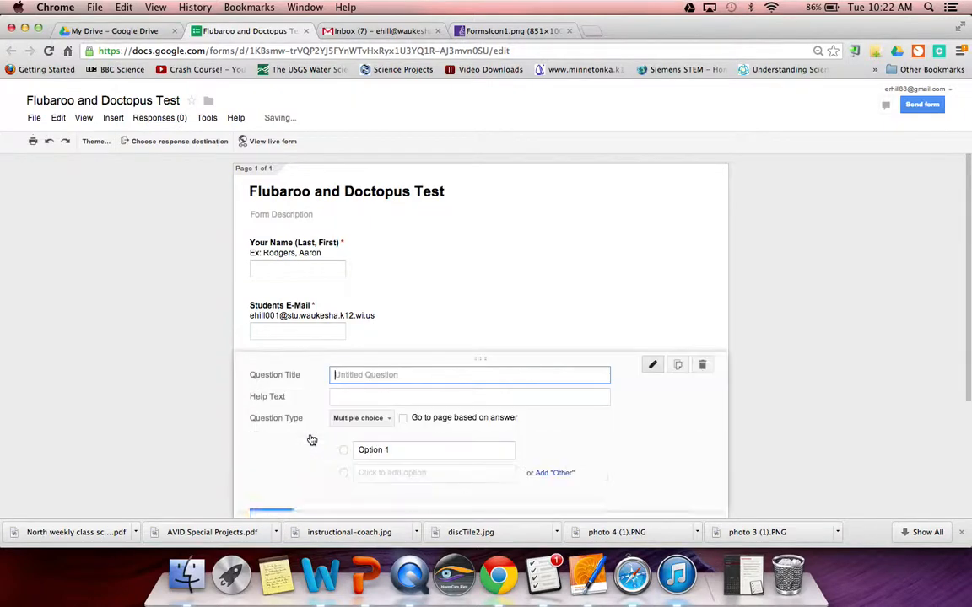
{"action": "type", "text": "Question 1"}
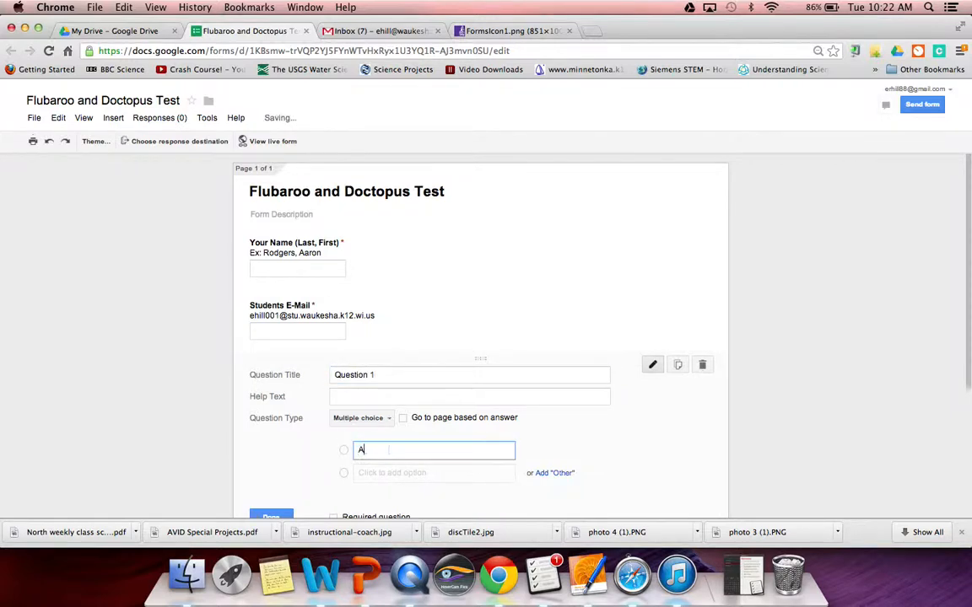
{"action": "type", "text": "B"}
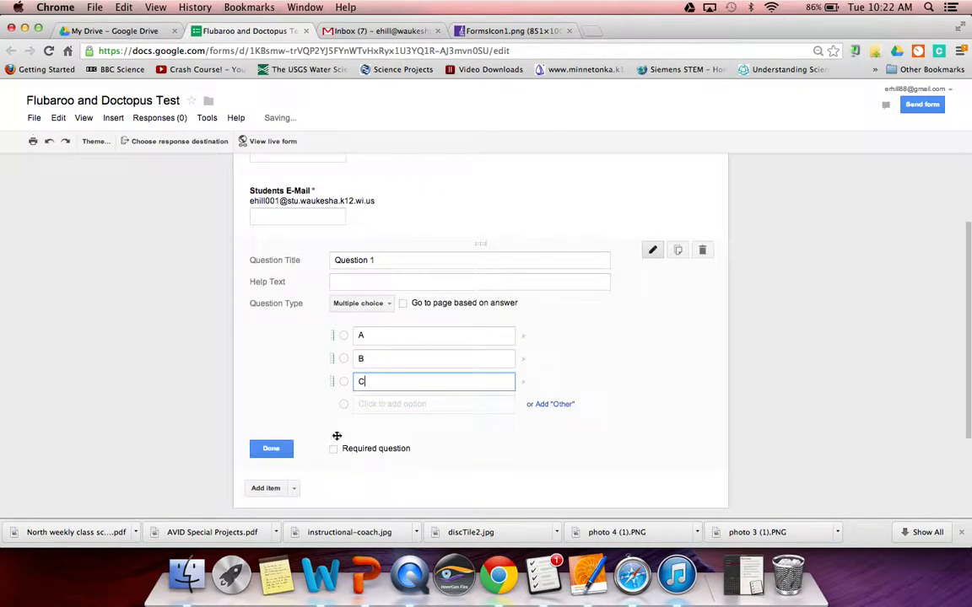
{"action": "left_click", "coordinate": [270, 448]}
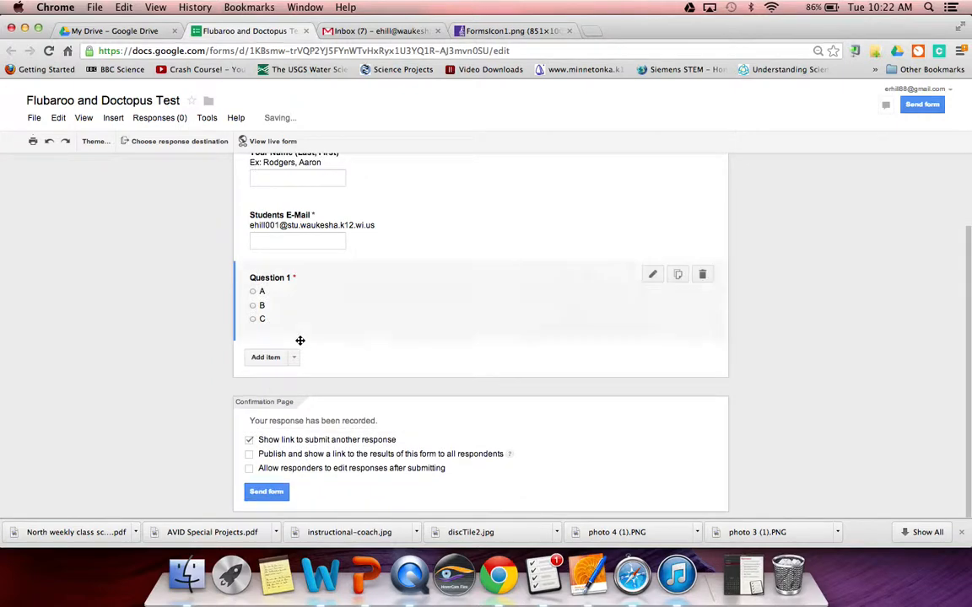
Add required multiple-choice Question 2 with options A, B and C.
{"action": "left_click", "coordinate": [293, 358]}
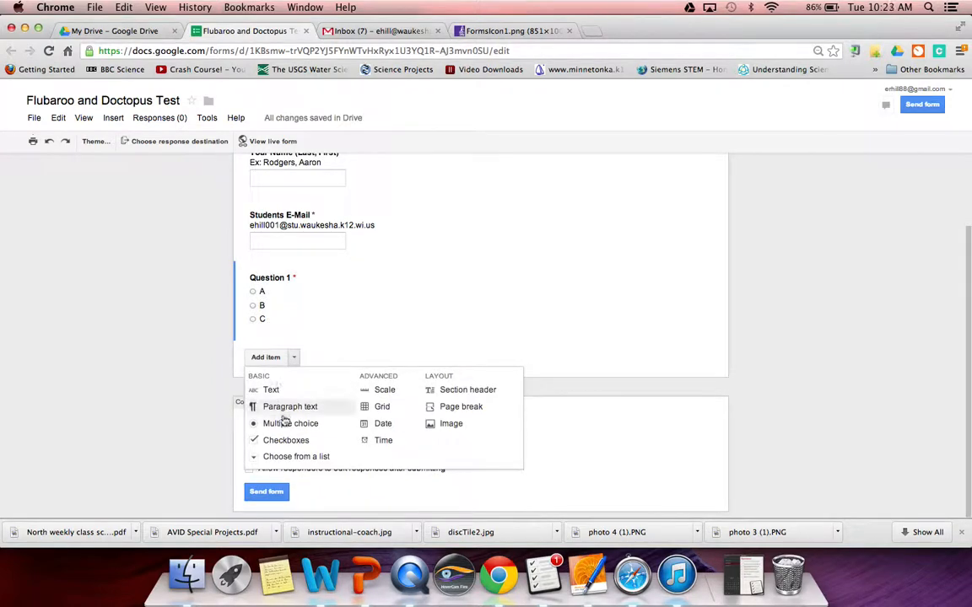
{"action": "left_click", "coordinate": [291, 422]}
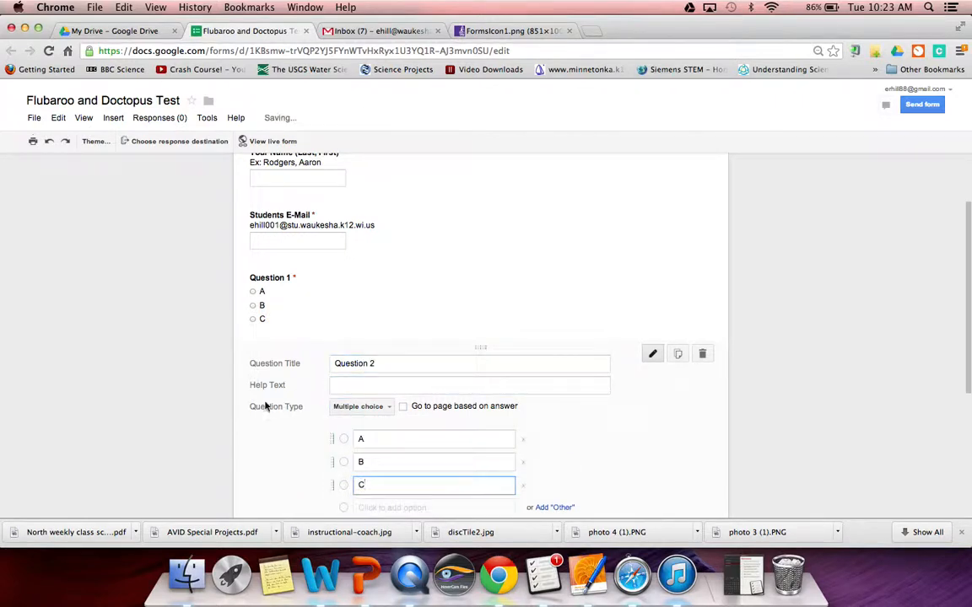
{"action": "scroll", "scroll_direction": "down", "scroll_amount": 3}
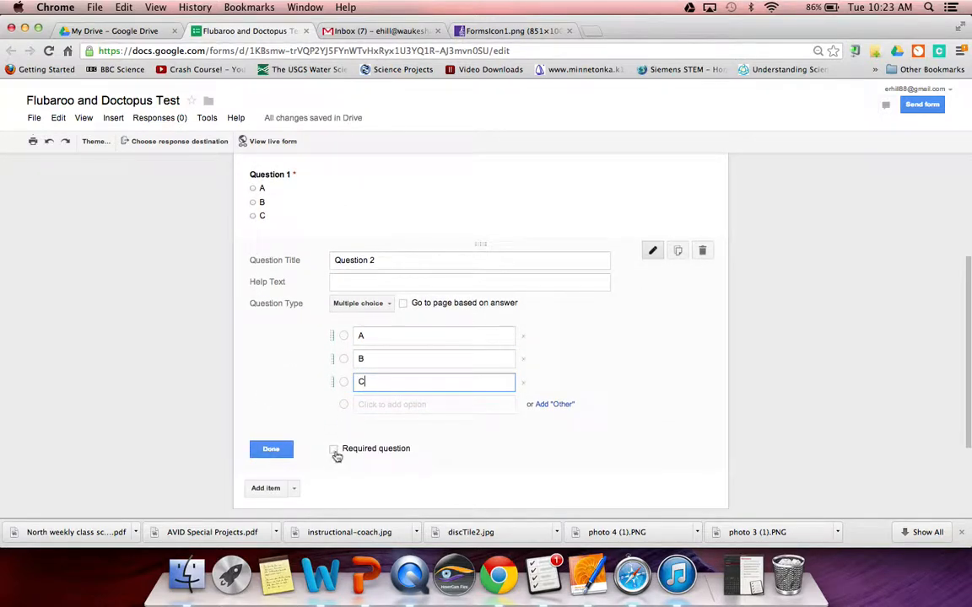
{"action": "left_click", "coordinate": [270, 449]}
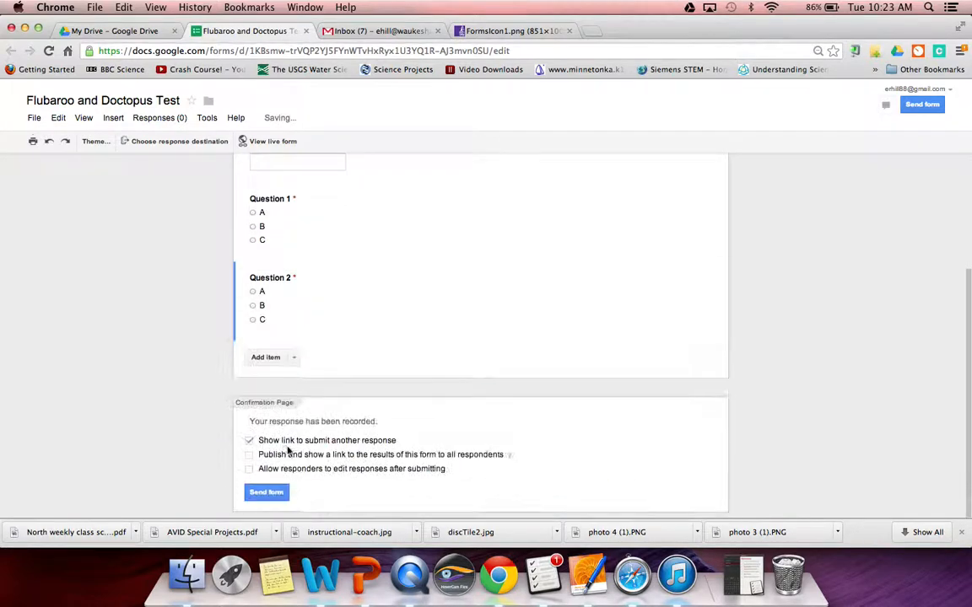
{"action": "scroll", "scroll_direction": "up", "scroll_amount": 3}
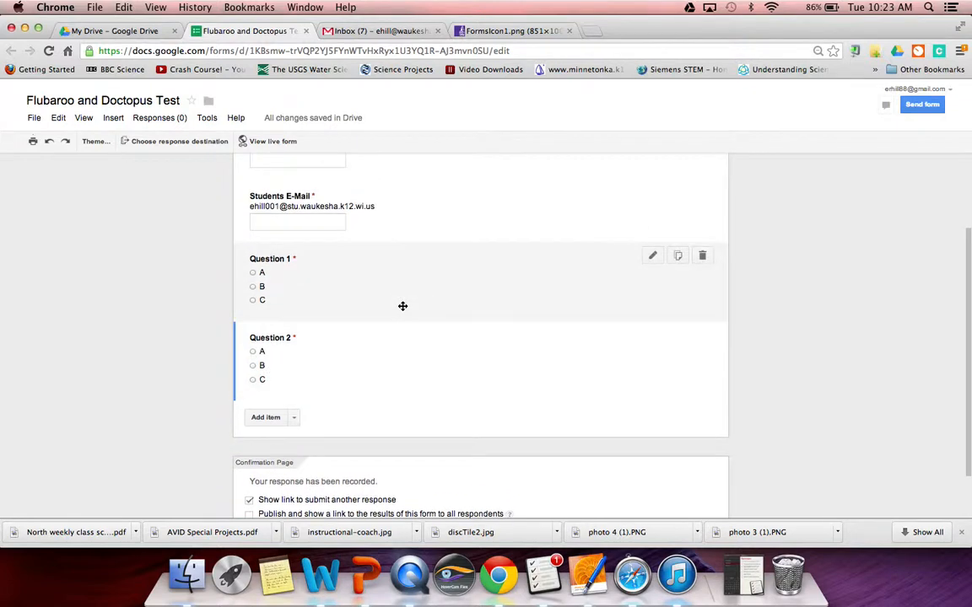
{"action": "scroll", "scroll_direction": "up", "scroll_amount": 3}
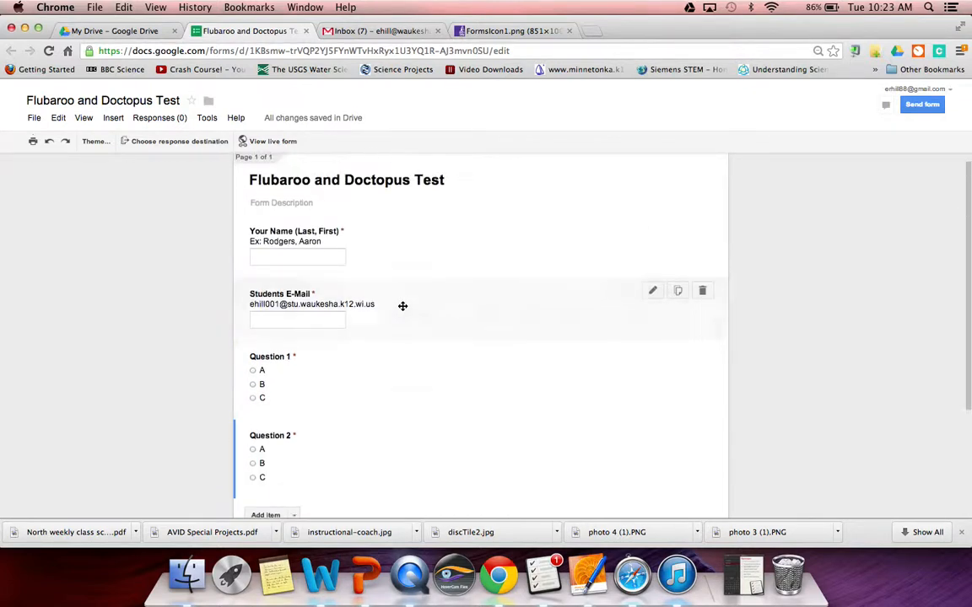
{"action": "scroll", "scroll_direction": "down", "scroll_amount": 3}
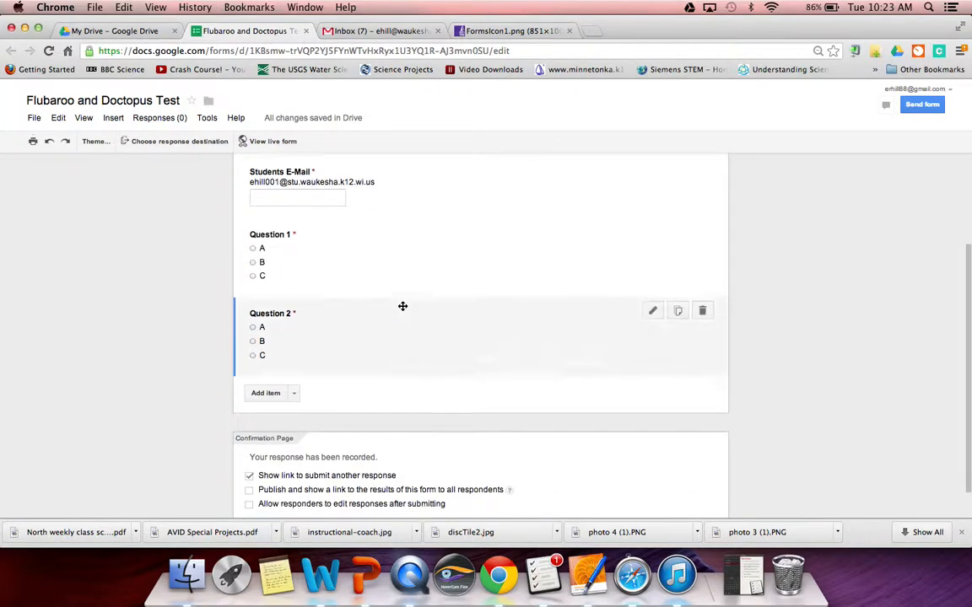
{"action": "scroll", "scroll_direction": "down", "scroll_amount": 3}
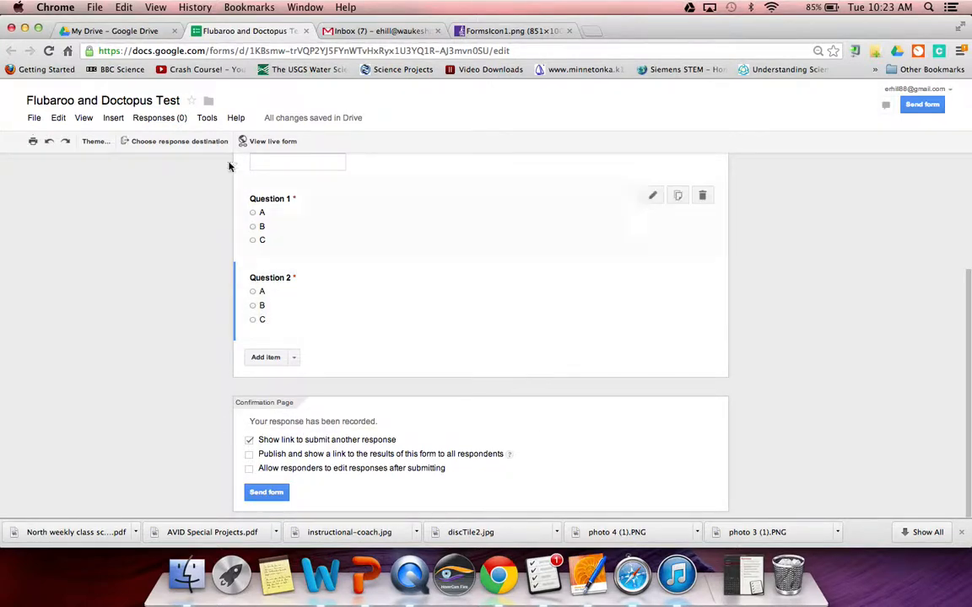
{"action": "mouse_move", "coordinate": [217, 145]}
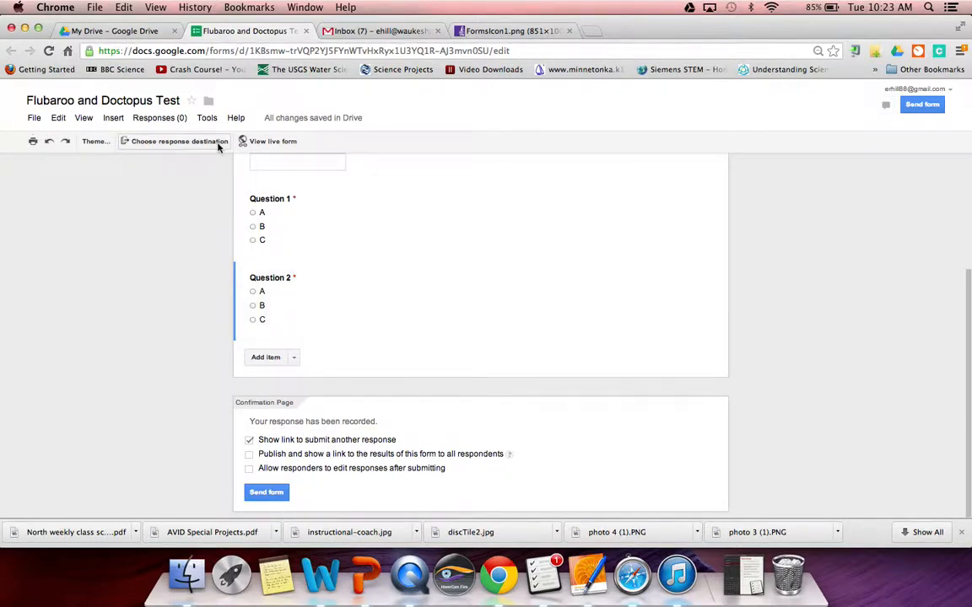
Link the form's responses to a new spreadsheet, Flubaroo and Doctopus Test (Responses).
{"action": "left_click", "coordinate": [179, 142]}
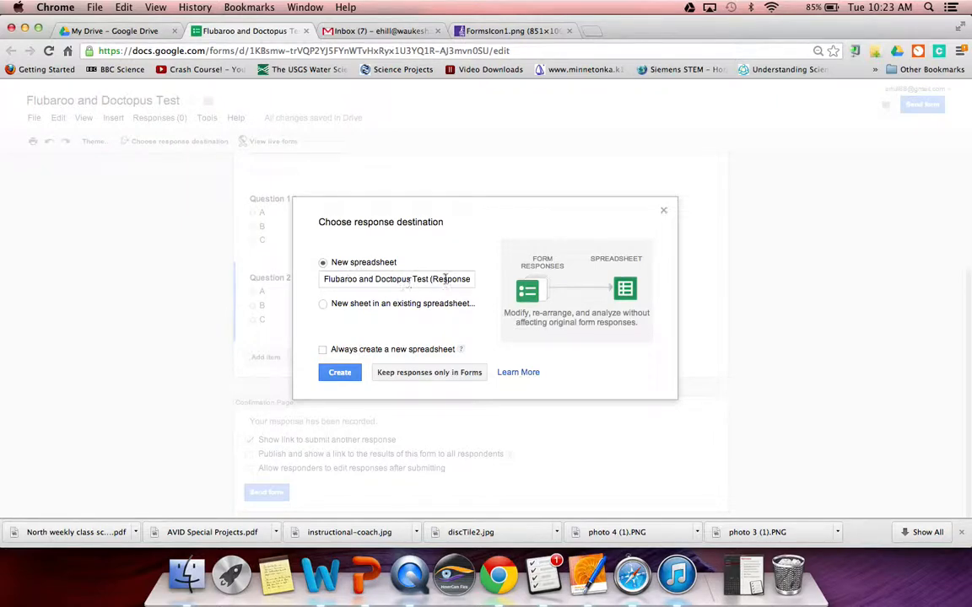
{"action": "left_click", "coordinate": [339, 373]}
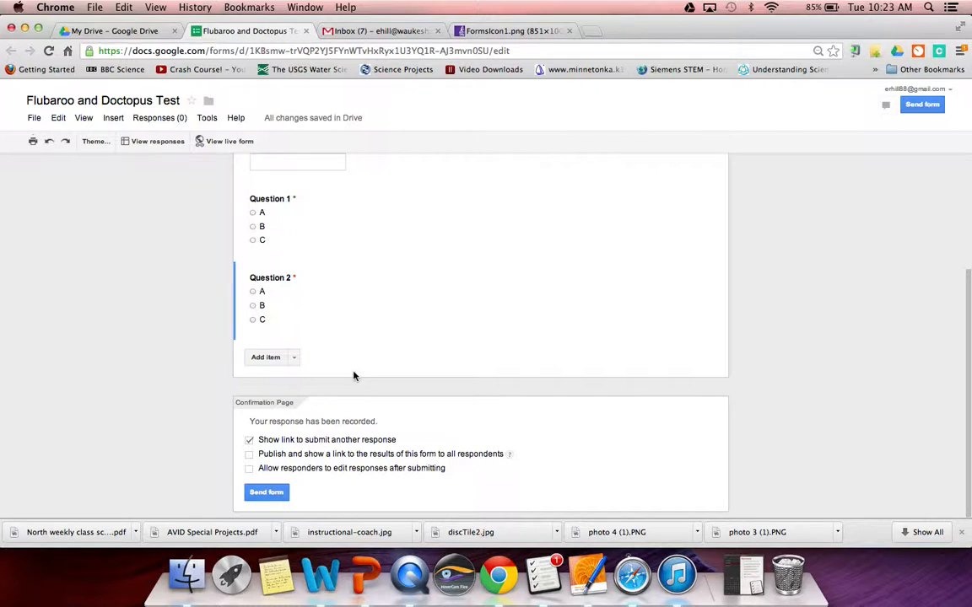
{"action": "scroll", "scroll_direction": "up", "scroll_amount": 3}
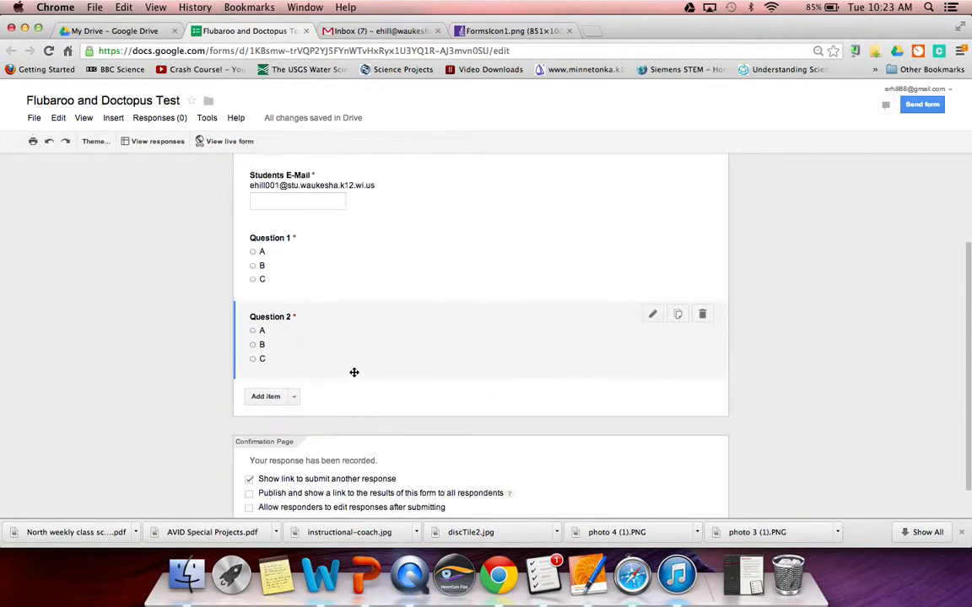
{"action": "scroll", "scroll_direction": "up", "scroll_amount": 3}
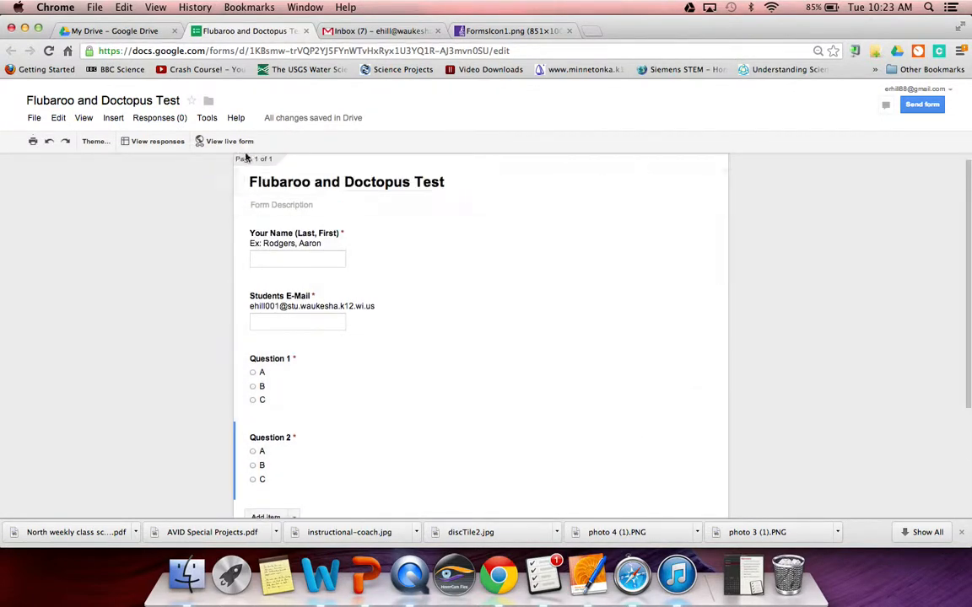
{"action": "left_click", "coordinate": [229, 142]}
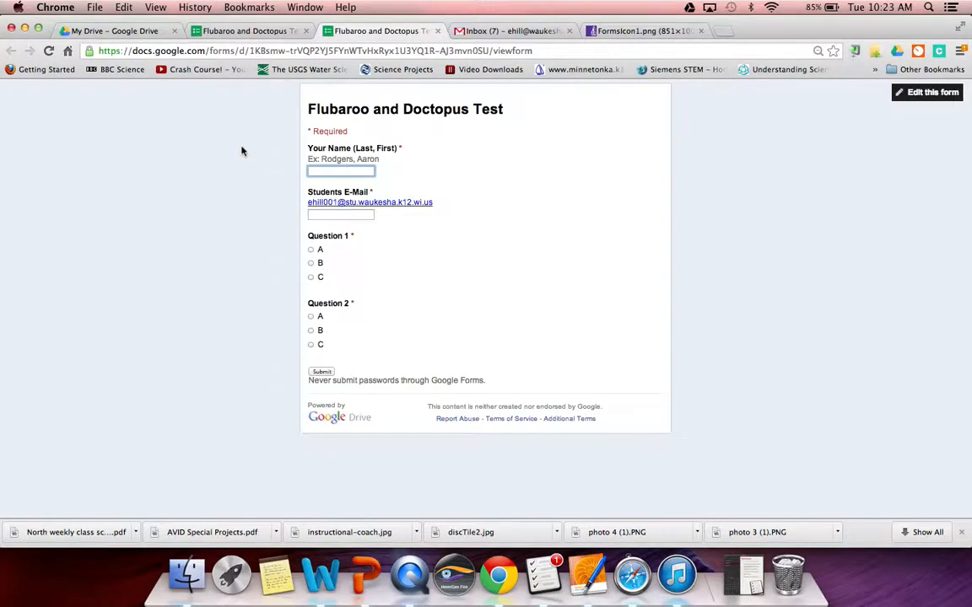
{"action": "mouse_move", "coordinate": [236, 199]}
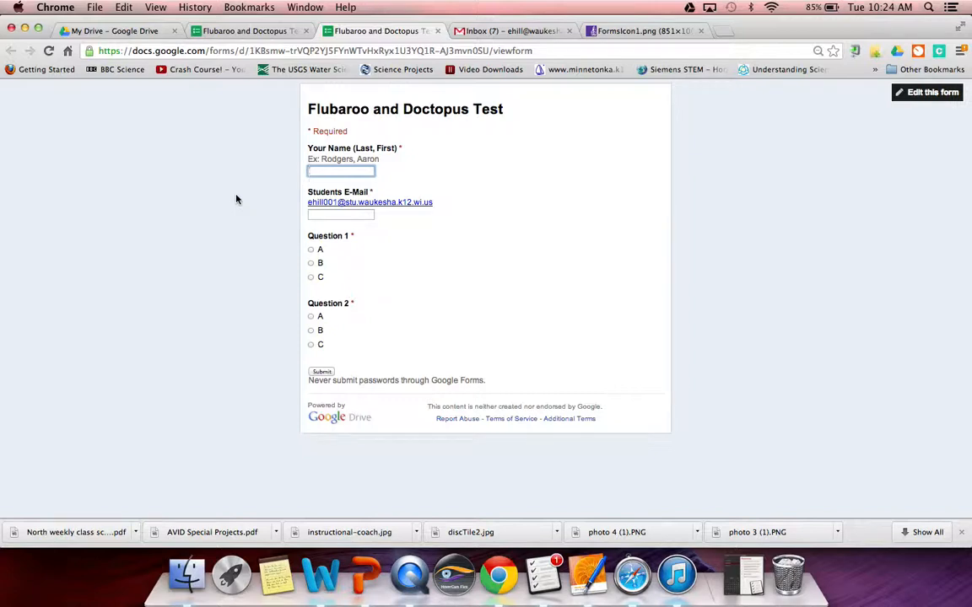
{"action": "type", "text": "Key, An"}
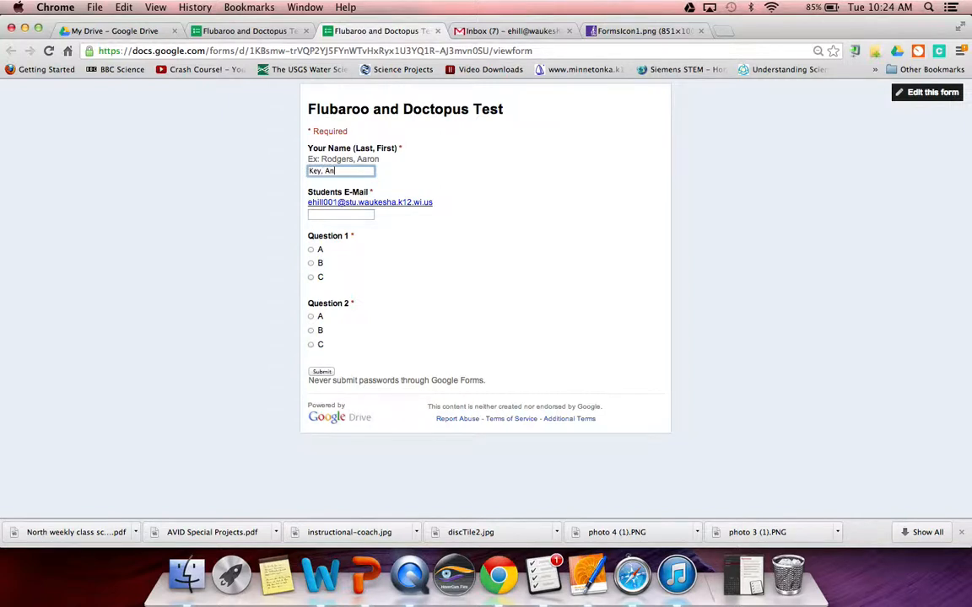
{"action": "type", "text": "swer"}
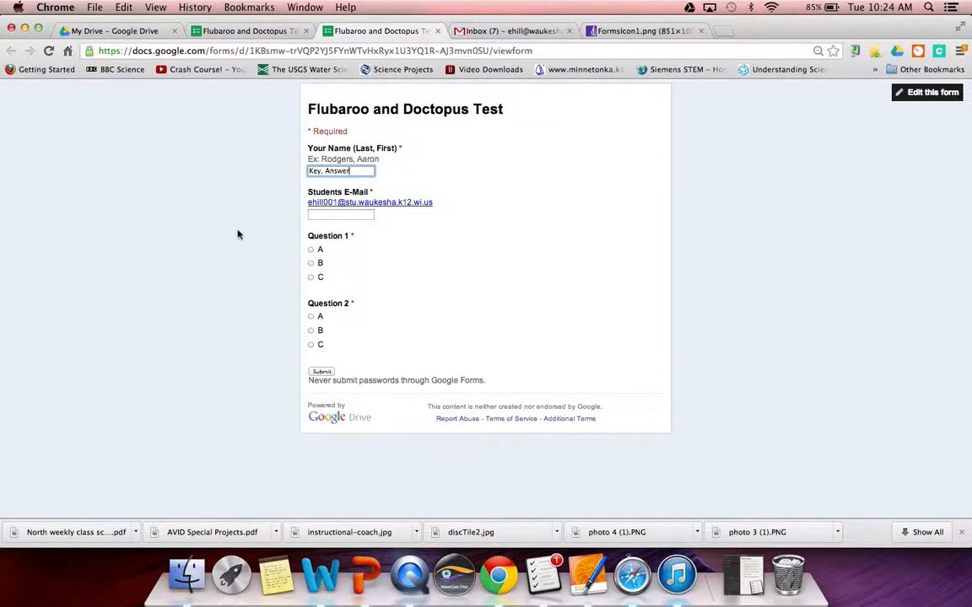
{"action": "left_click", "coordinate": [341, 214]}
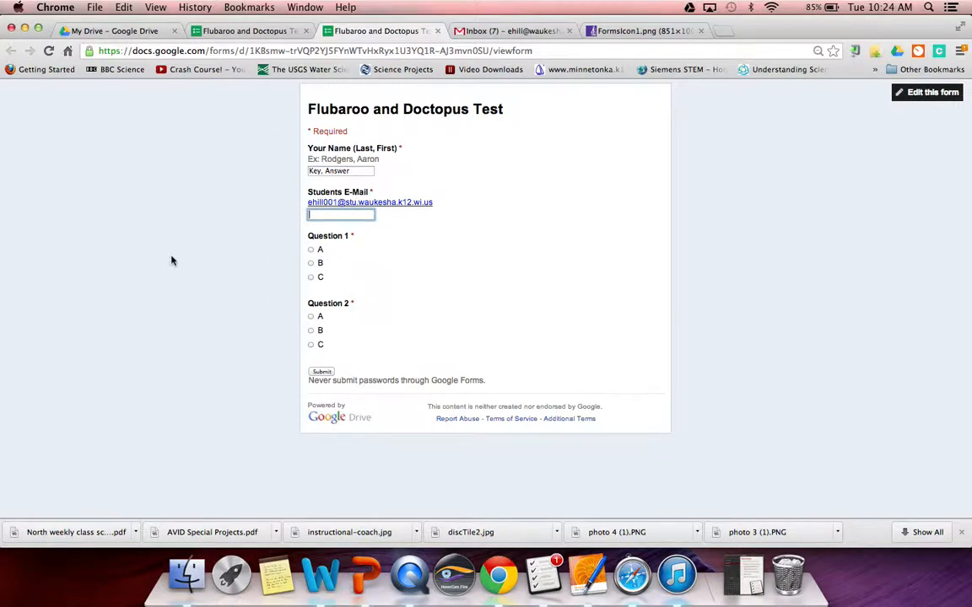
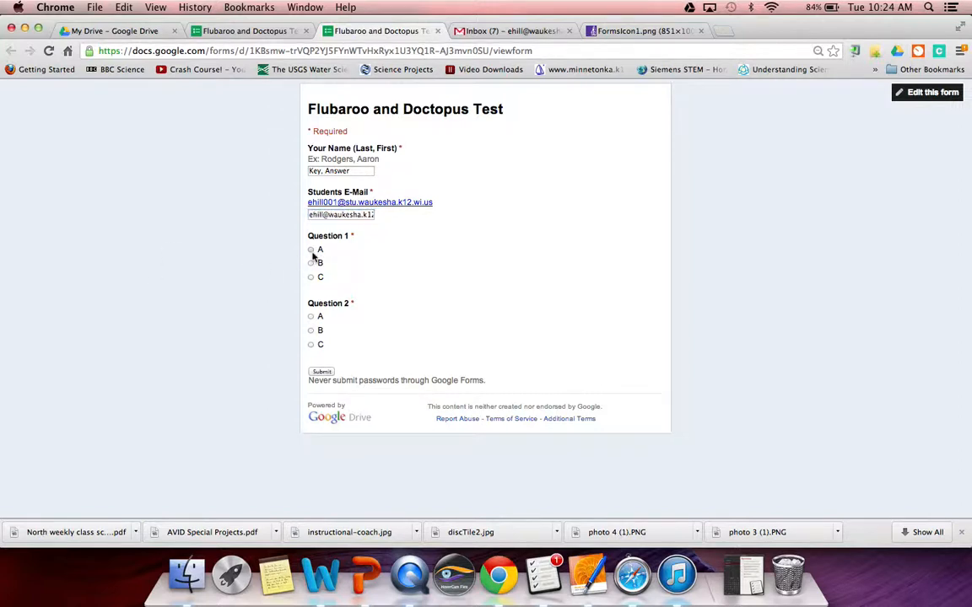
Answer A for both Question 1 and Question 2 and submit the answer key.
{"action": "left_click", "coordinate": [310, 317]}
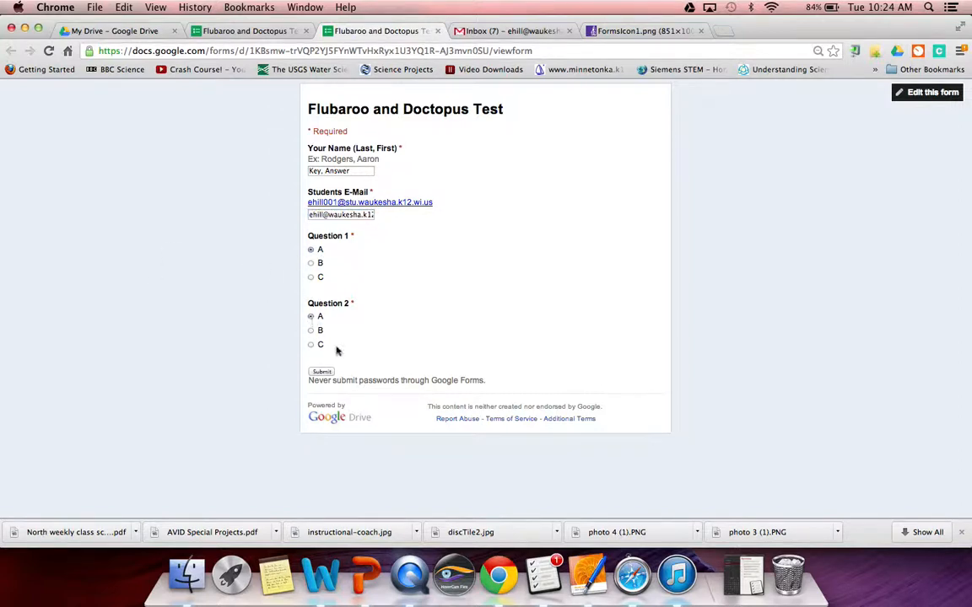
{"action": "left_click", "coordinate": [321, 373]}
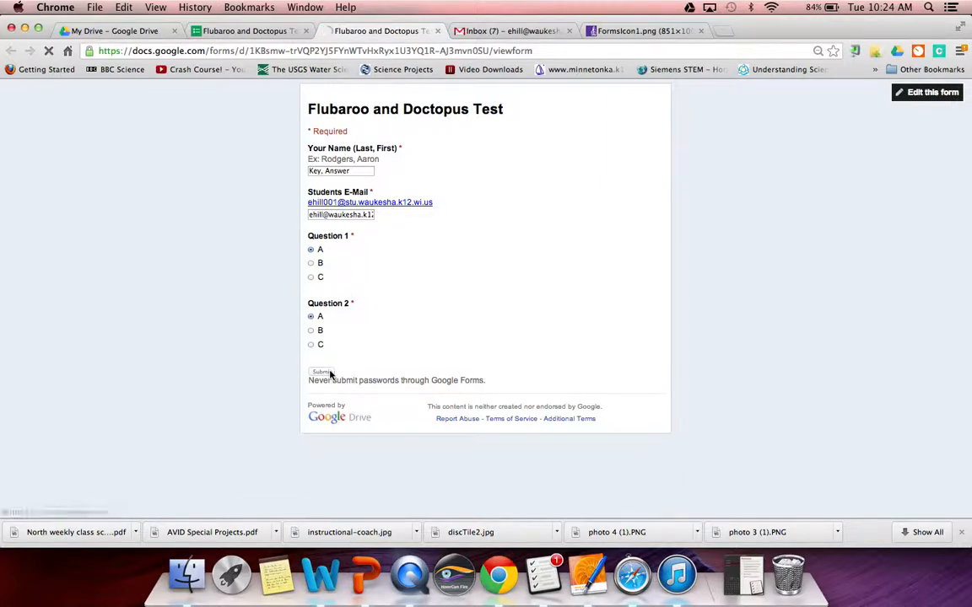
{"action": "left_click", "coordinate": [320, 373]}
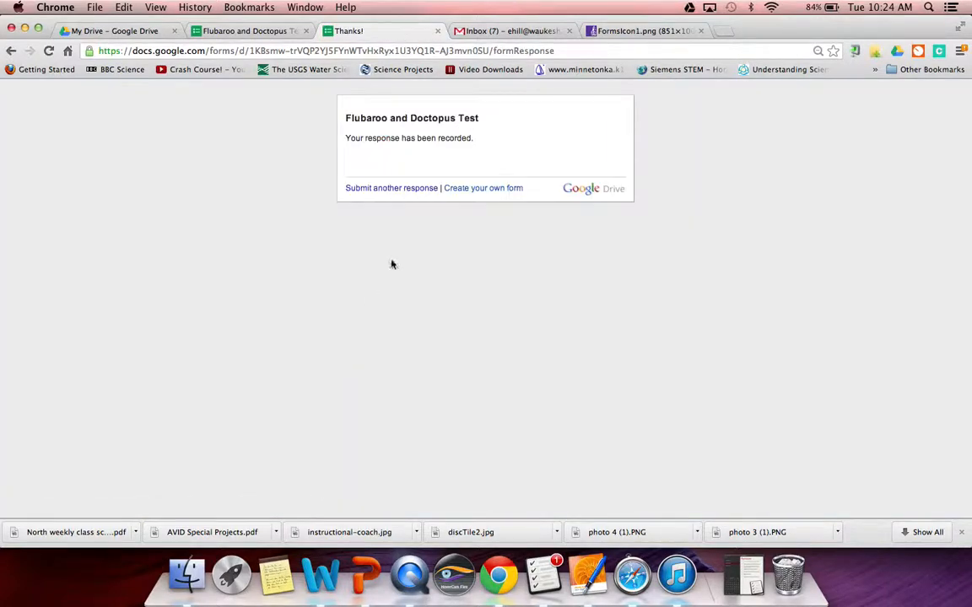
{"action": "mouse_move", "coordinate": [405, 167]}
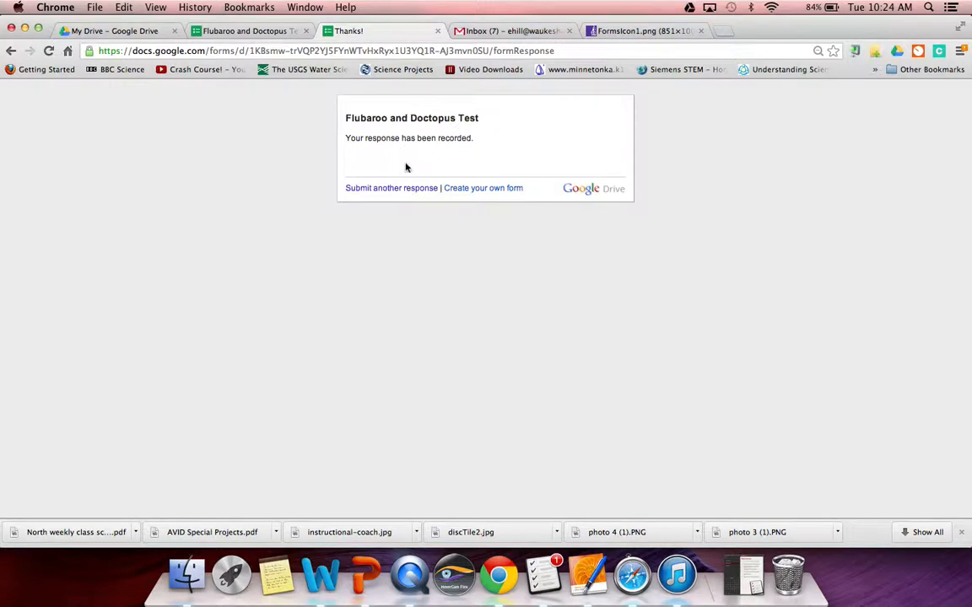
Start another response as student 'Hill,' with the suggested ehill email address.
{"action": "left_click", "coordinate": [392, 187]}
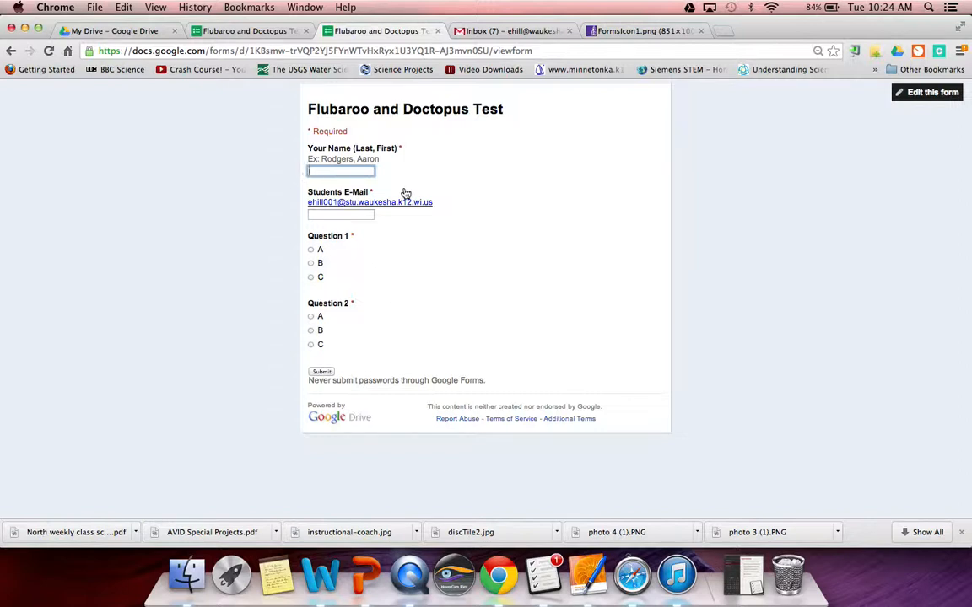
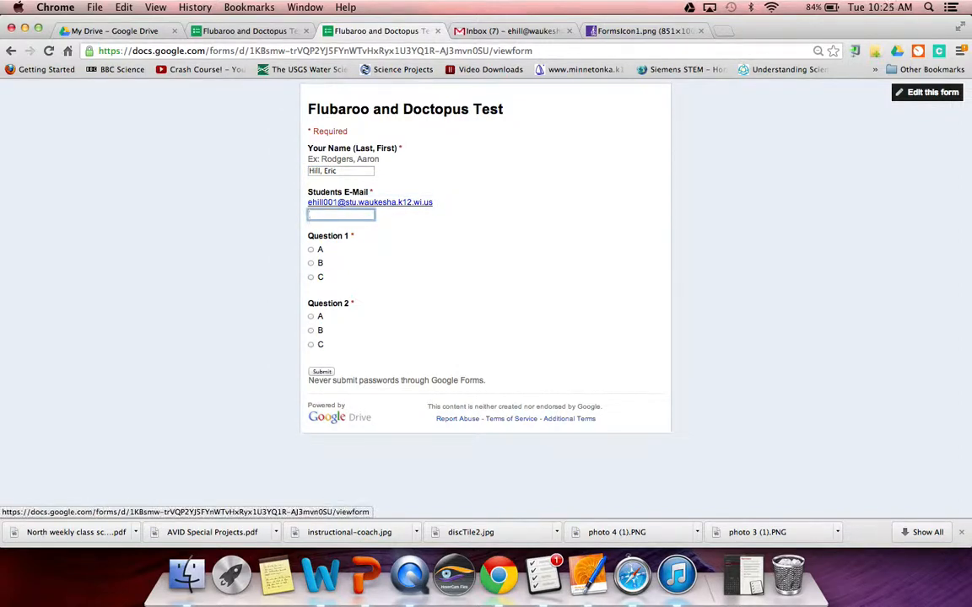
{"action": "left_click", "coordinate": [341, 212]}
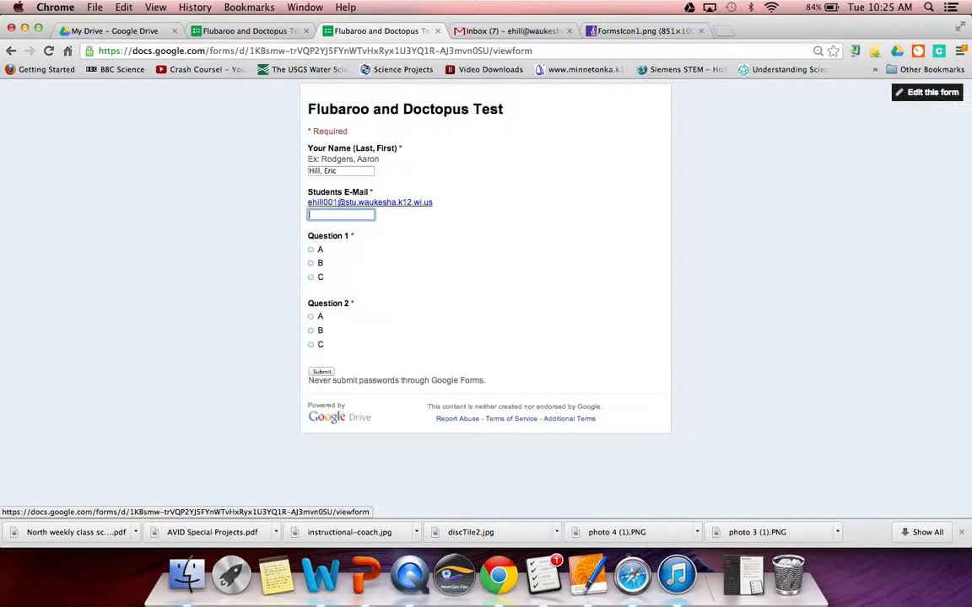
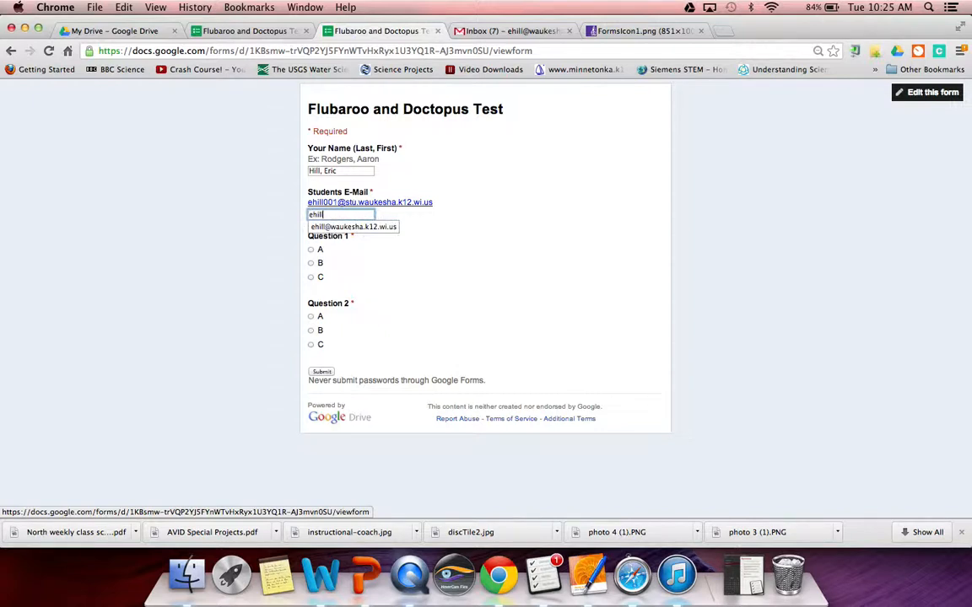
{"action": "left_click", "coordinate": [353, 226]}
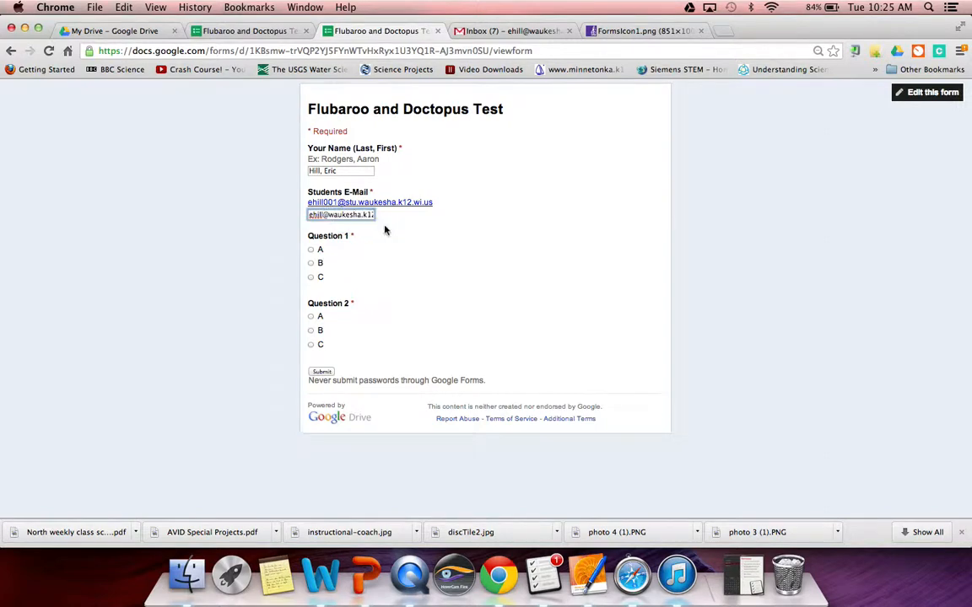
{"action": "mouse_move", "coordinate": [319, 259]}
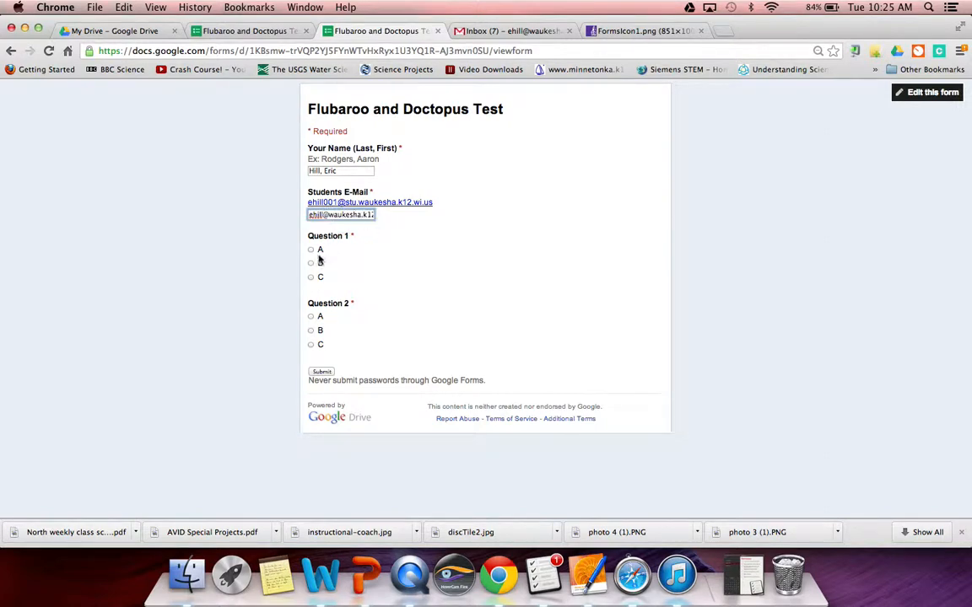
Answer B for Question 1 and A for Question 2 and submit the response.
{"action": "left_click", "coordinate": [310, 264]}
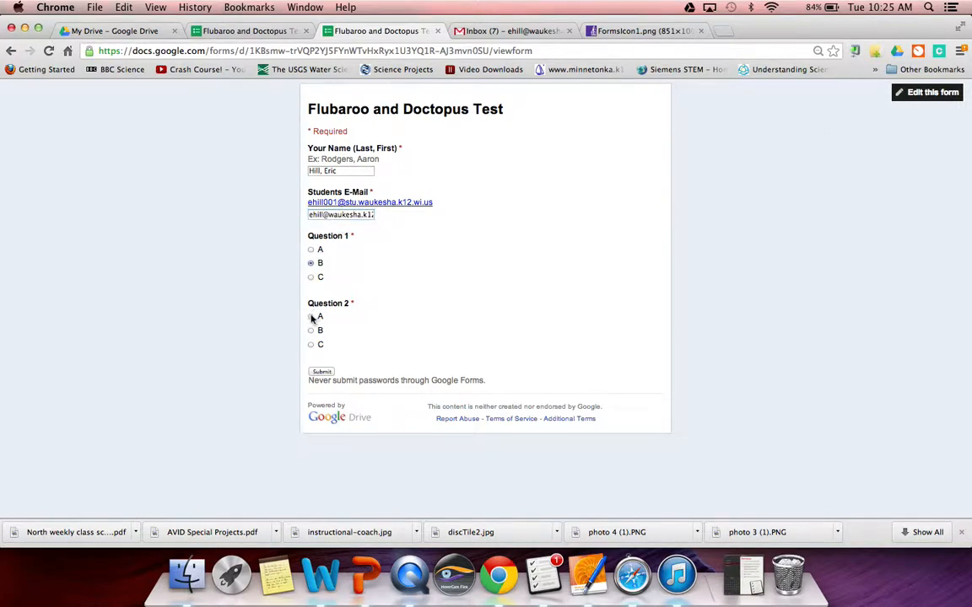
{"action": "left_click", "coordinate": [310, 315]}
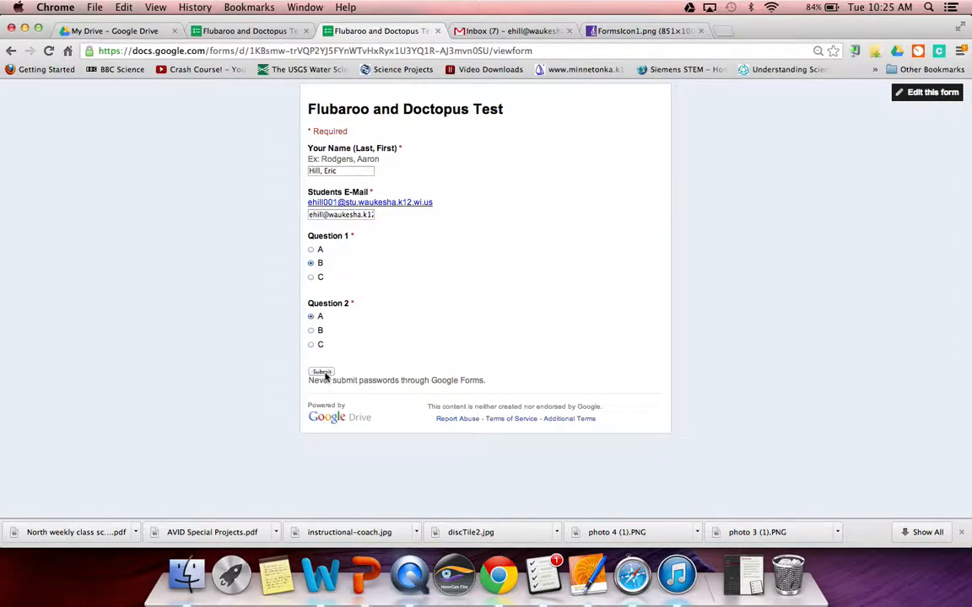
{"action": "left_click", "coordinate": [320, 373]}
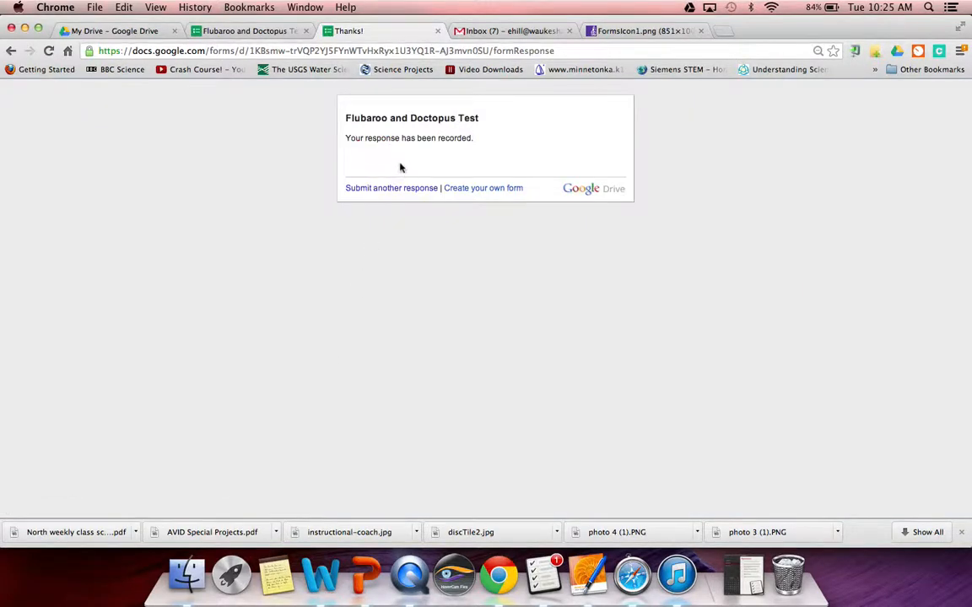
{"action": "left_click", "coordinate": [392, 189]}
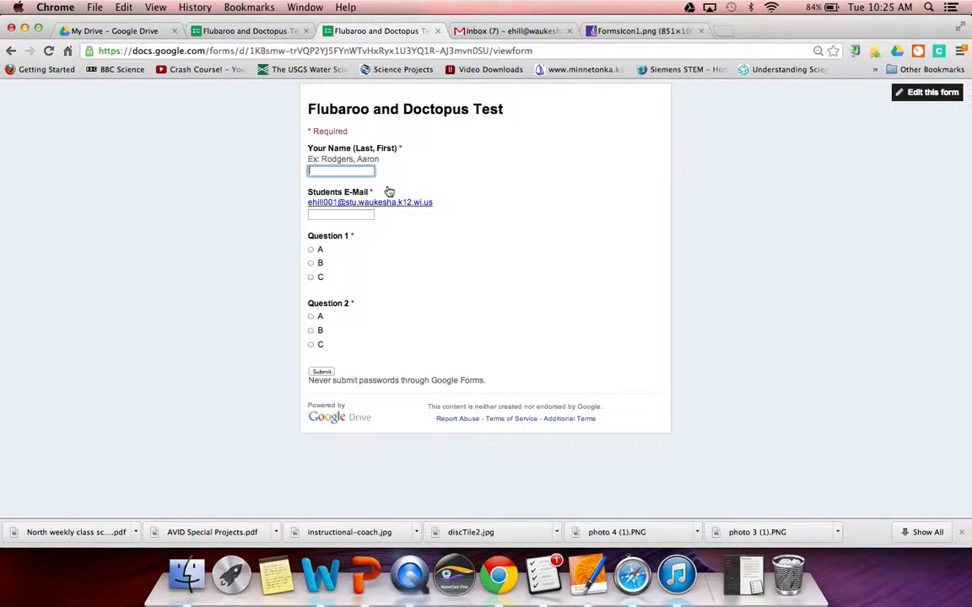
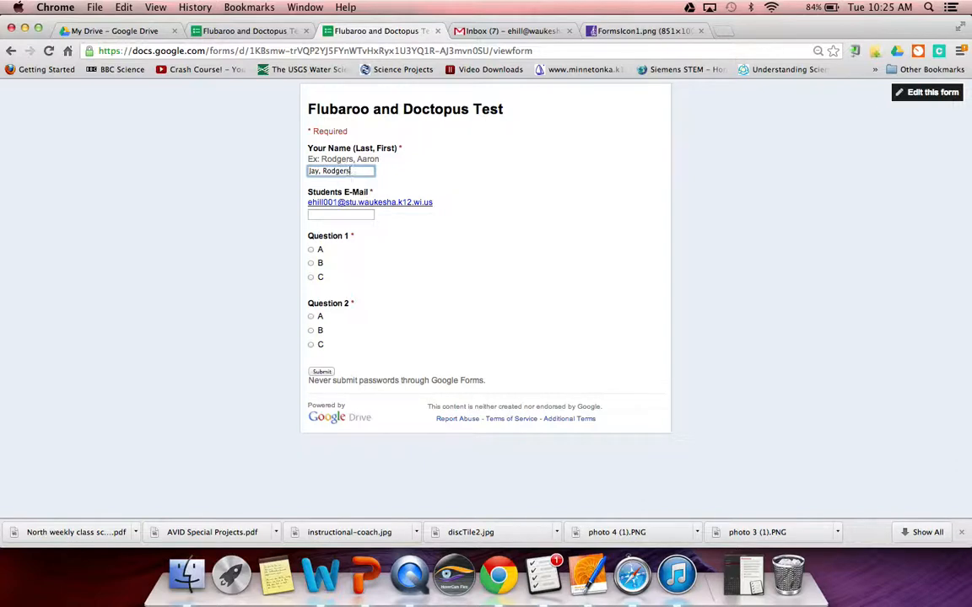
{"action": "left_click", "coordinate": [341, 213]}
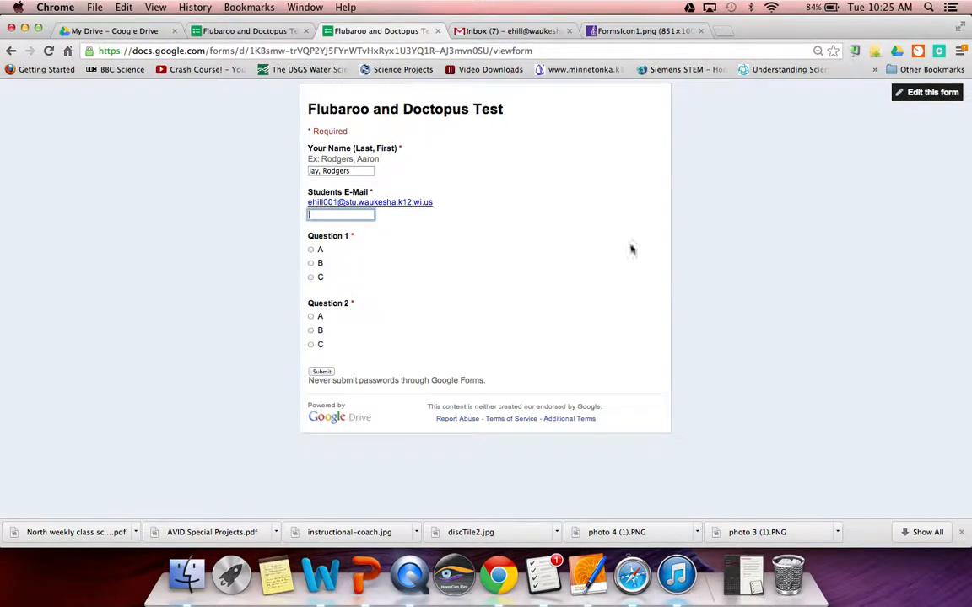
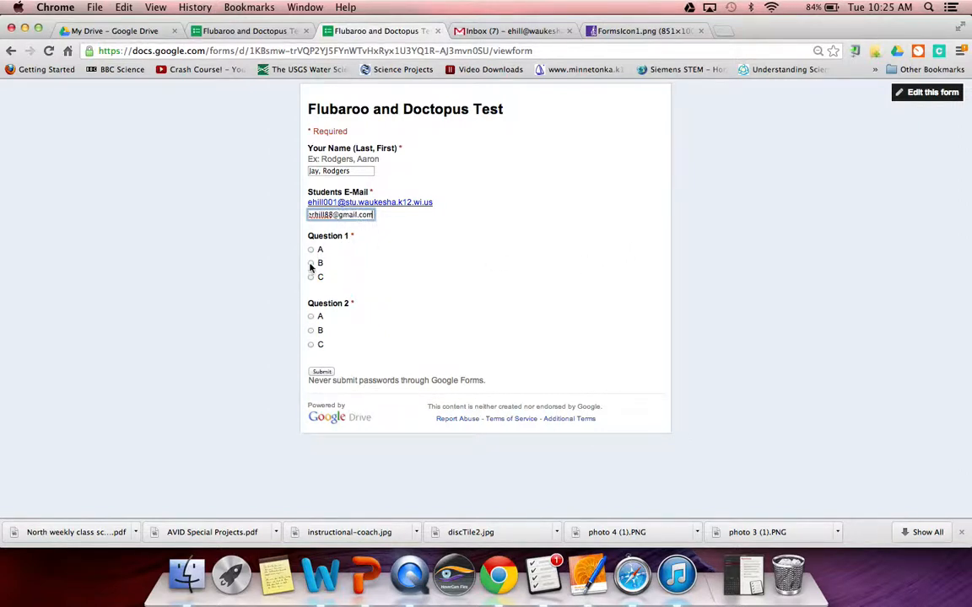
Answer A for Question 1 and C for Question 2, submit, and close the Thanks! tab.
{"action": "left_click", "coordinate": [310, 250]}
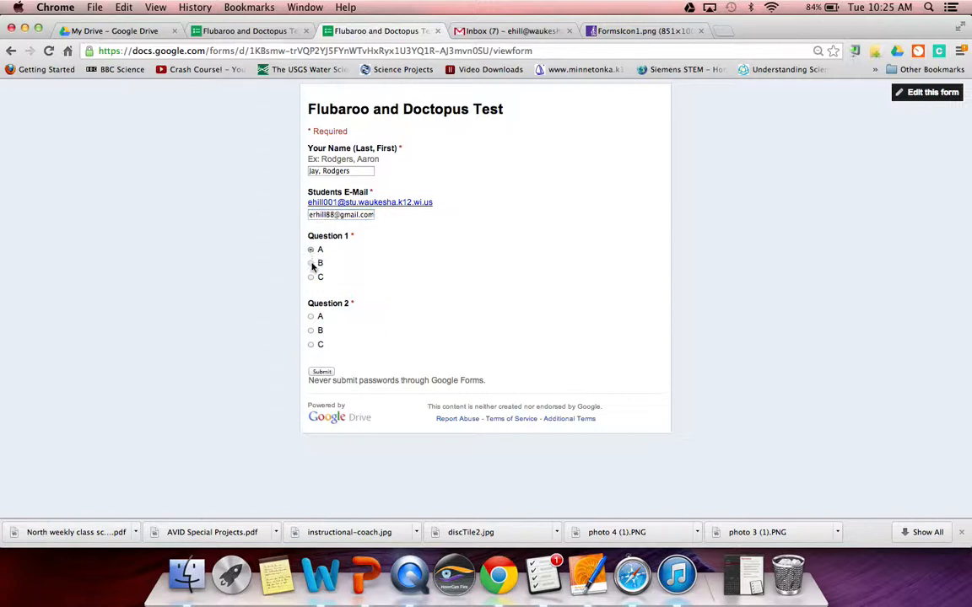
{"action": "left_click", "coordinate": [311, 345]}
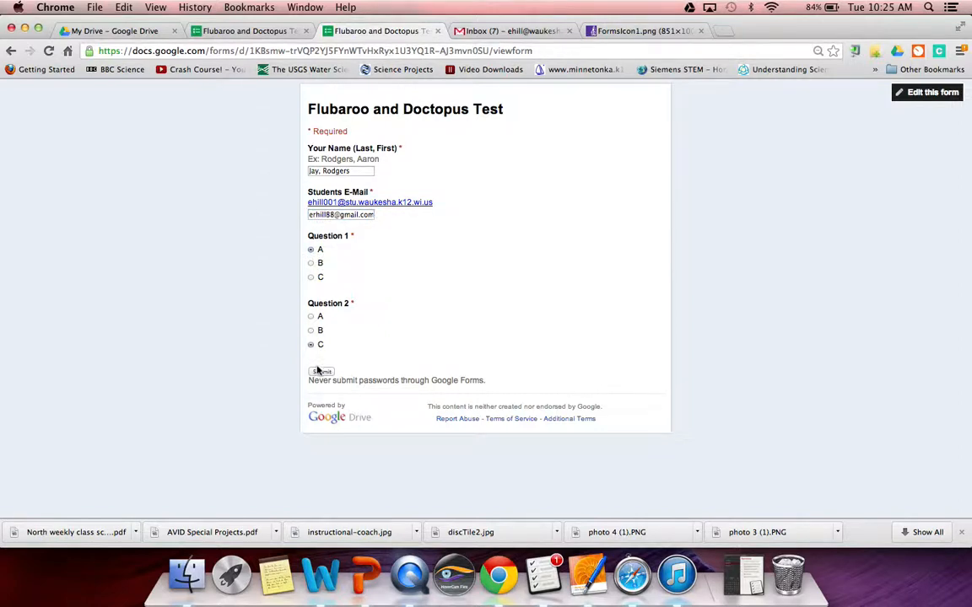
{"action": "left_click", "coordinate": [320, 373]}
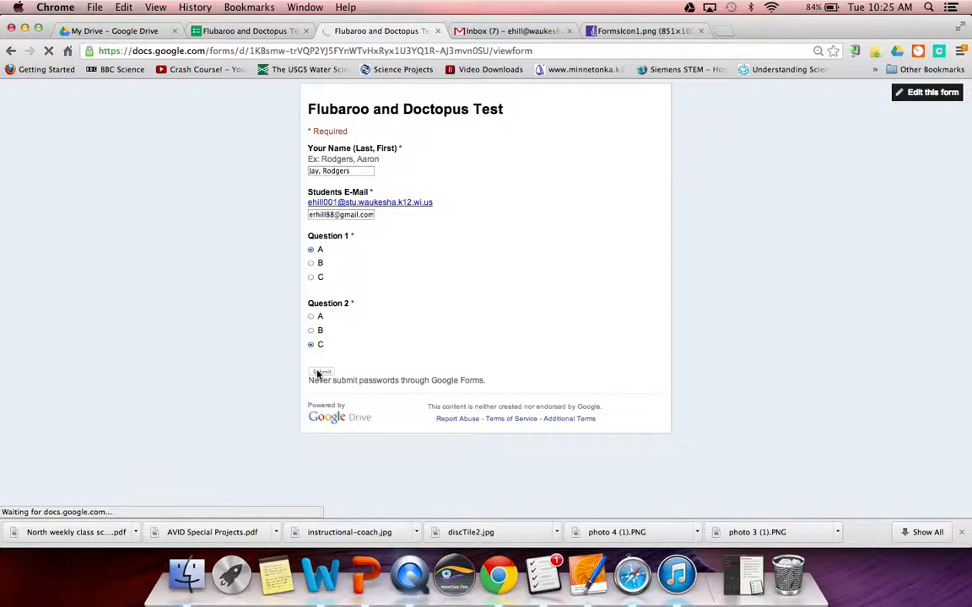
{"action": "left_click", "coordinate": [320, 373]}
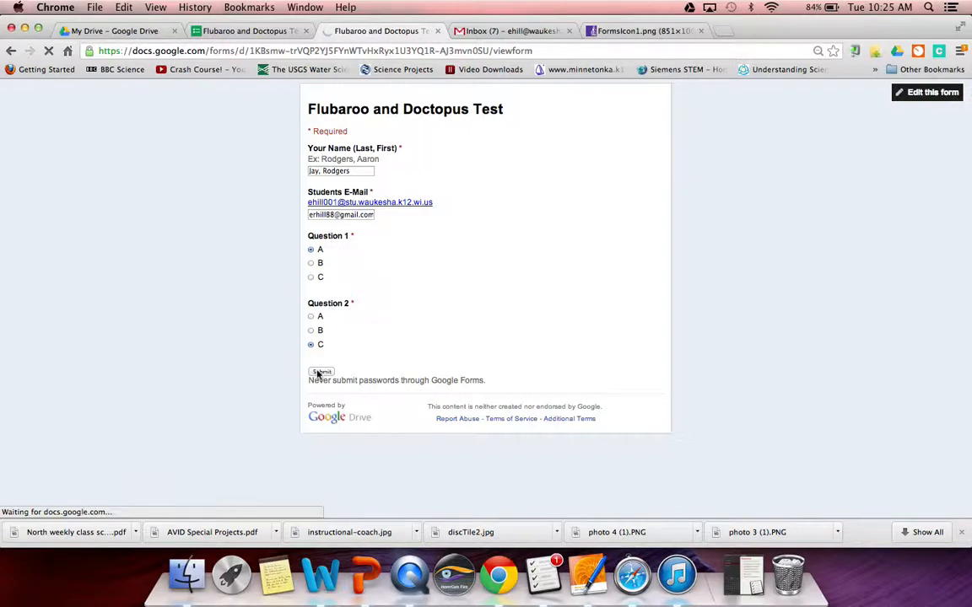
{"action": "left_click", "coordinate": [321, 373]}
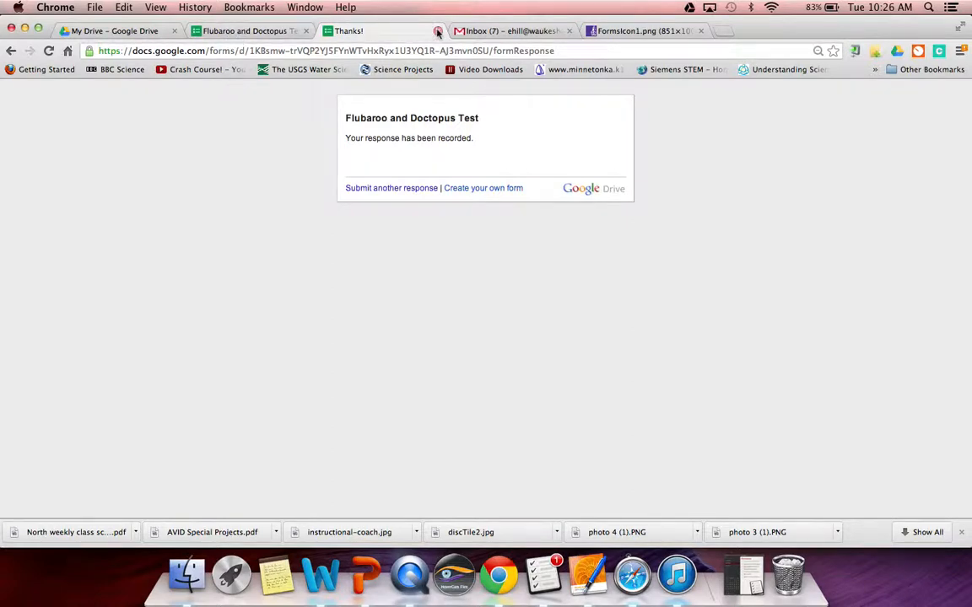
{"action": "mouse_move", "coordinate": [438, 30]}
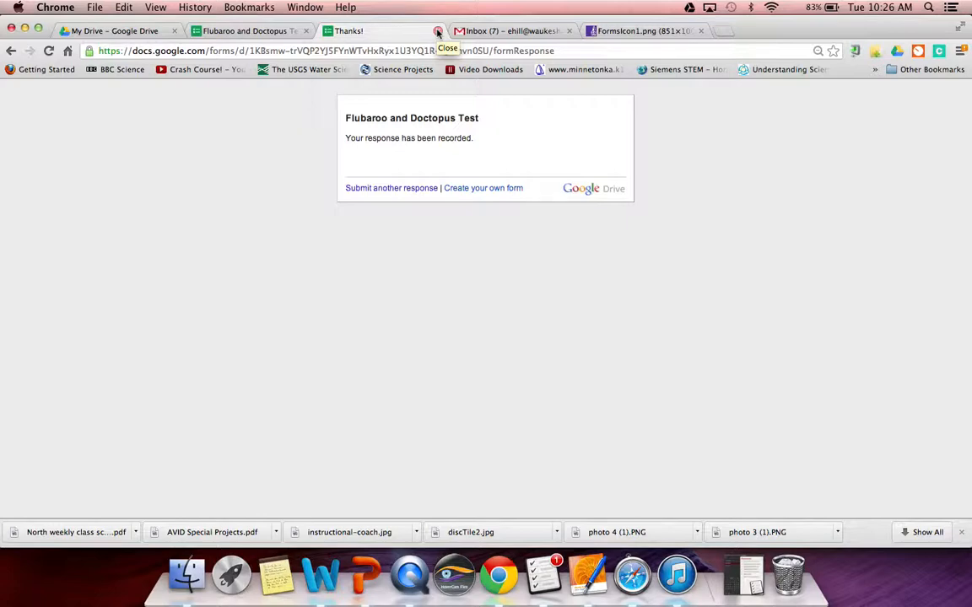
{"action": "left_click", "coordinate": [439, 30]}
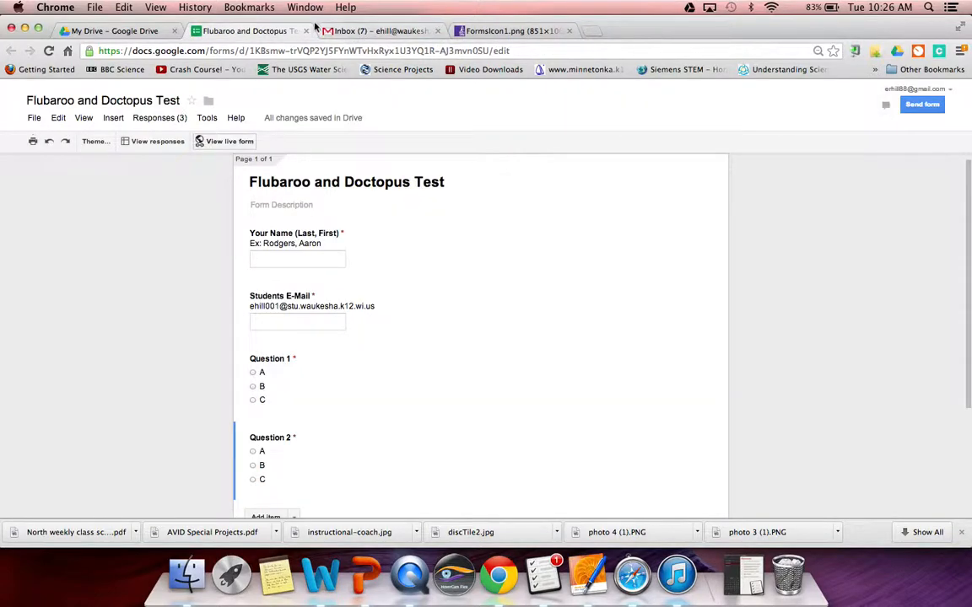
From My Drive, open the Flubaroo and Doctopus Test (Responses) spreadsheet.
{"action": "left_click", "coordinate": [114, 31]}
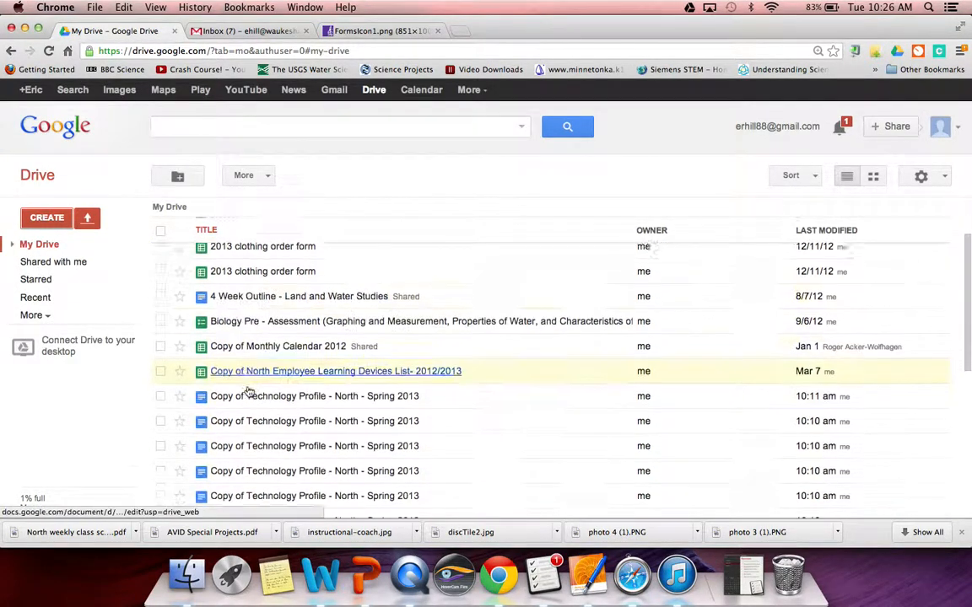
{"action": "scroll", "scroll_direction": "down", "scroll_amount": 3}
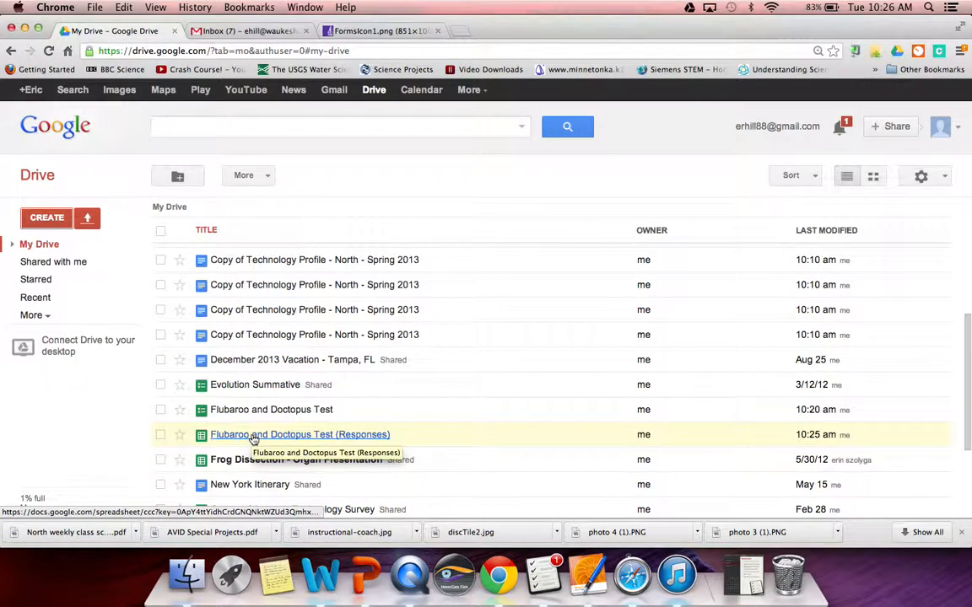
{"action": "left_click", "coordinate": [300, 435]}
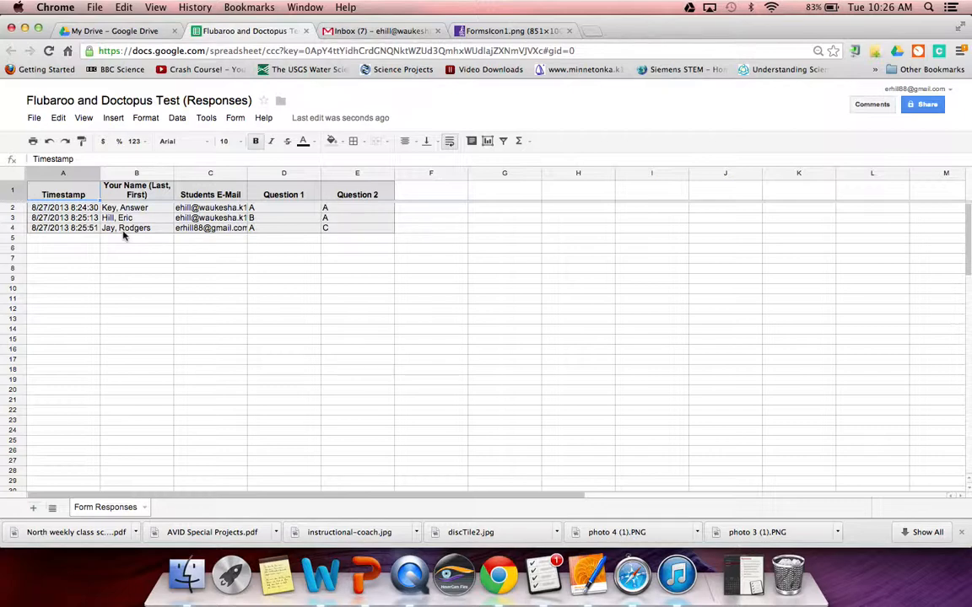
{"action": "mouse_move", "coordinate": [341, 233]}
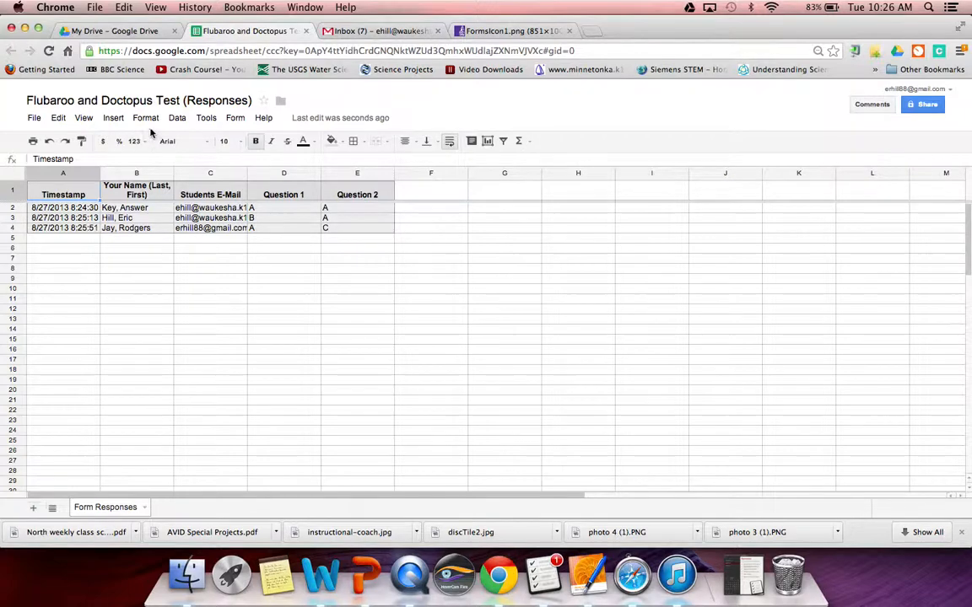
Find the Flubaroo script in the Script gallery by searching 'Flubaroo'.
{"action": "left_click", "coordinate": [206, 119]}
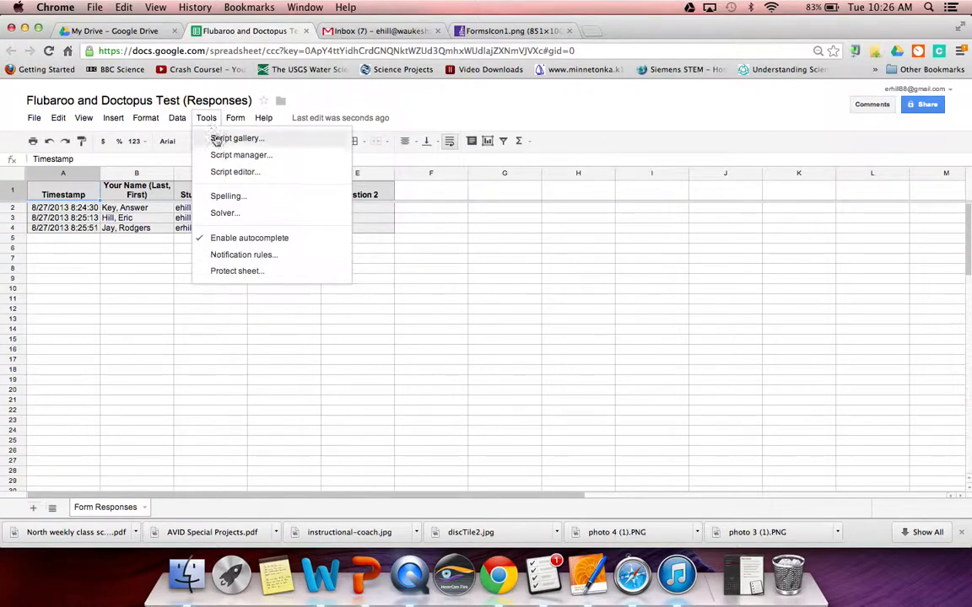
{"action": "left_click", "coordinate": [237, 138]}
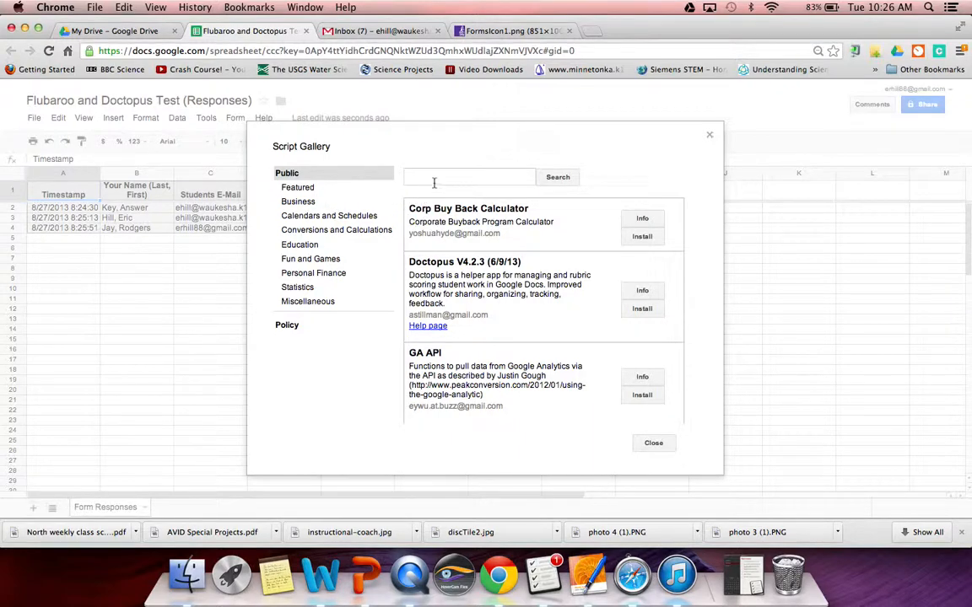
{"action": "left_click", "coordinate": [469, 177]}
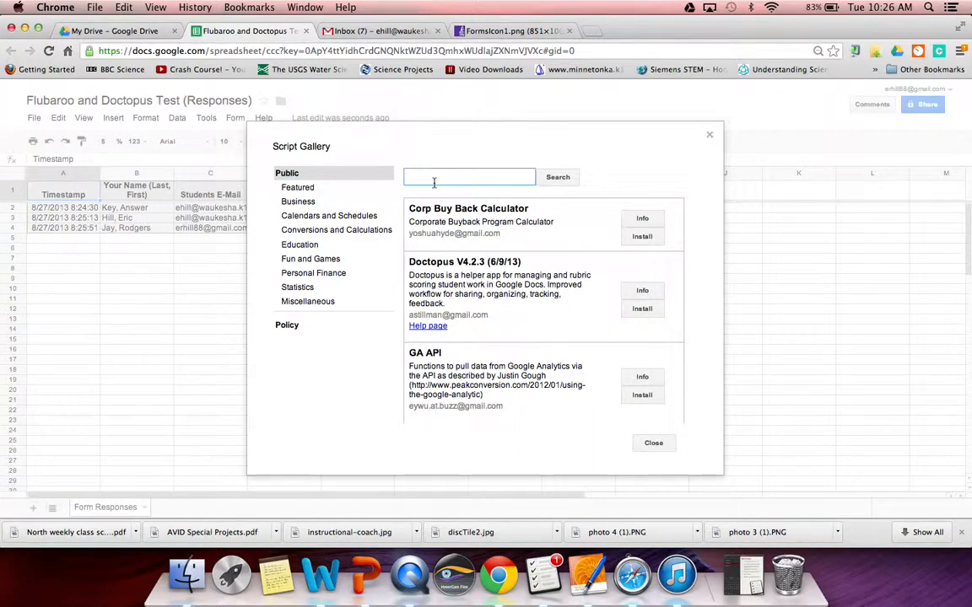
{"action": "type", "text": "Flubaroo"}
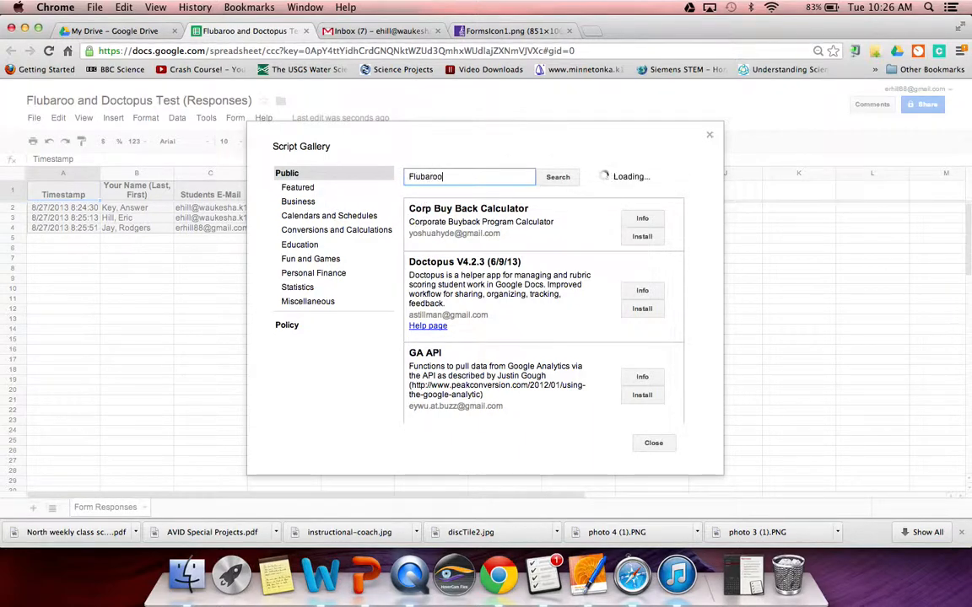
{"action": "left_click", "coordinate": [557, 177]}
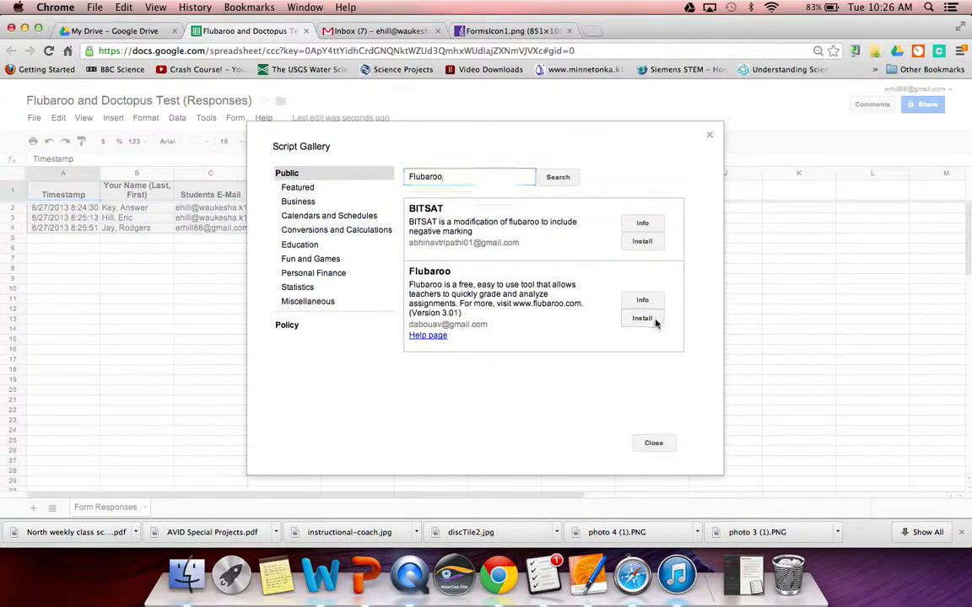
Install Flubaroo, authorize it and accept its requested permissions, then leave the gallery.
{"action": "left_click", "coordinate": [641, 317]}
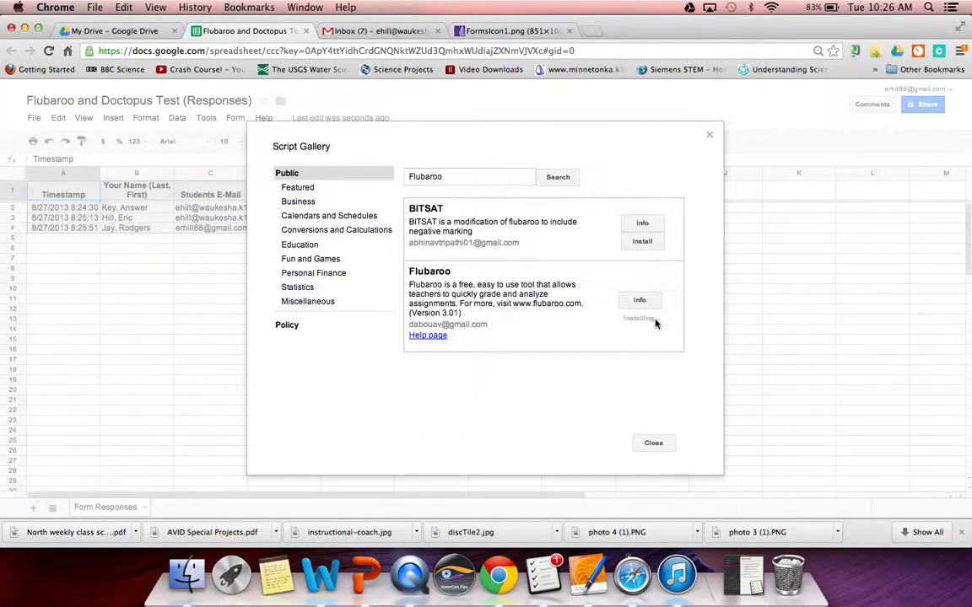
{"action": "left_click", "coordinate": [641, 319]}
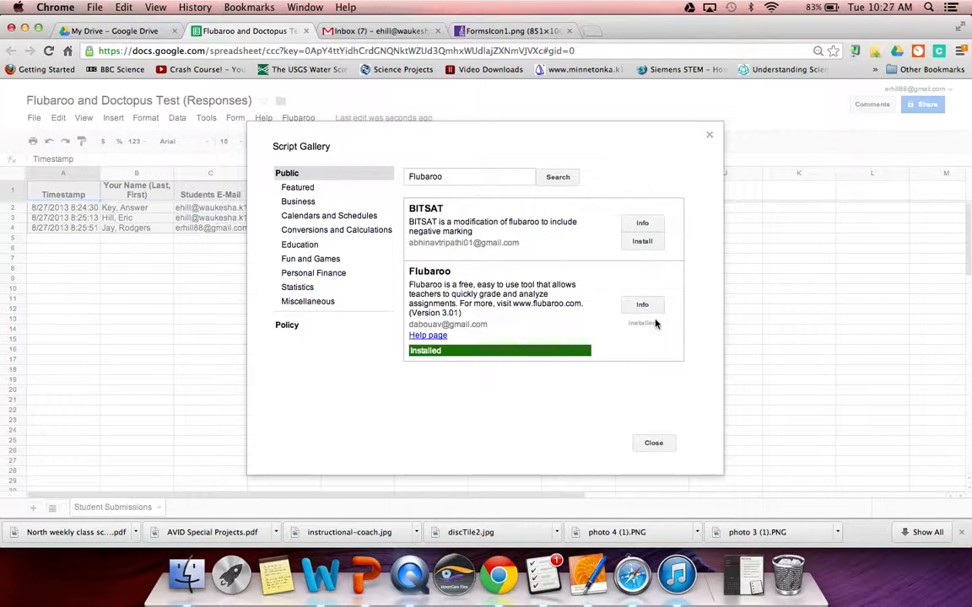
{"action": "left_click", "coordinate": [641, 324]}
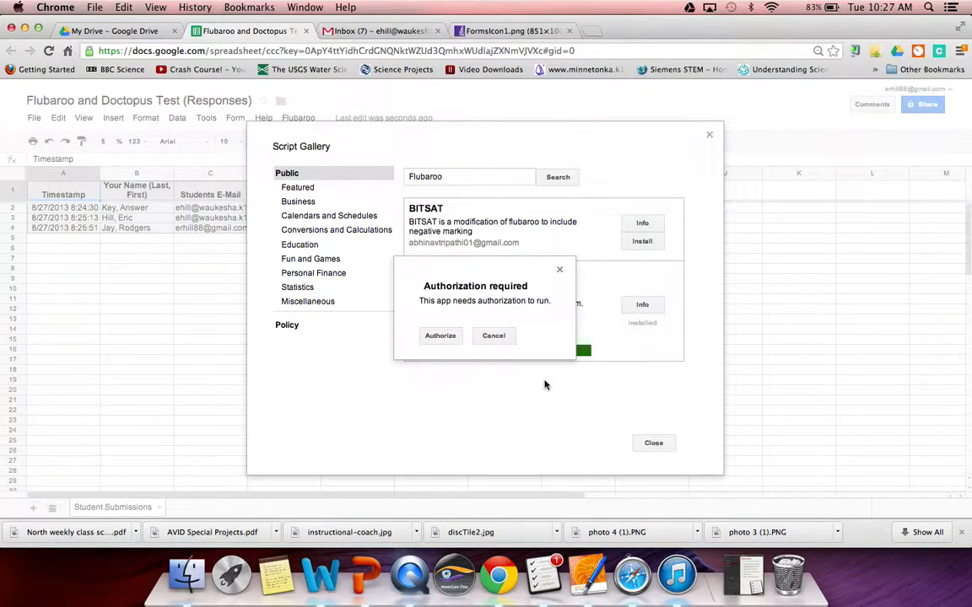
{"action": "left_click", "coordinate": [439, 336]}
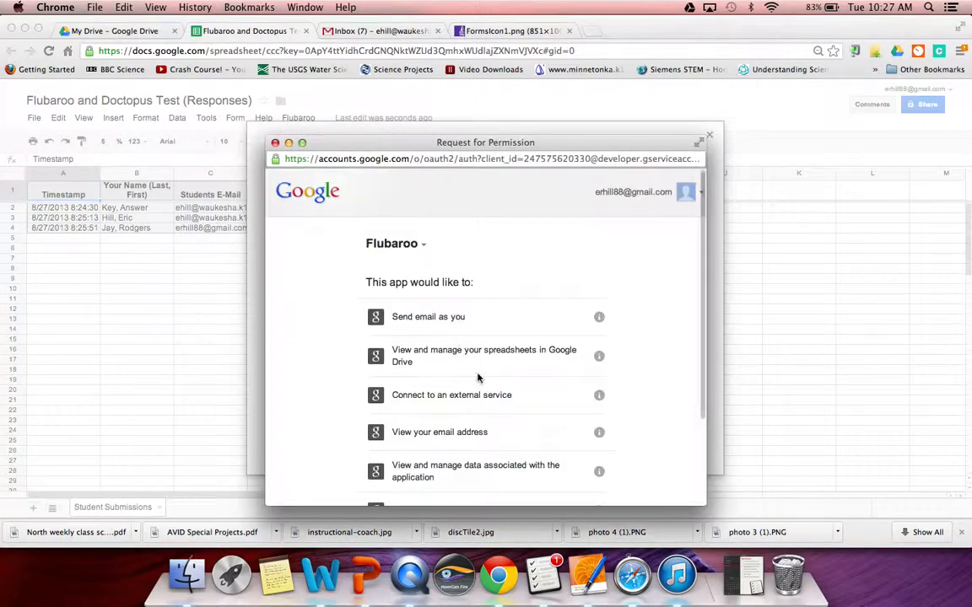
{"action": "scroll", "scroll_direction": "down", "scroll_amount": 3}
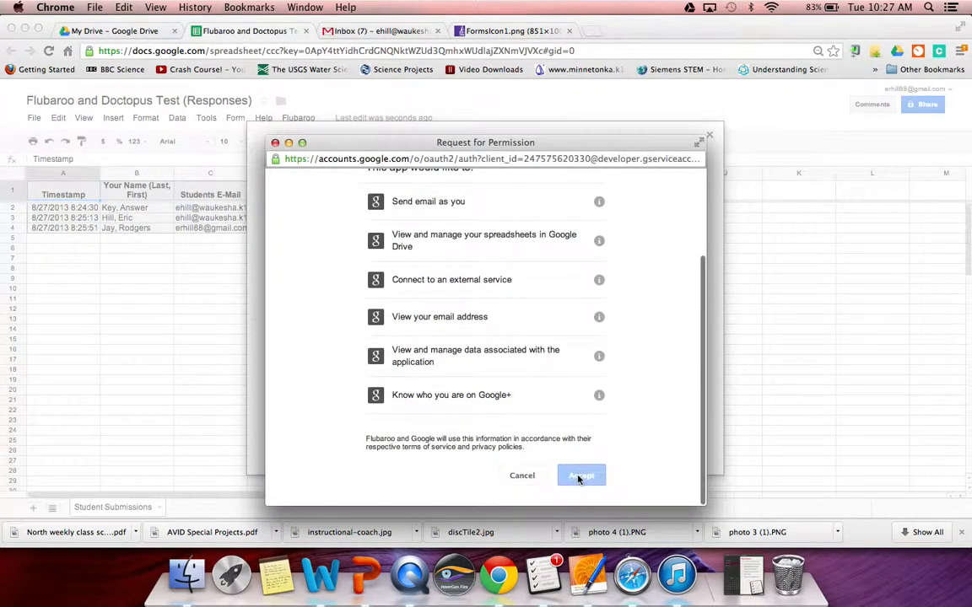
{"action": "left_click", "coordinate": [580, 476]}
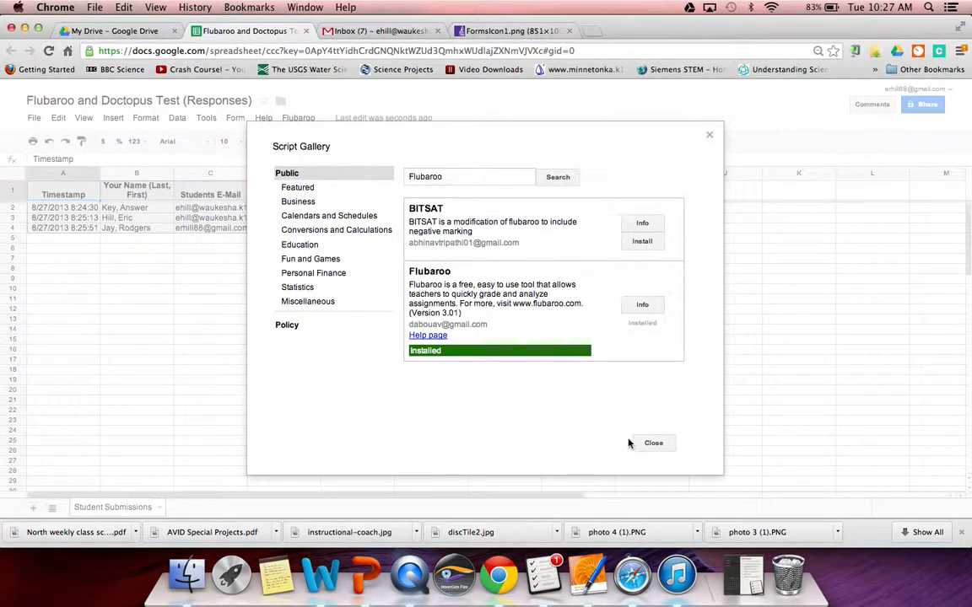
{"action": "left_click", "coordinate": [653, 442]}
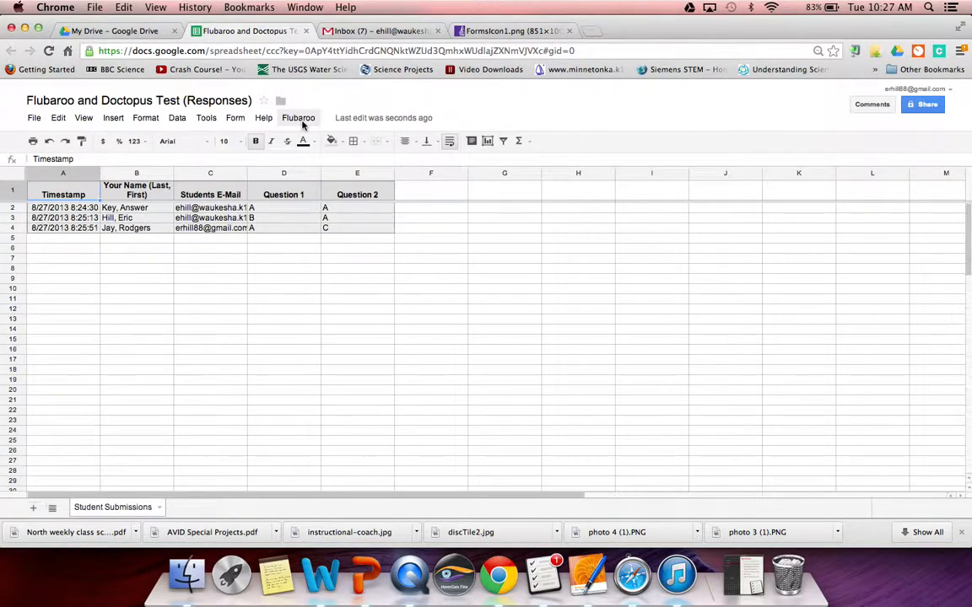
Start Flubaroo grading, keeping the name question as the student identifier.
{"action": "left_click", "coordinate": [297, 118]}
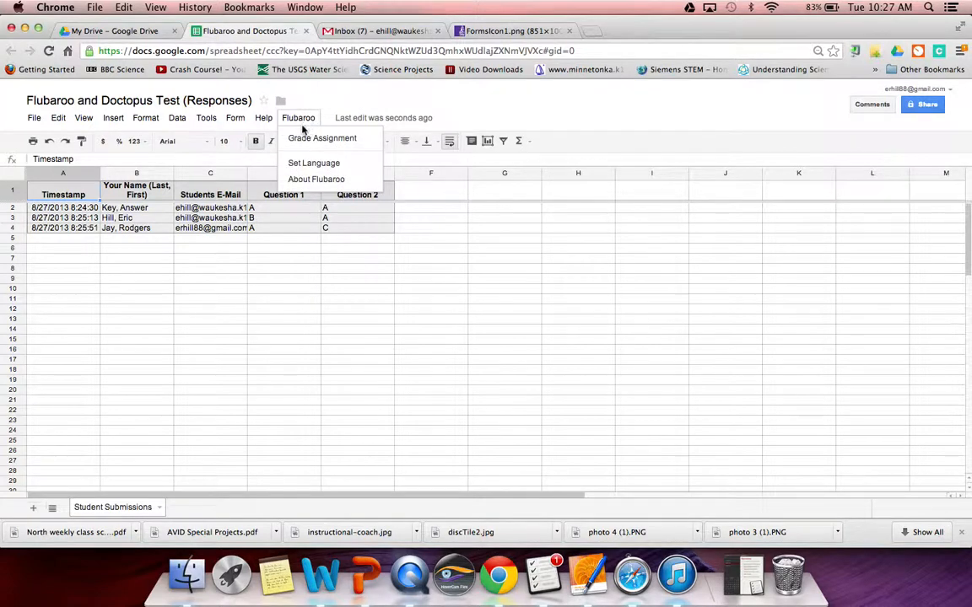
{"action": "mouse_move", "coordinate": [321, 138]}
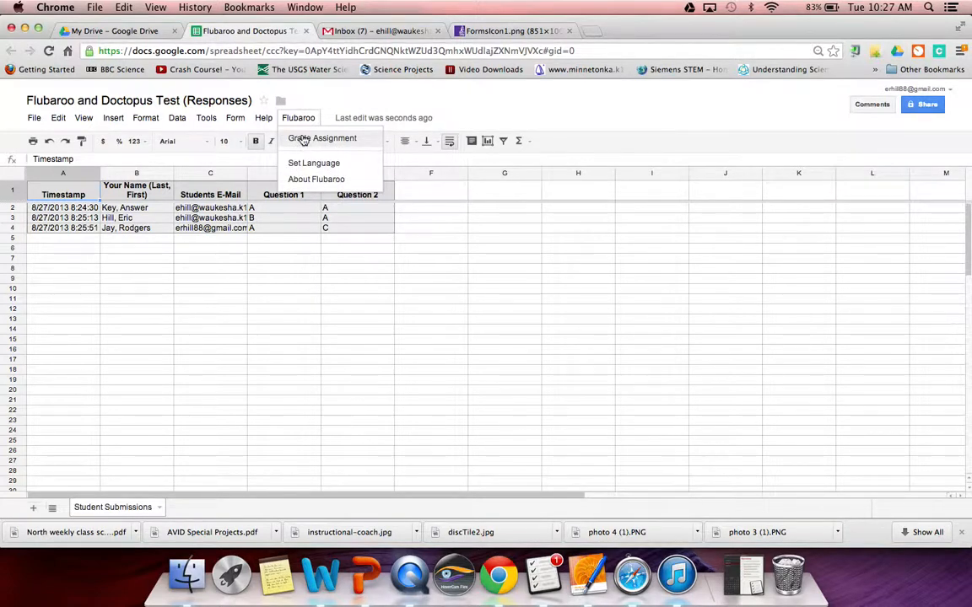
{"action": "left_click", "coordinate": [323, 139]}
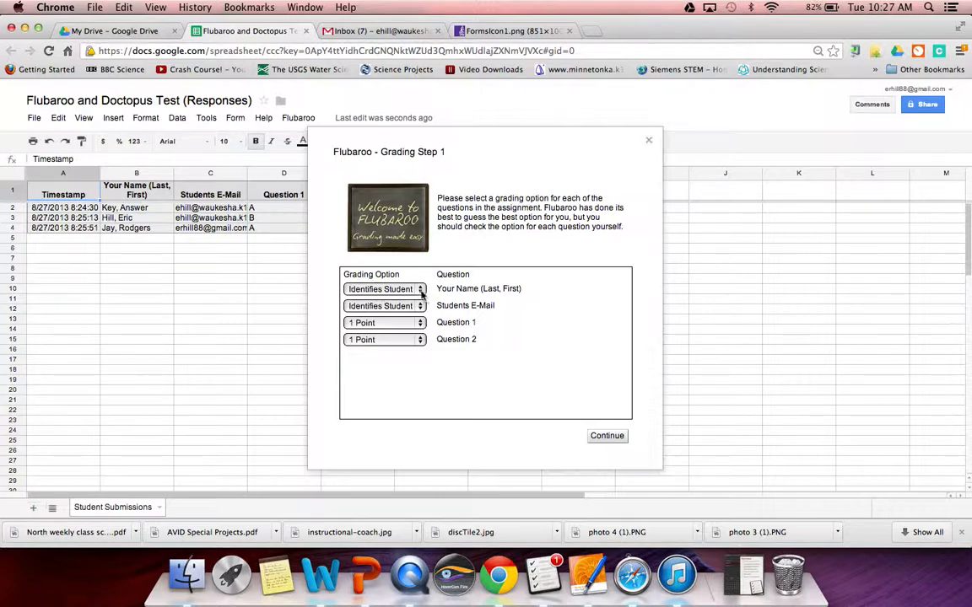
{"action": "left_click", "coordinate": [385, 289]}
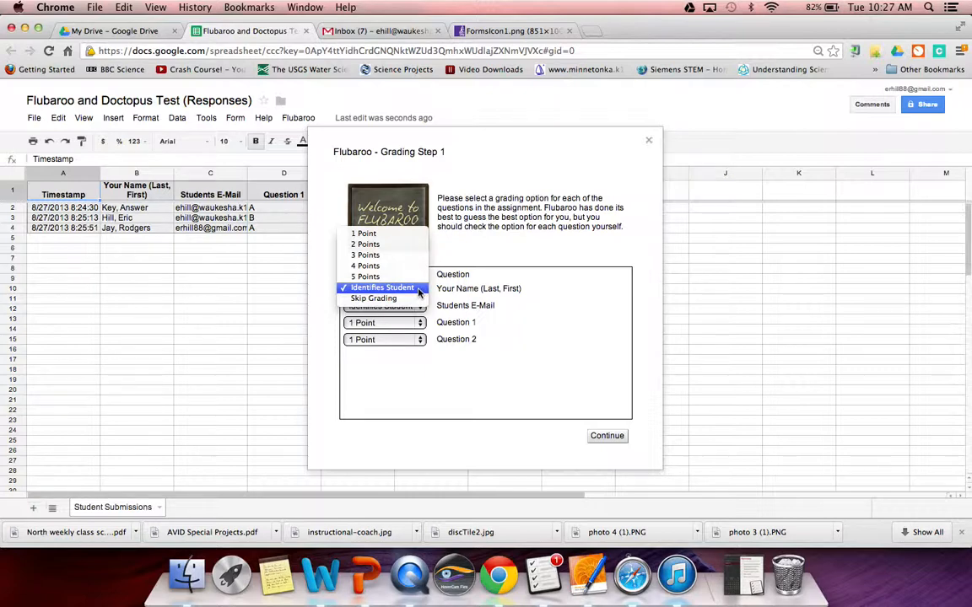
{"action": "left_click", "coordinate": [381, 287]}
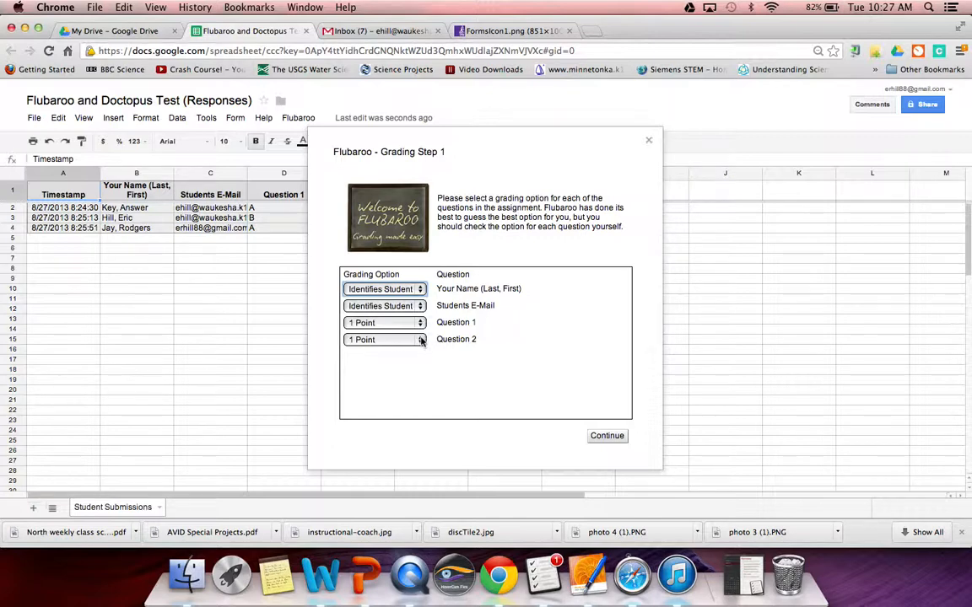
Make Question 2 worth 5 points and continue to answer-key selection.
{"action": "left_click", "coordinate": [385, 339]}
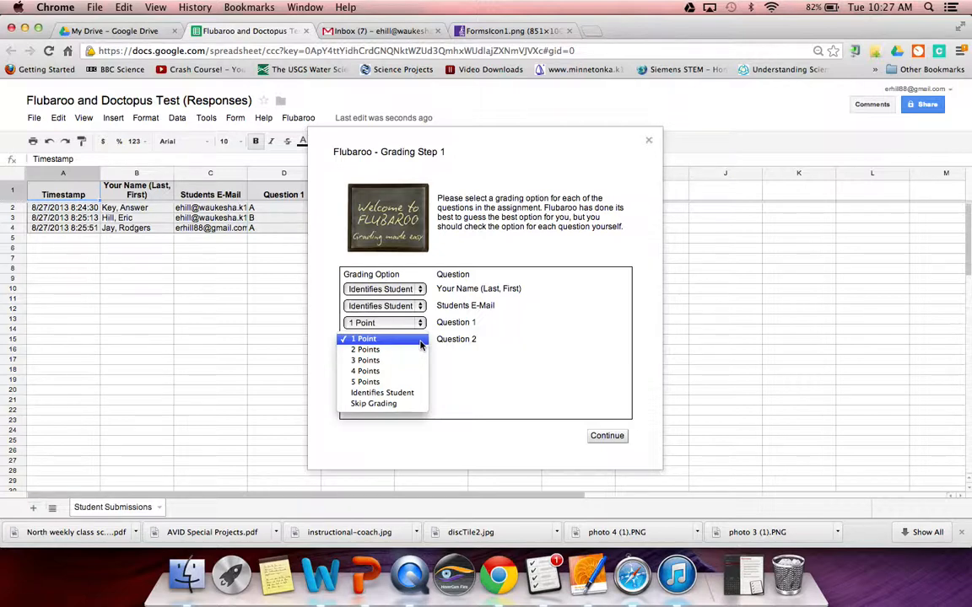
{"action": "mouse_move", "coordinate": [364, 381]}
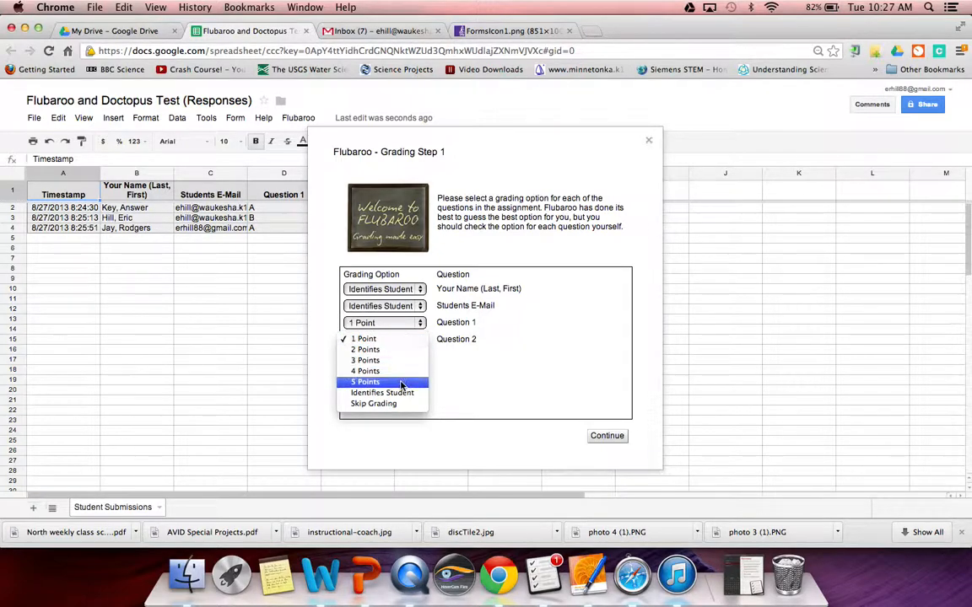
{"action": "left_click", "coordinate": [366, 382]}
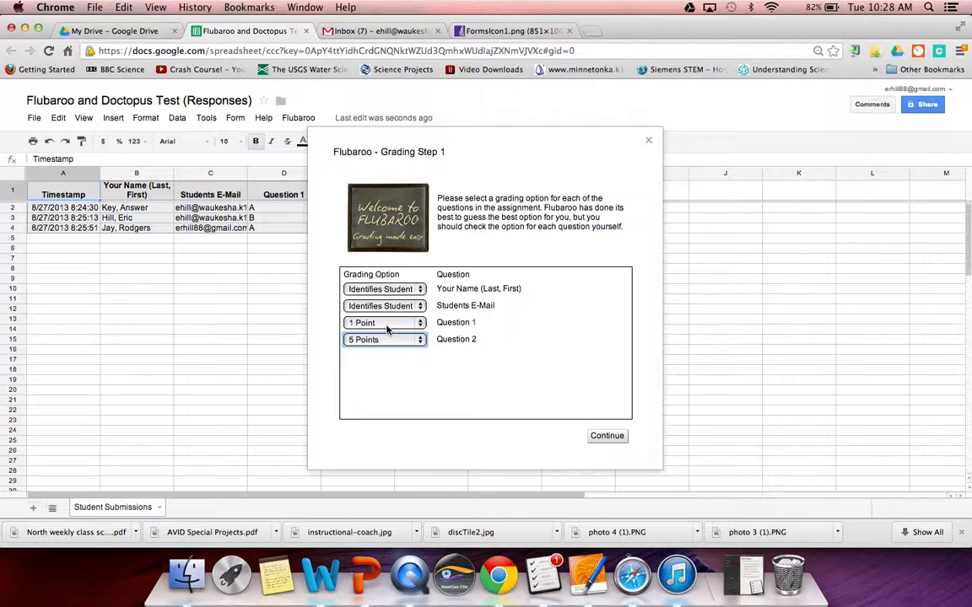
{"action": "mouse_move", "coordinate": [373, 349]}
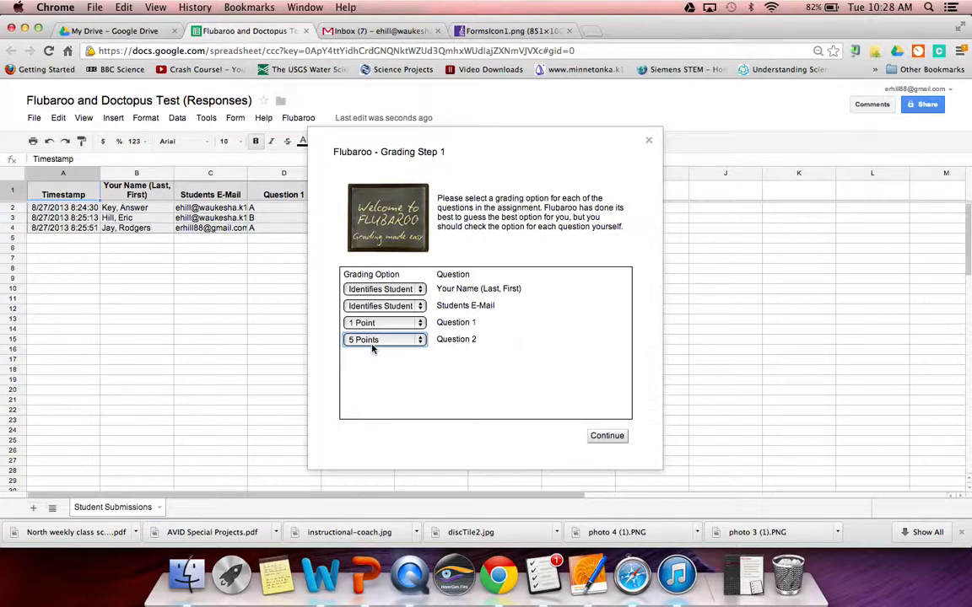
{"action": "mouse_move", "coordinate": [544, 396]}
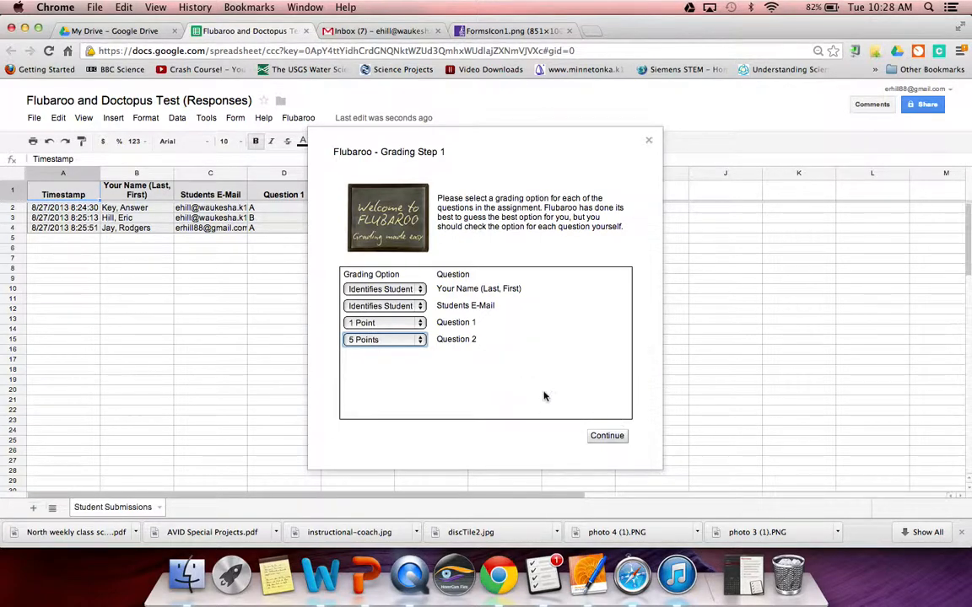
{"action": "left_click", "coordinate": [607, 436]}
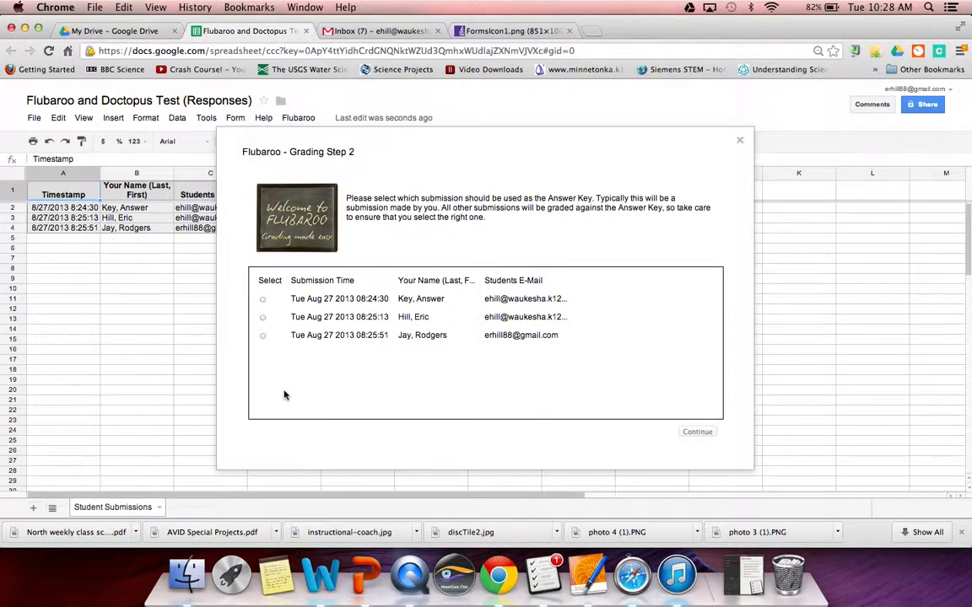
Grade the responses against the Key, Answer submission and view the new Grades sheet.
{"action": "left_click", "coordinate": [263, 298]}
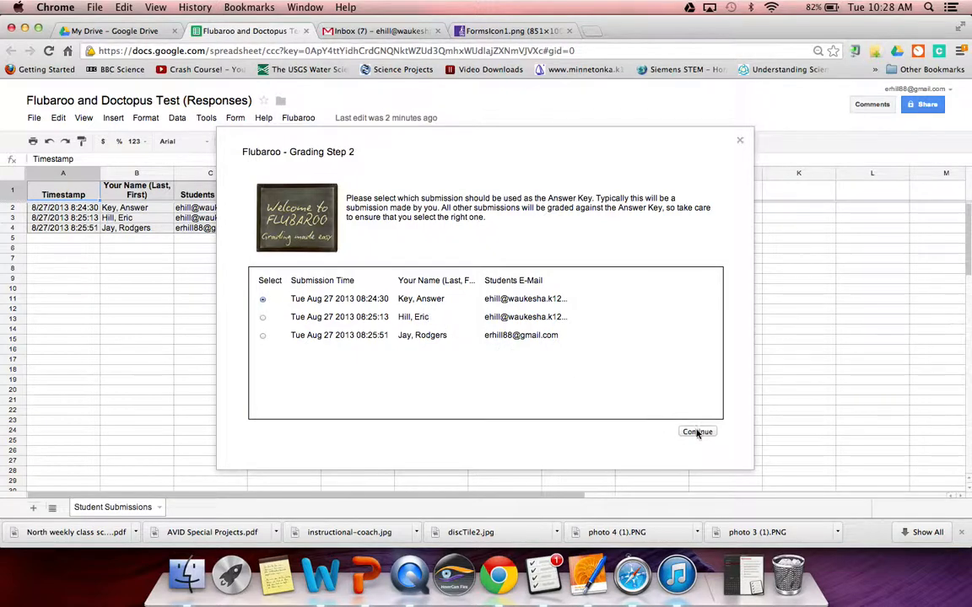
{"action": "left_click", "coordinate": [699, 432]}
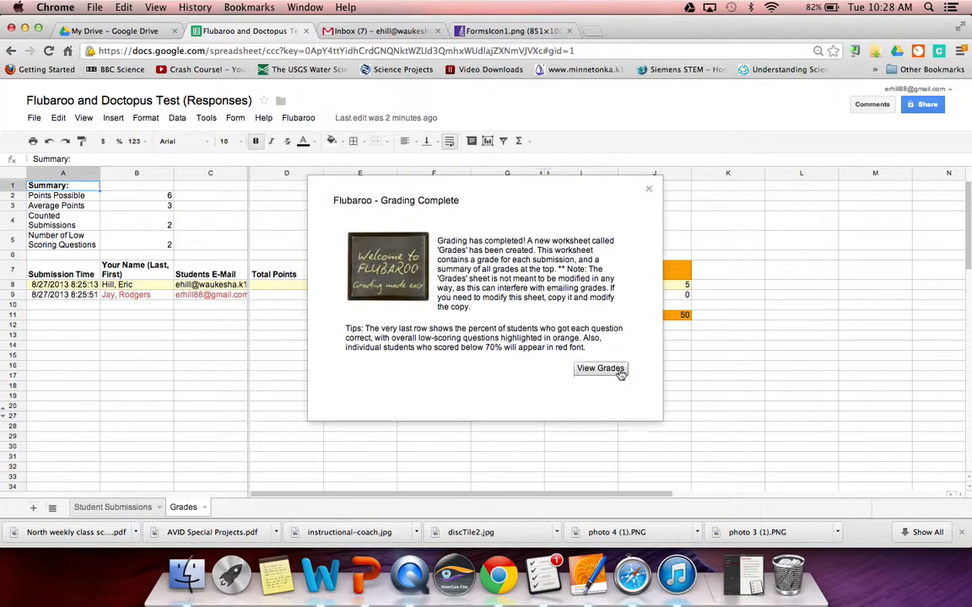
{"action": "left_click", "coordinate": [600, 368]}
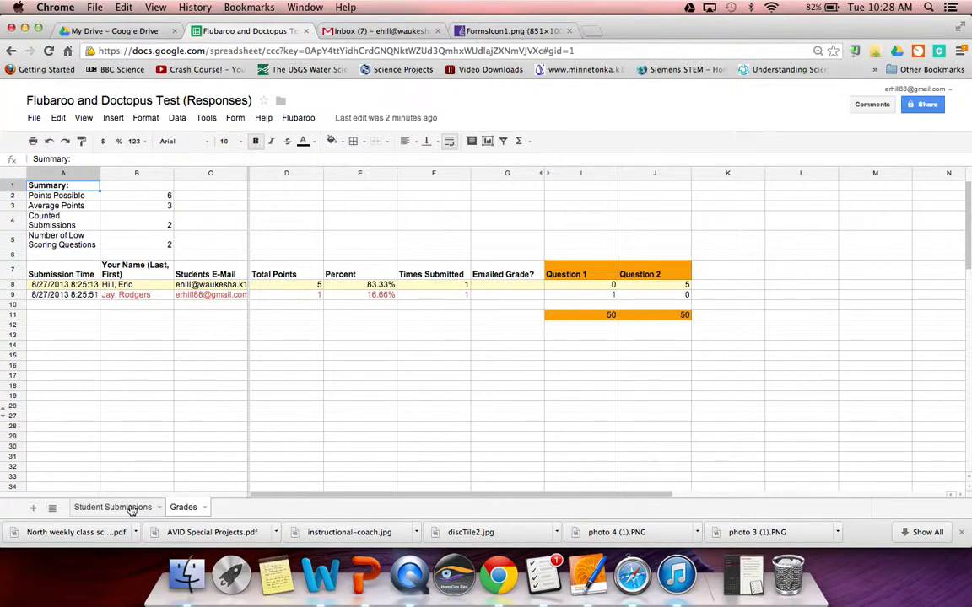
{"action": "left_click", "coordinate": [112, 506]}
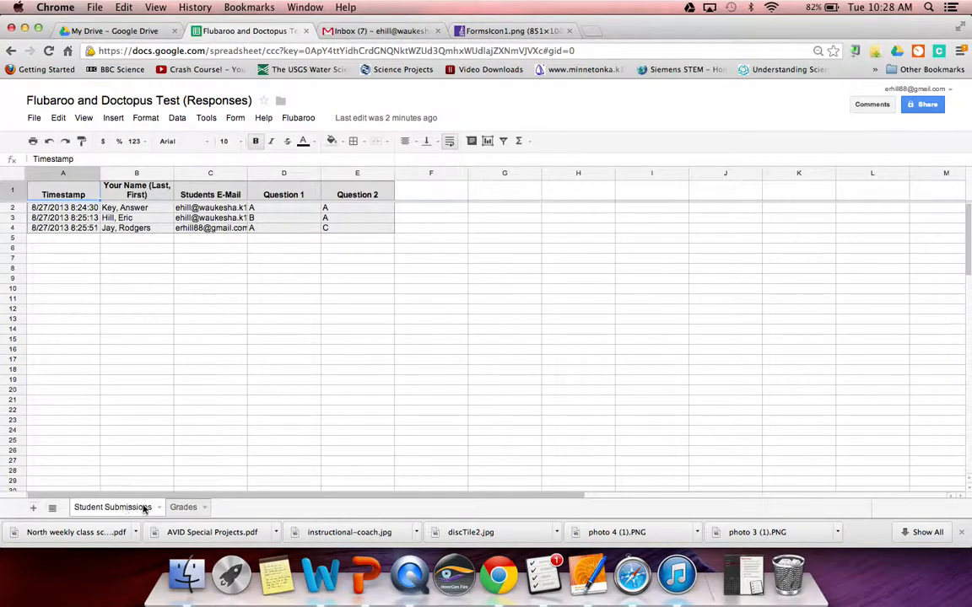
{"action": "left_click", "coordinate": [182, 506]}
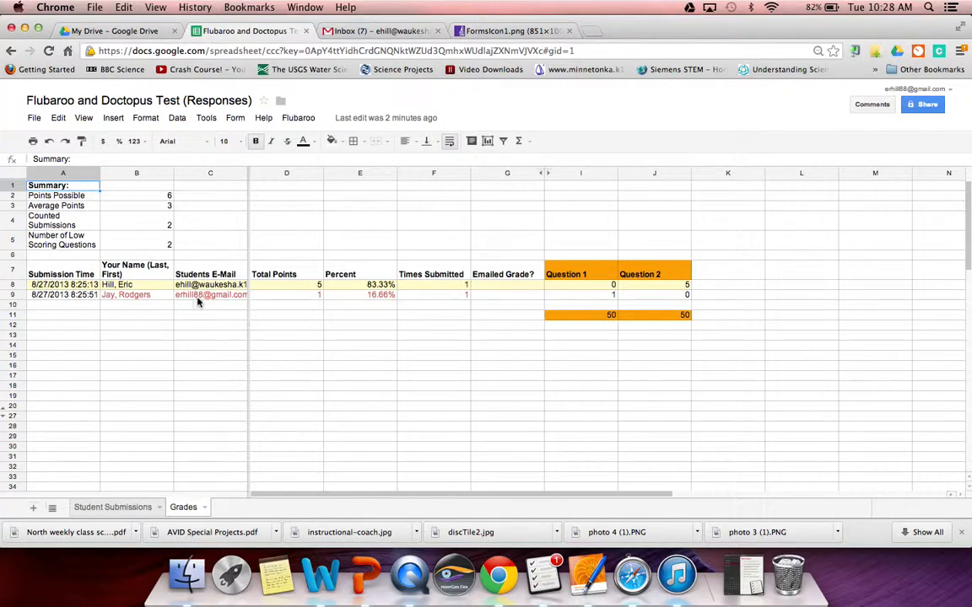
{"action": "mouse_move", "coordinate": [159, 294]}
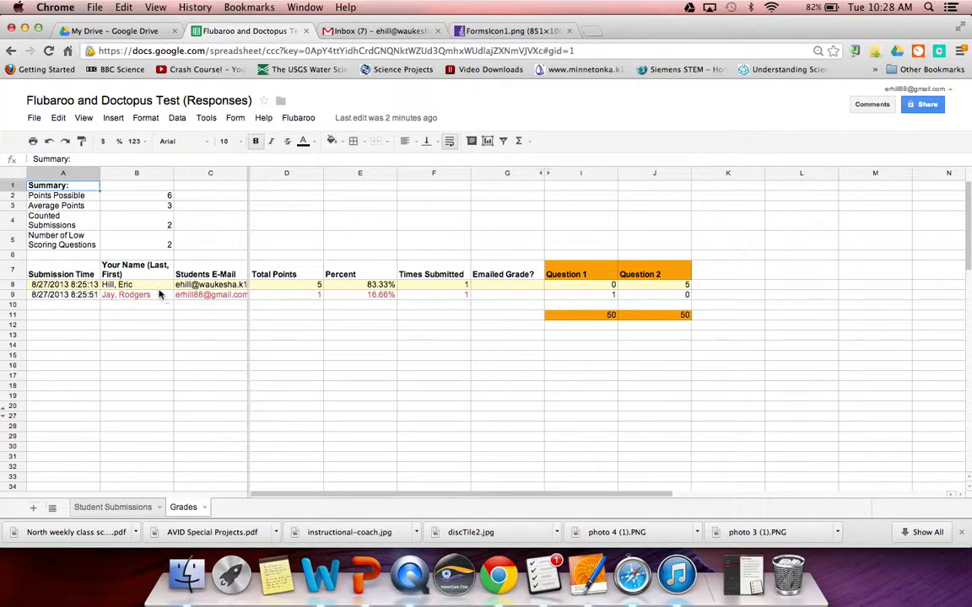
{"action": "mouse_move", "coordinate": [369, 280]}
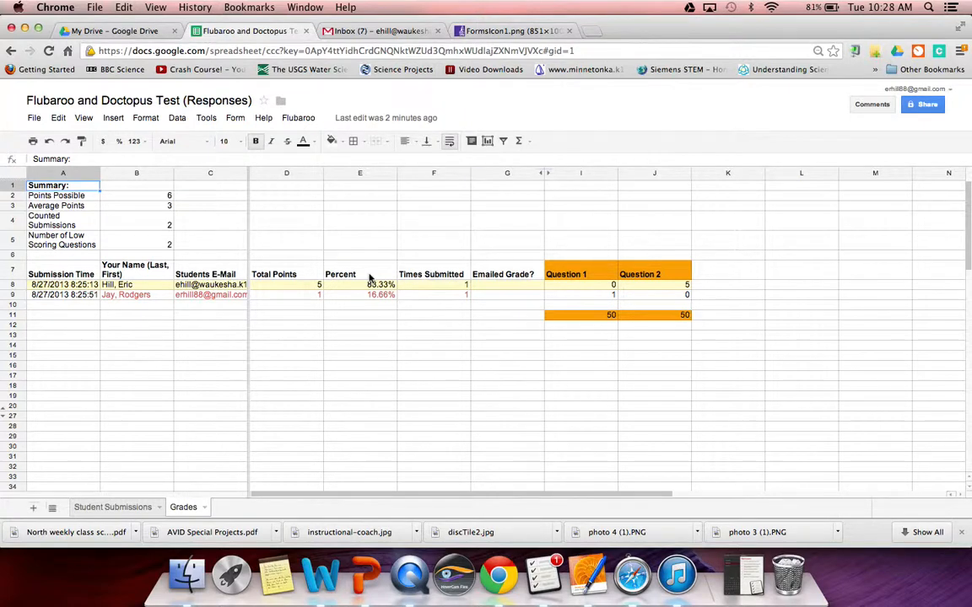
{"action": "mouse_move", "coordinate": [597, 284]}
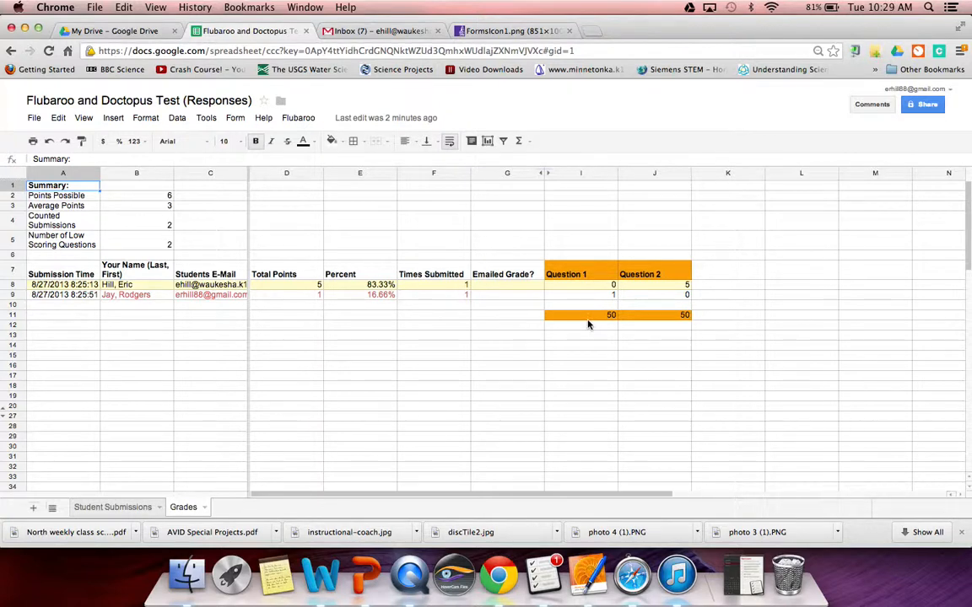
{"action": "mouse_move", "coordinate": [624, 331]}
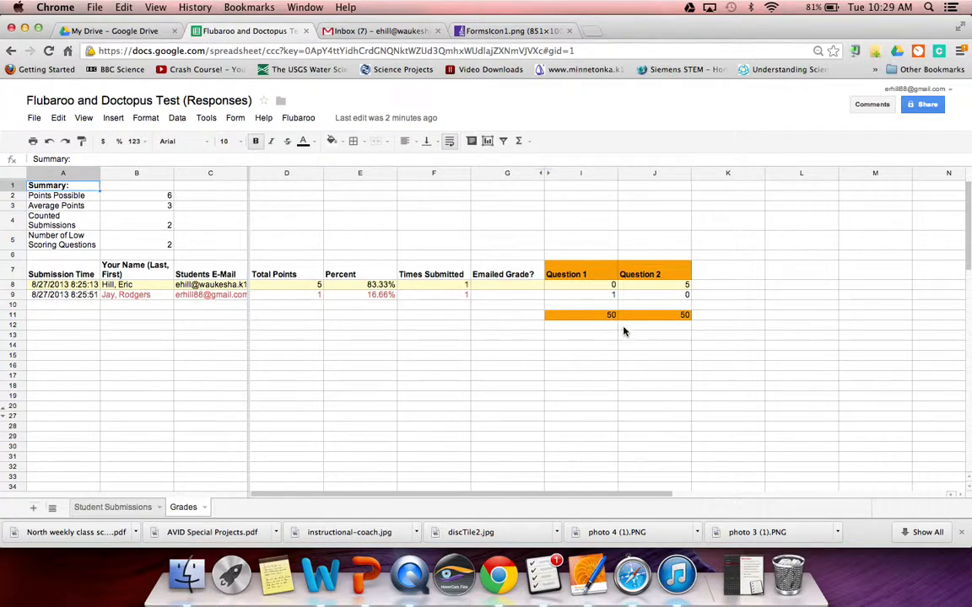
{"action": "mouse_move", "coordinate": [662, 287]}
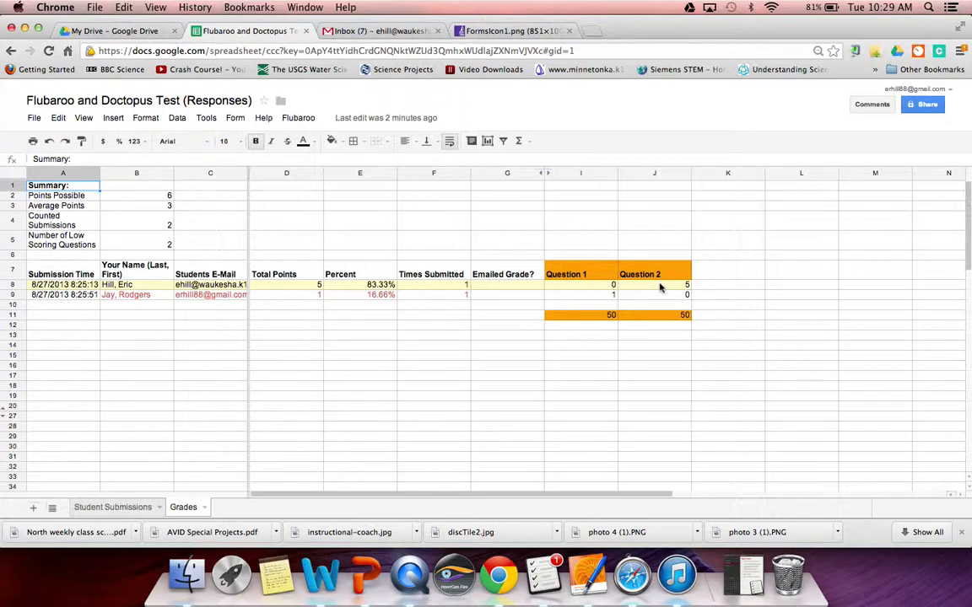
{"action": "mouse_move", "coordinate": [560, 297]}
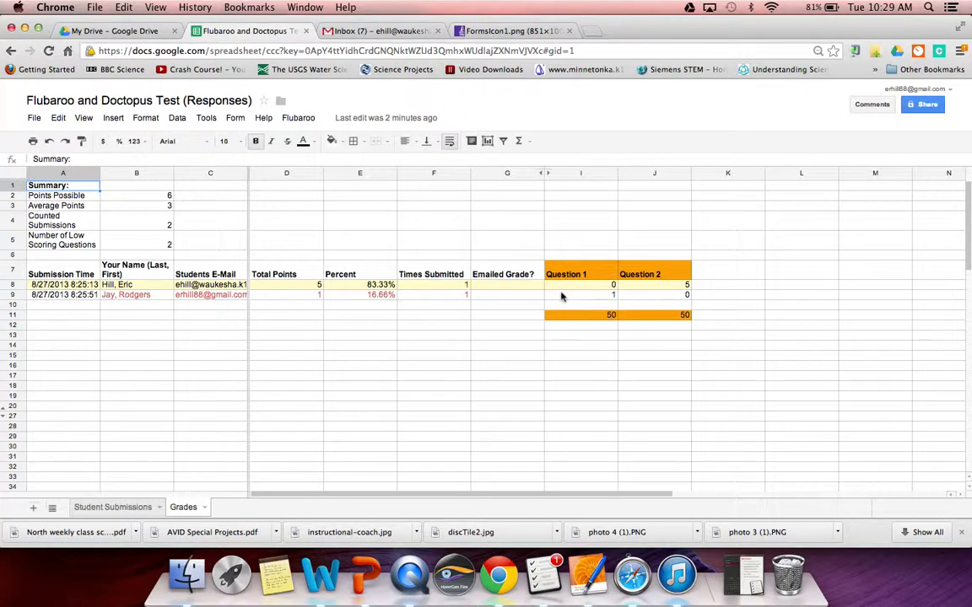
{"action": "mouse_move", "coordinate": [480, 305]}
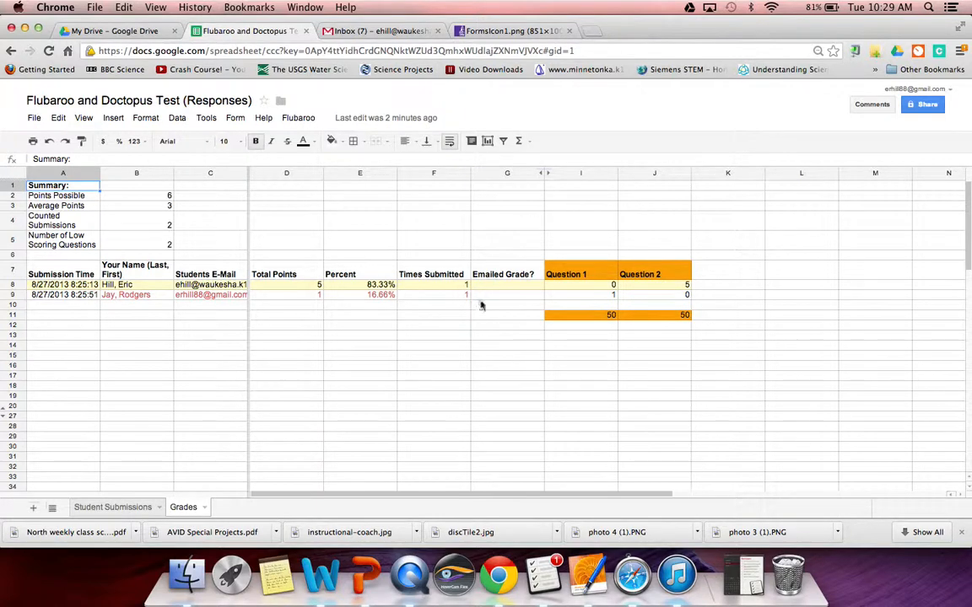
{"action": "mouse_move", "coordinate": [548, 233]}
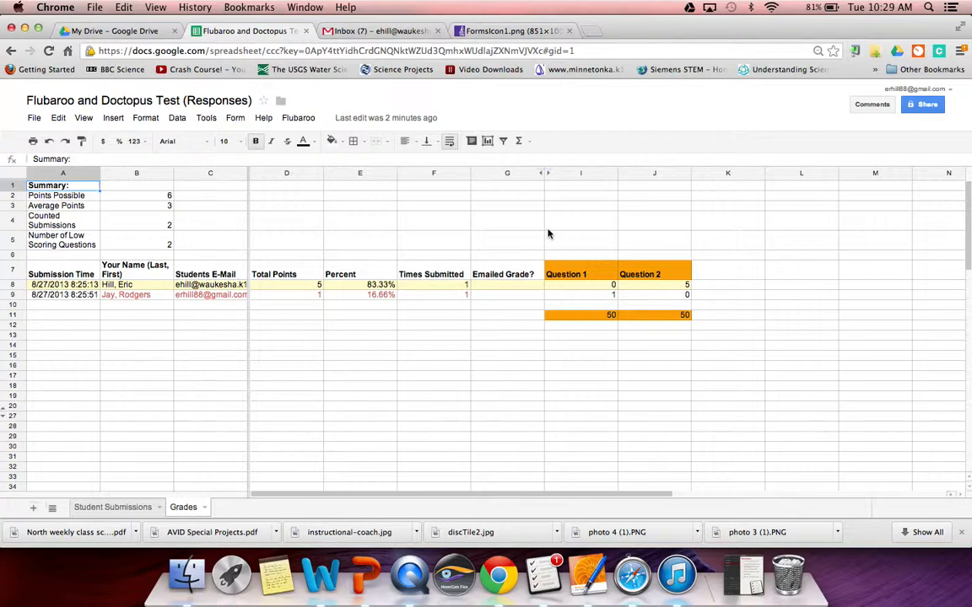
{"action": "mouse_move", "coordinate": [632, 349]}
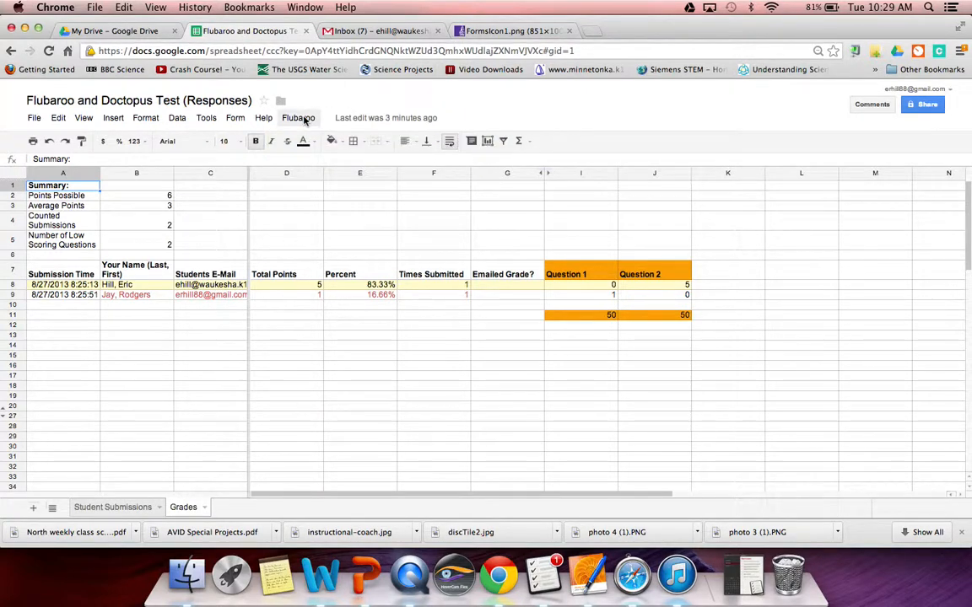
Start Flubaroo's Email Grades setup with Students E-Mail as the address question.
{"action": "left_click", "coordinate": [296, 118]}
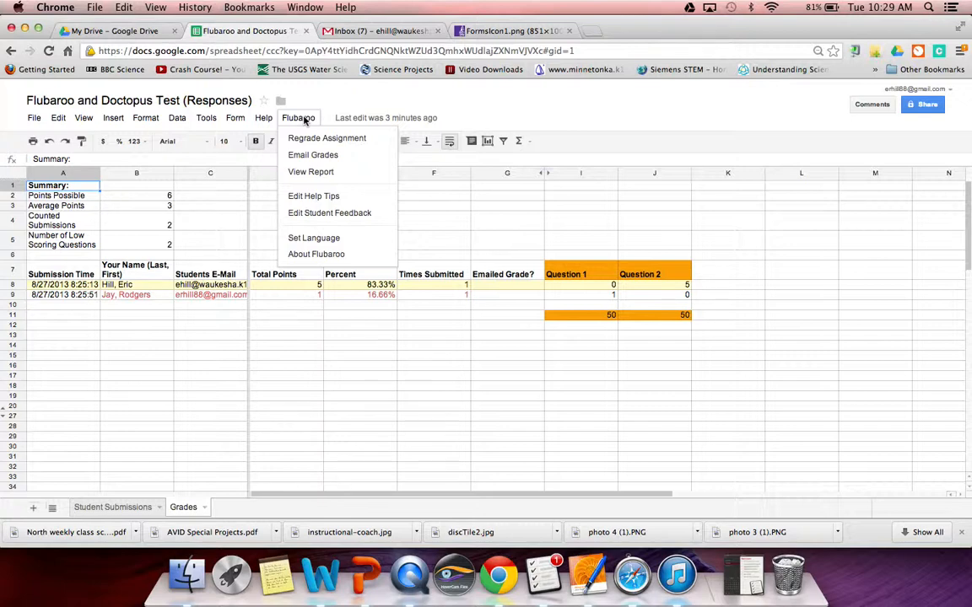
{"action": "mouse_move", "coordinate": [313, 156]}
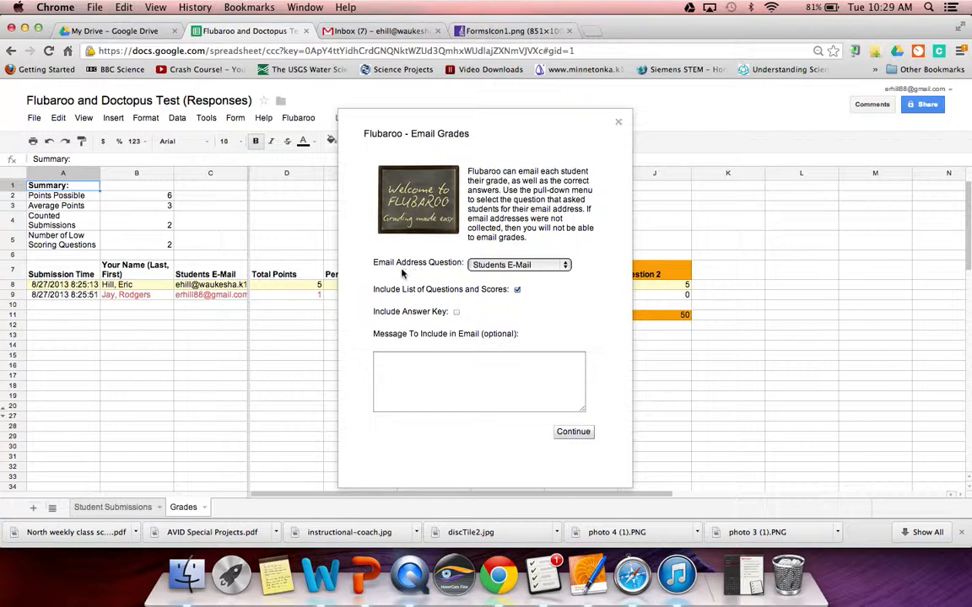
{"action": "mouse_move", "coordinate": [481, 270]}
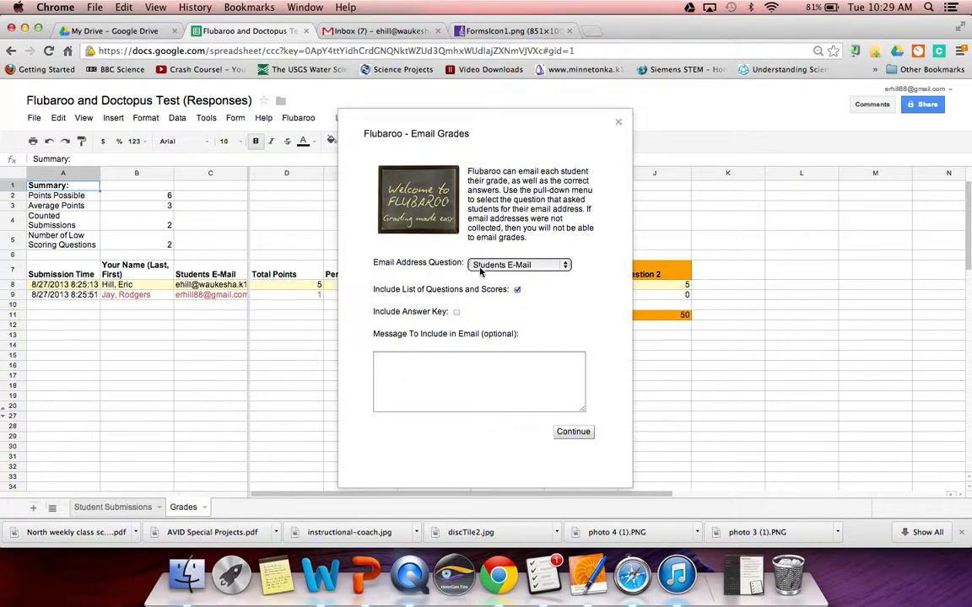
{"action": "left_click", "coordinate": [518, 263]}
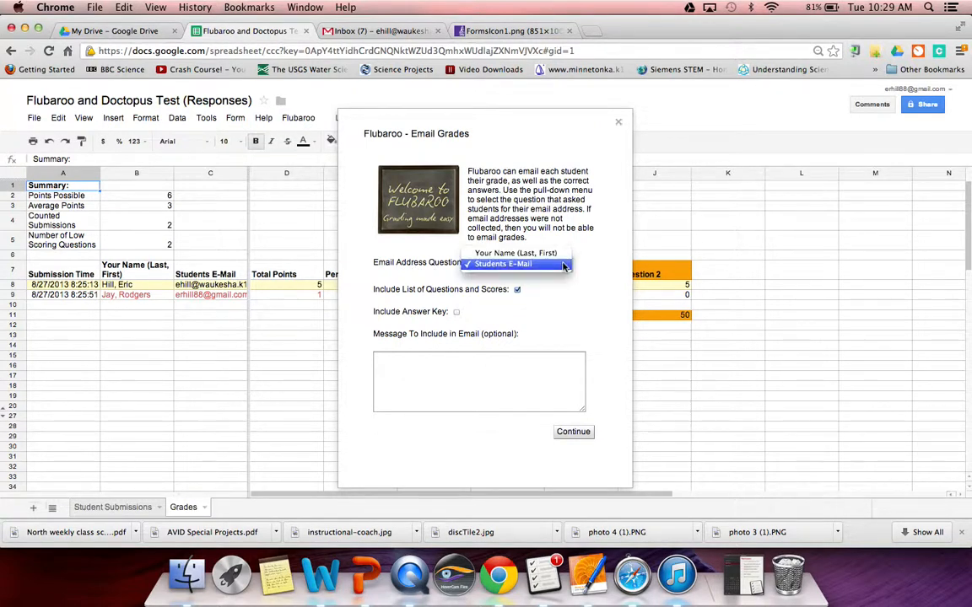
{"action": "left_click", "coordinate": [503, 263]}
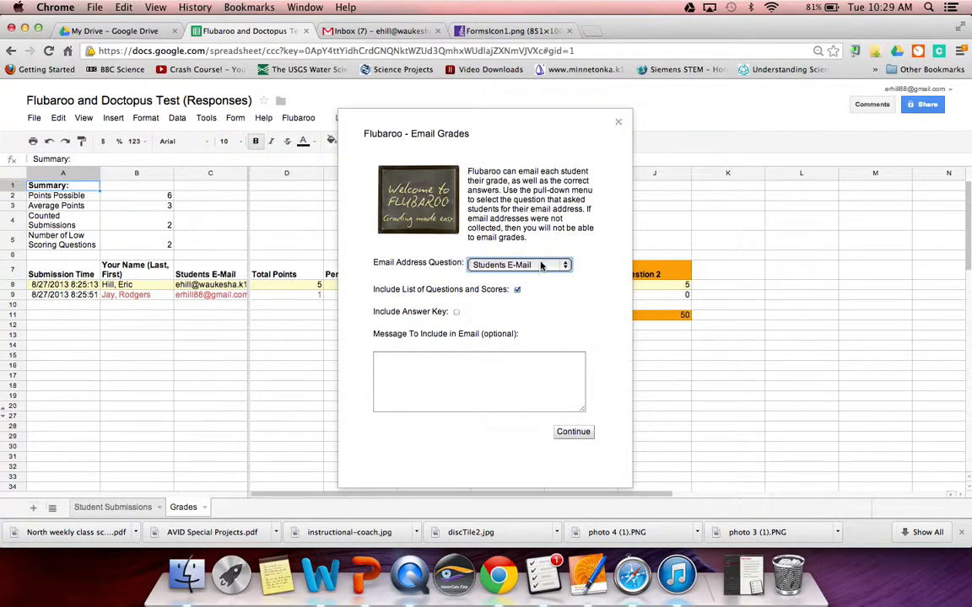
{"action": "mouse_move", "coordinate": [540, 270]}
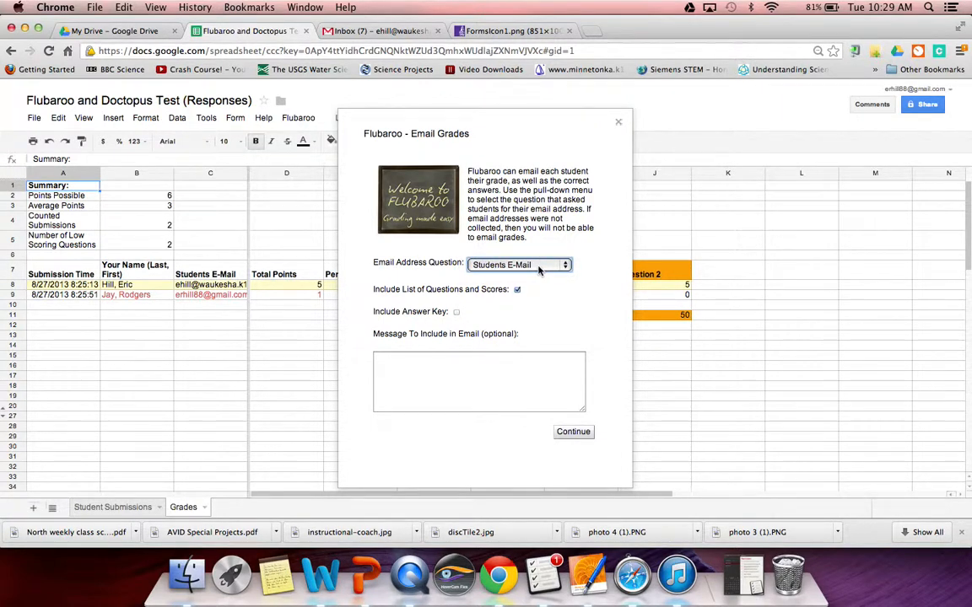
{"action": "mouse_move", "coordinate": [391, 302]}
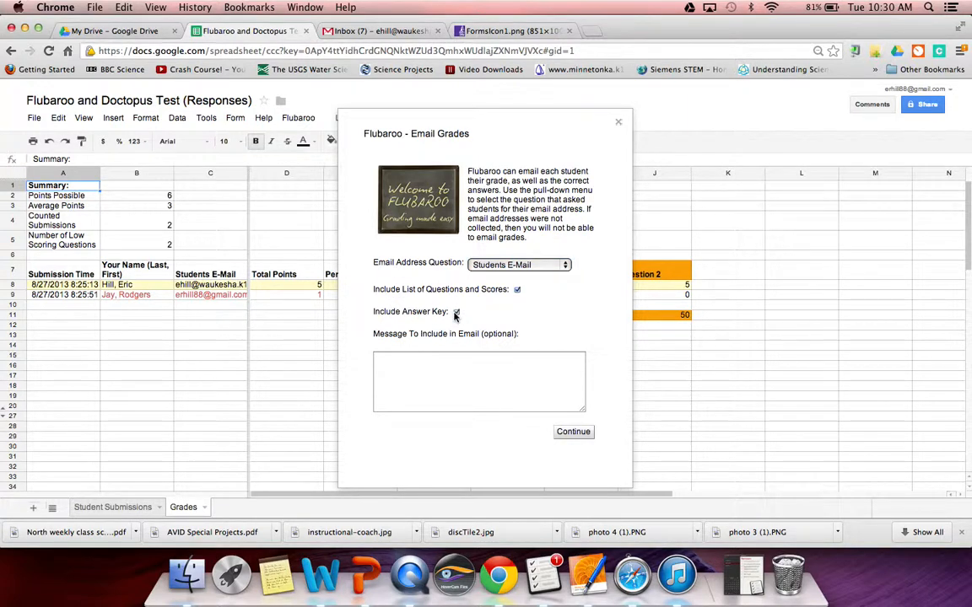
Write the optional email message telling low scorers to revisit the assessment and others to move on.
{"action": "left_click", "coordinate": [456, 311]}
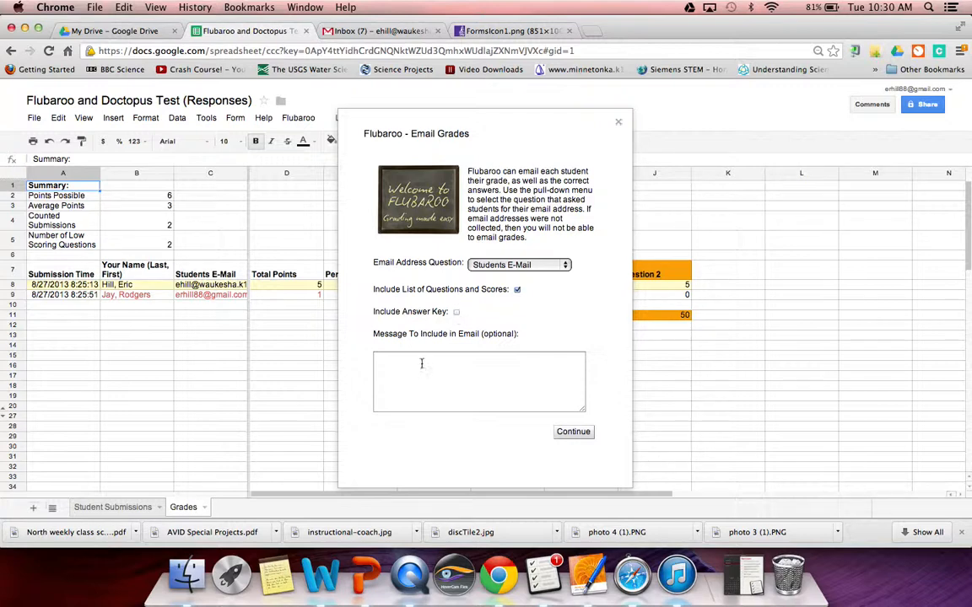
{"action": "left_click", "coordinate": [479, 381]}
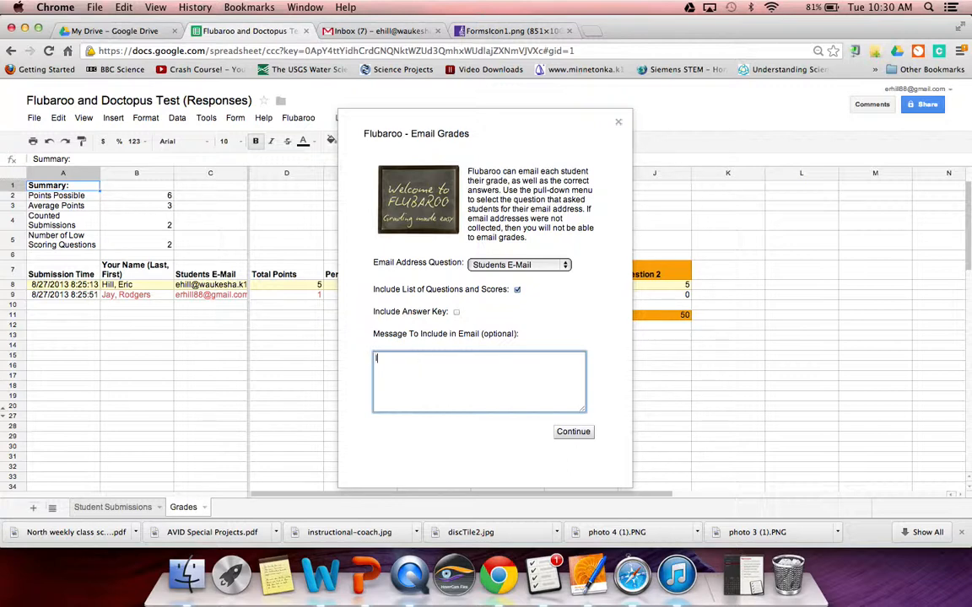
{"action": "type", "text": "If you did not"}
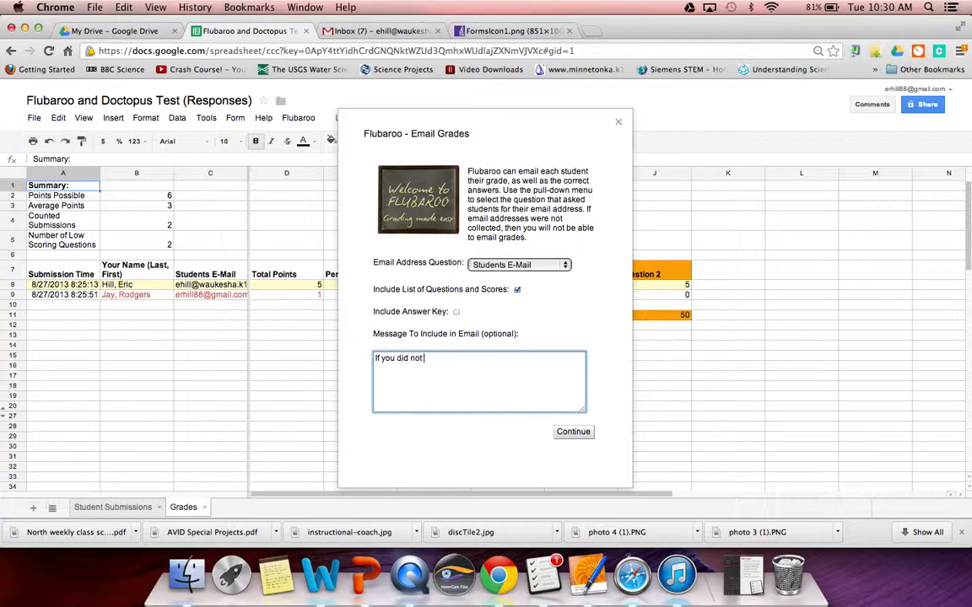
{"action": "type", "text": "scor"}
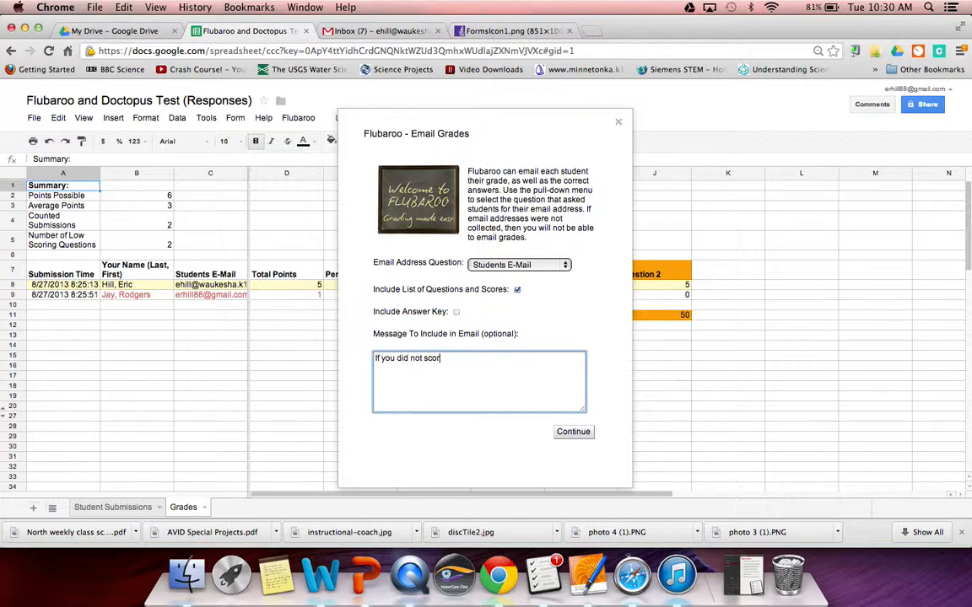
{"action": "type", "text": "x or above, please revisit this assessment"}
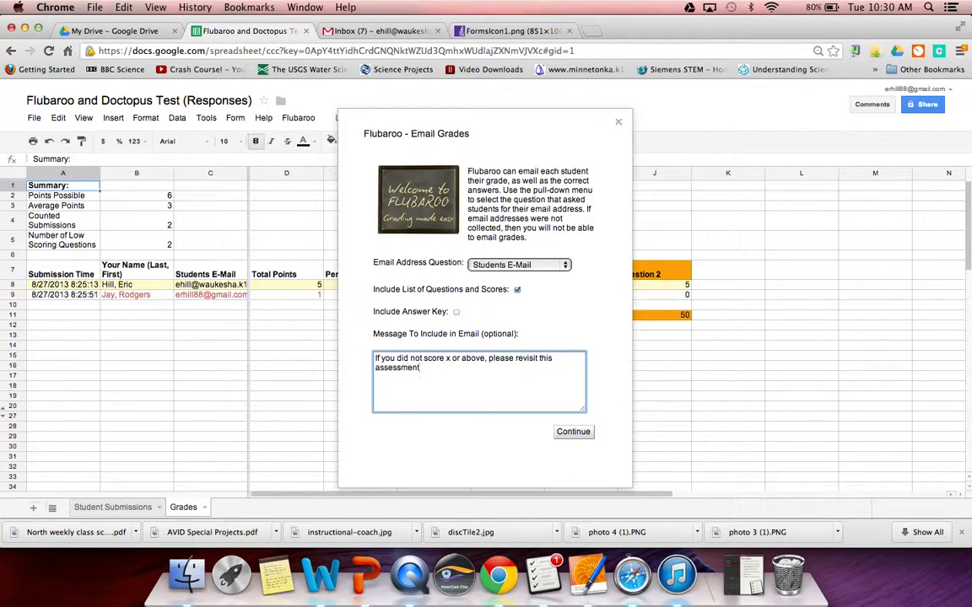
{"action": "type", "text": "Otherwise you"}
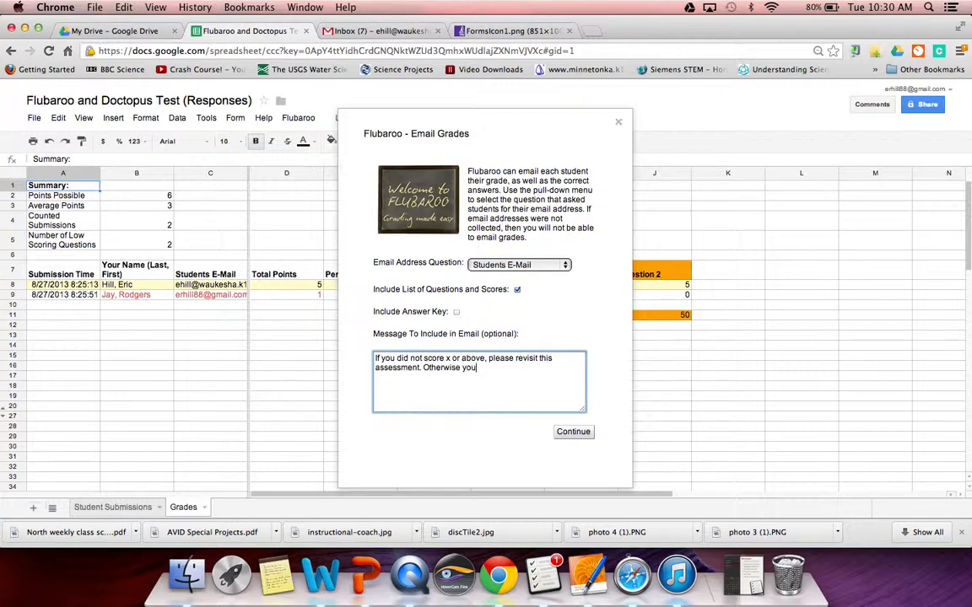
{"action": "type", "text": "may move"}
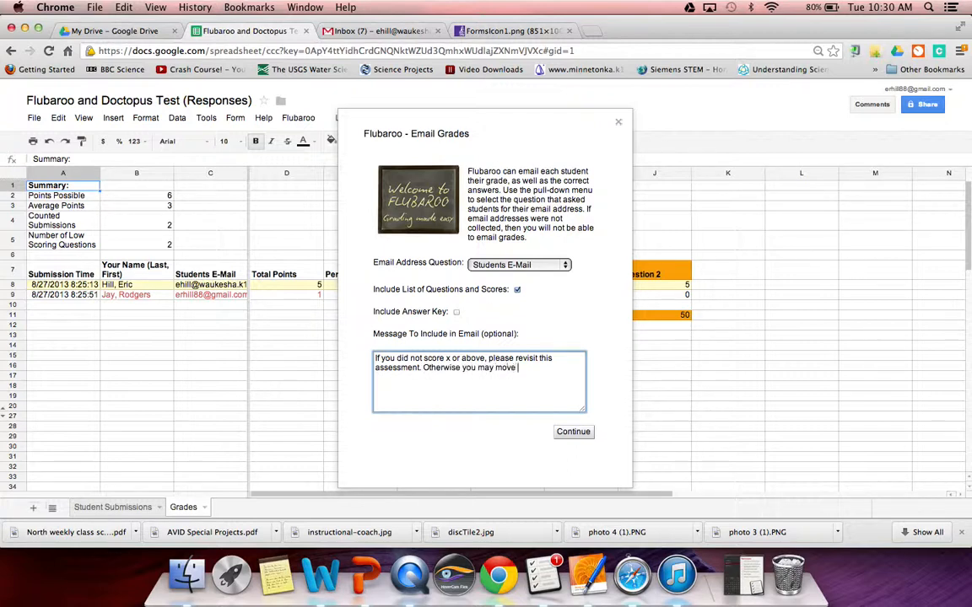
{"action": "type", "text": "on to an extension activity"}
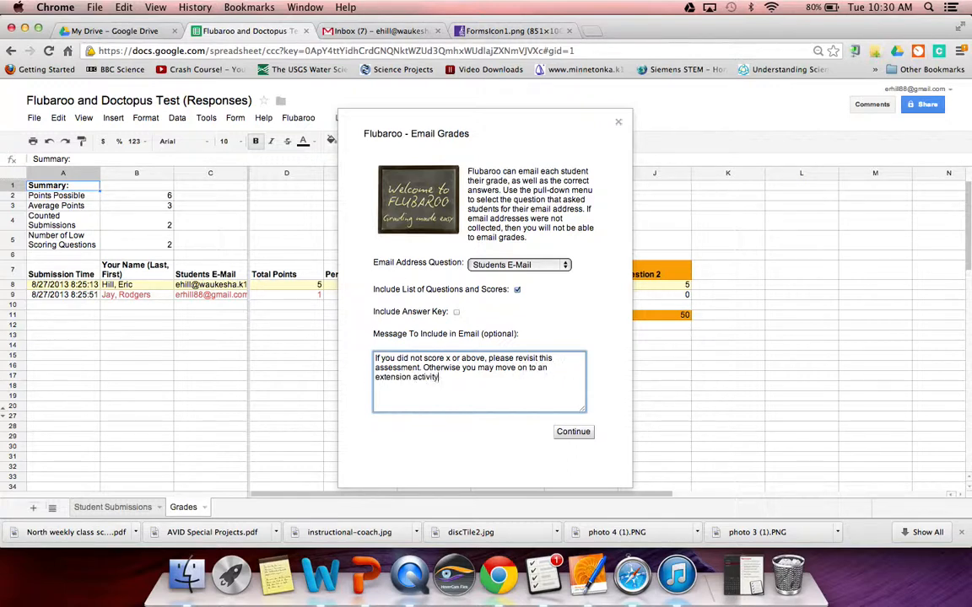
{"action": "mouse_move", "coordinate": [548, 458]}
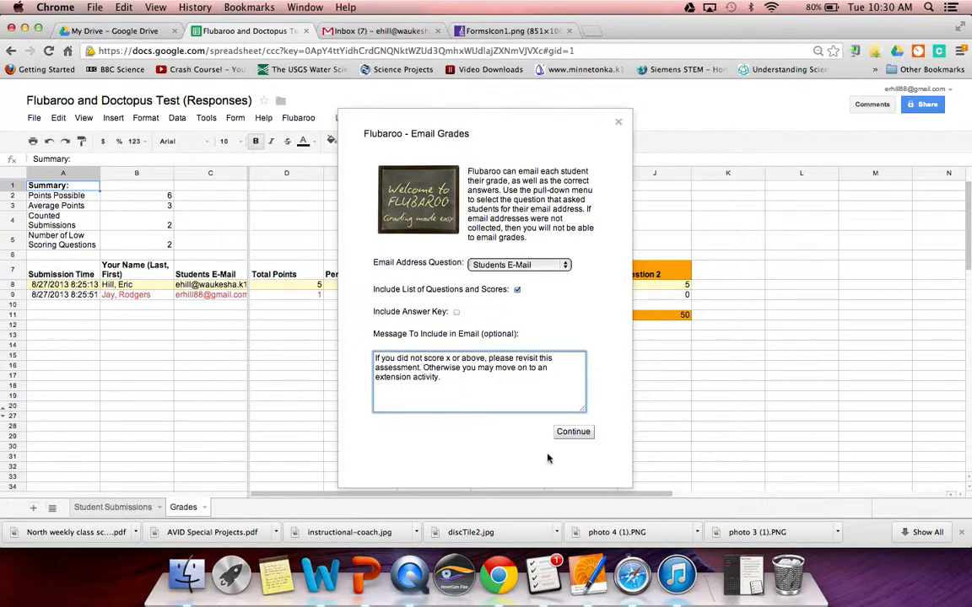
Send the grade emails with the message to both students.
{"action": "left_click", "coordinate": [574, 432]}
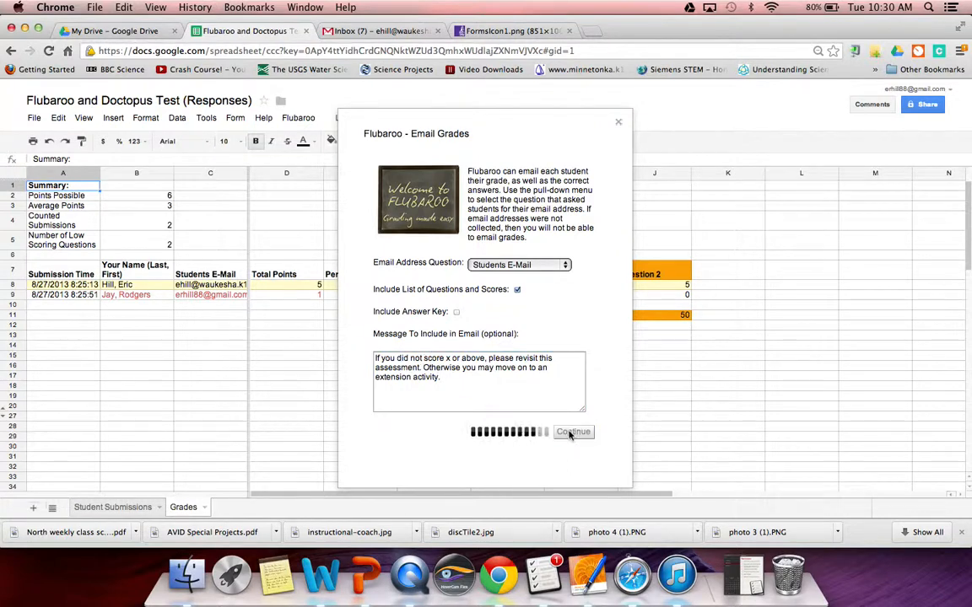
{"action": "left_click", "coordinate": [574, 432]}
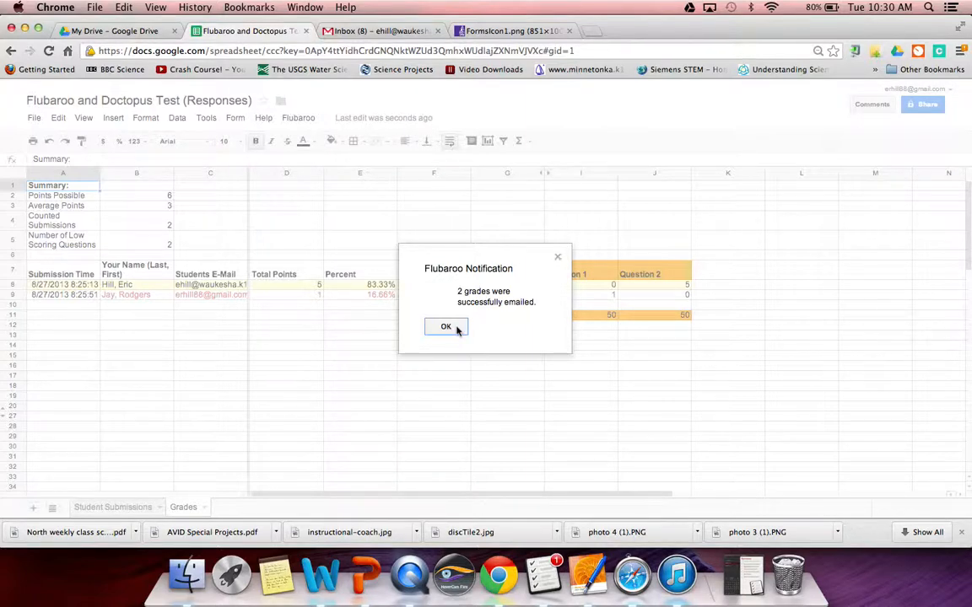
Dismiss the notification and read the student's 5/6 Flubaroo grade email in Gmail.
{"action": "left_click", "coordinate": [445, 328]}
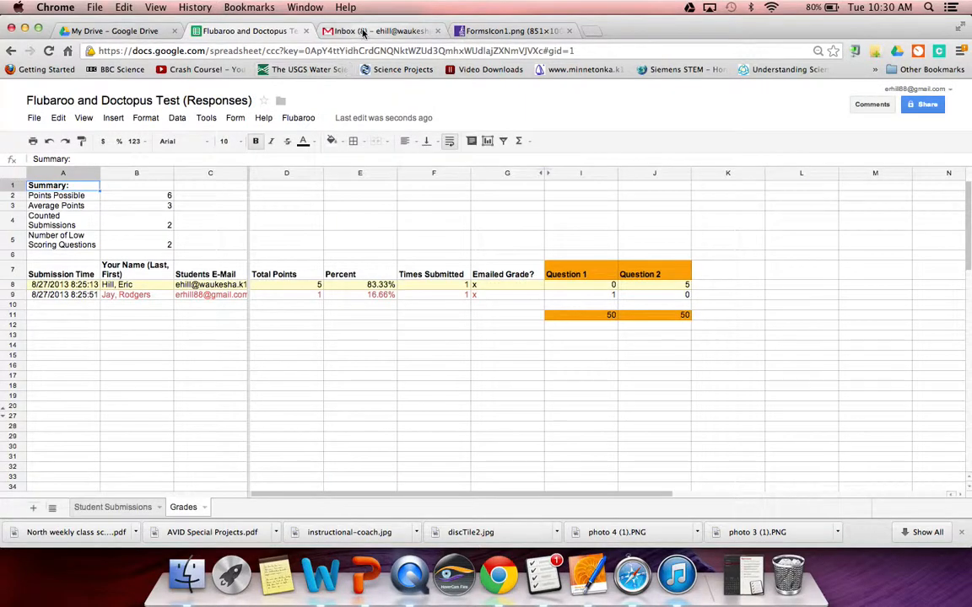
{"action": "left_click", "coordinate": [381, 31]}
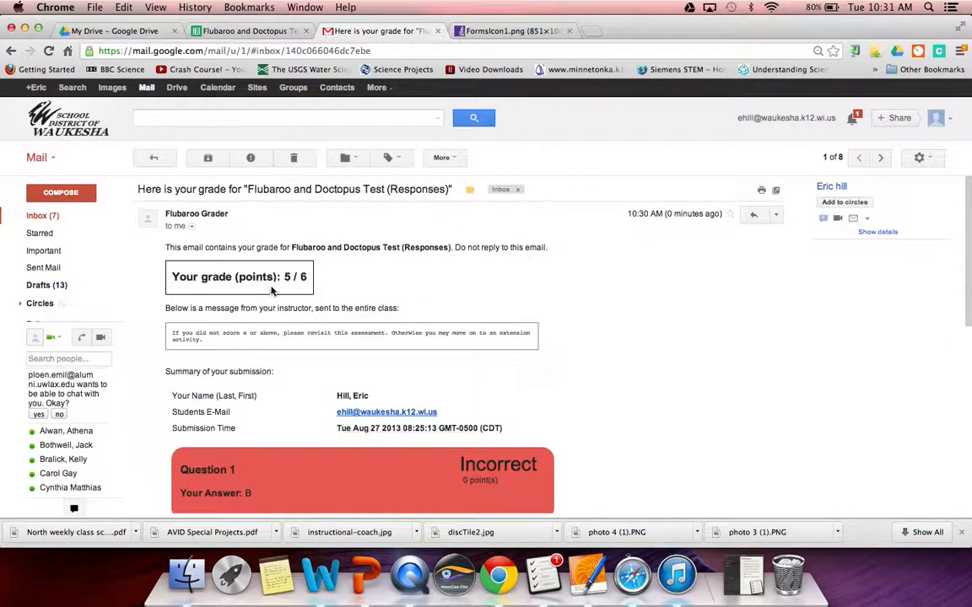
{"action": "scroll", "scroll_direction": "down", "scroll_amount": 3}
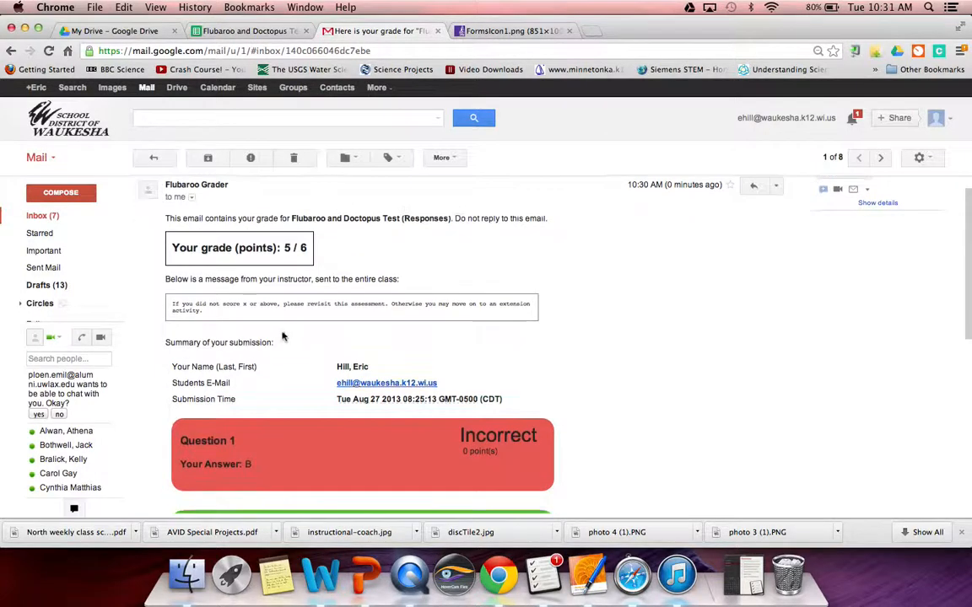
{"action": "scroll", "scroll_direction": "down", "scroll_amount": 3}
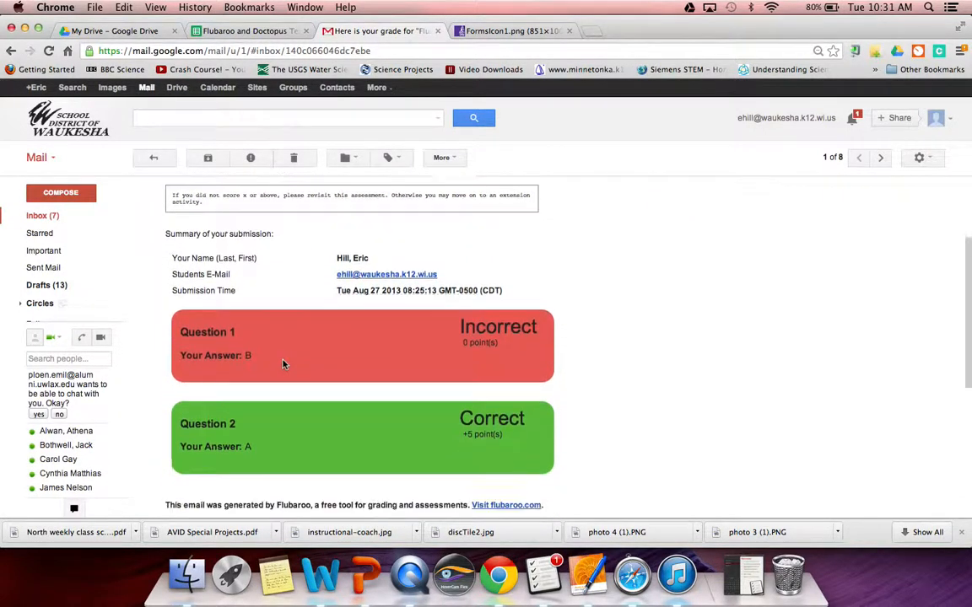
{"action": "scroll", "scroll_direction": "down", "scroll_amount": 3}
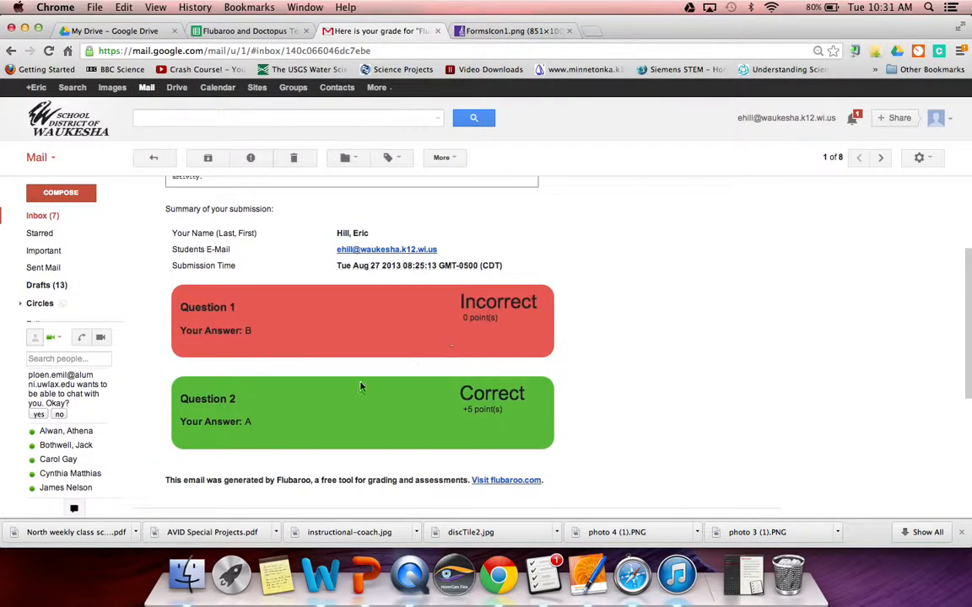
{"action": "mouse_move", "coordinate": [408, 421]}
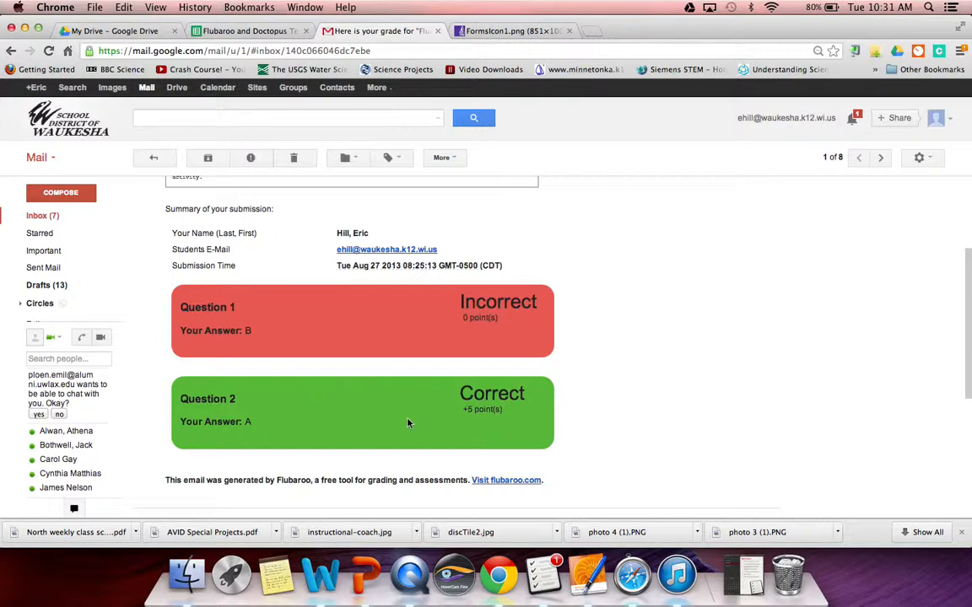
{"action": "mouse_move", "coordinate": [413, 308]}
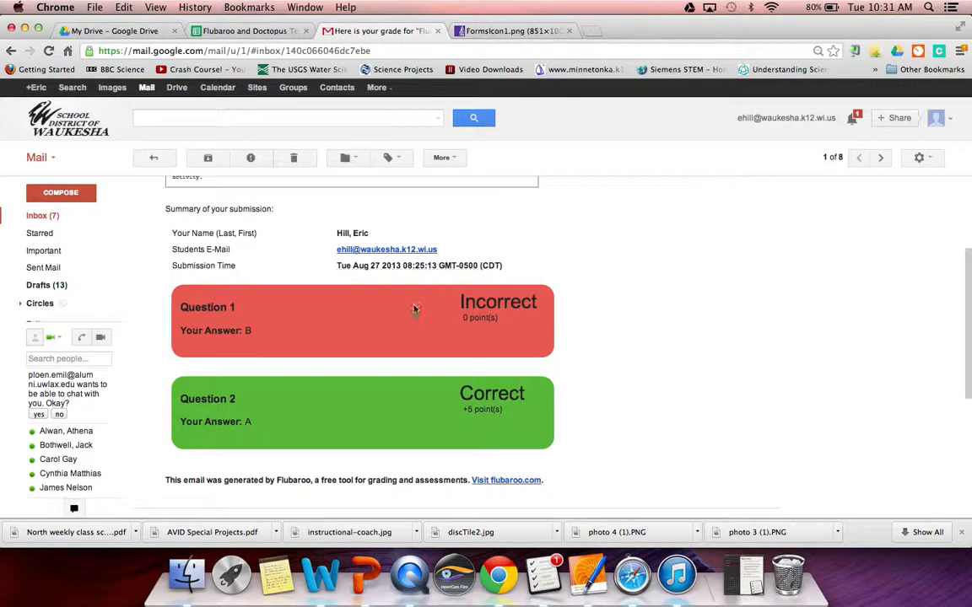
{"action": "mouse_move", "coordinate": [339, 426]}
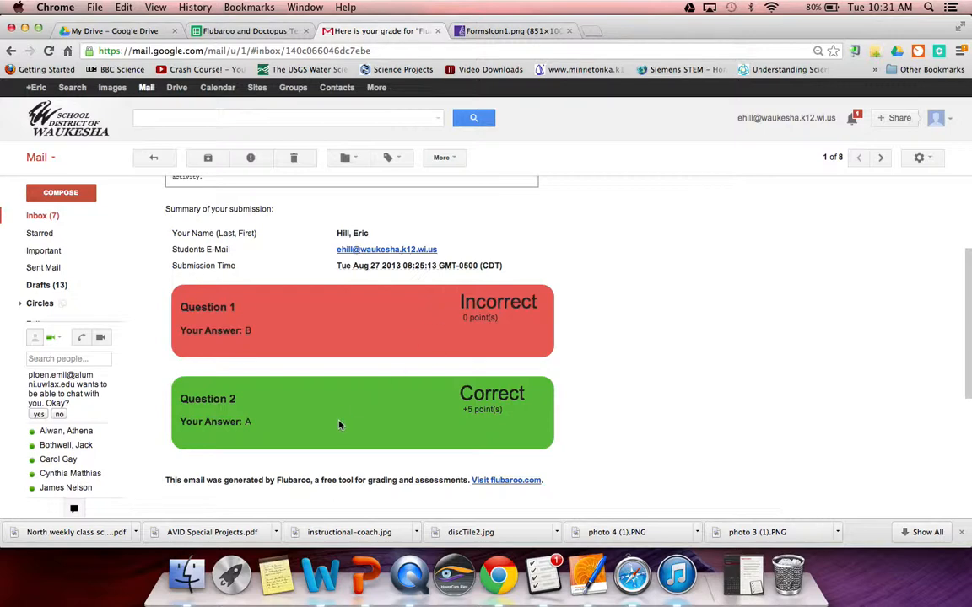
{"action": "scroll", "scroll_direction": "up", "scroll_amount": 3}
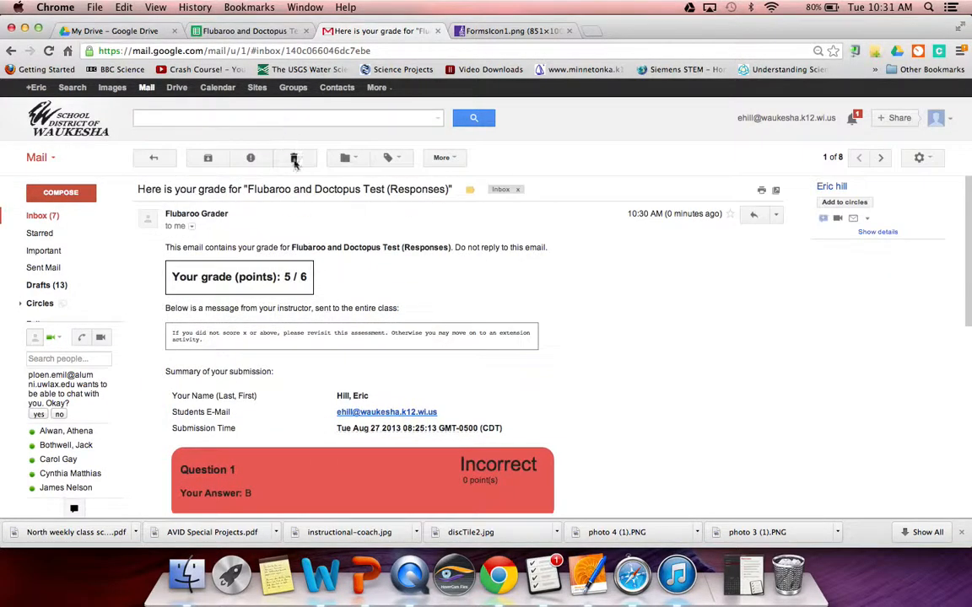
Trash the student's grade email, view the teacher's grade-record email, and return to the spreadsheet.
{"action": "left_click", "coordinate": [294, 159]}
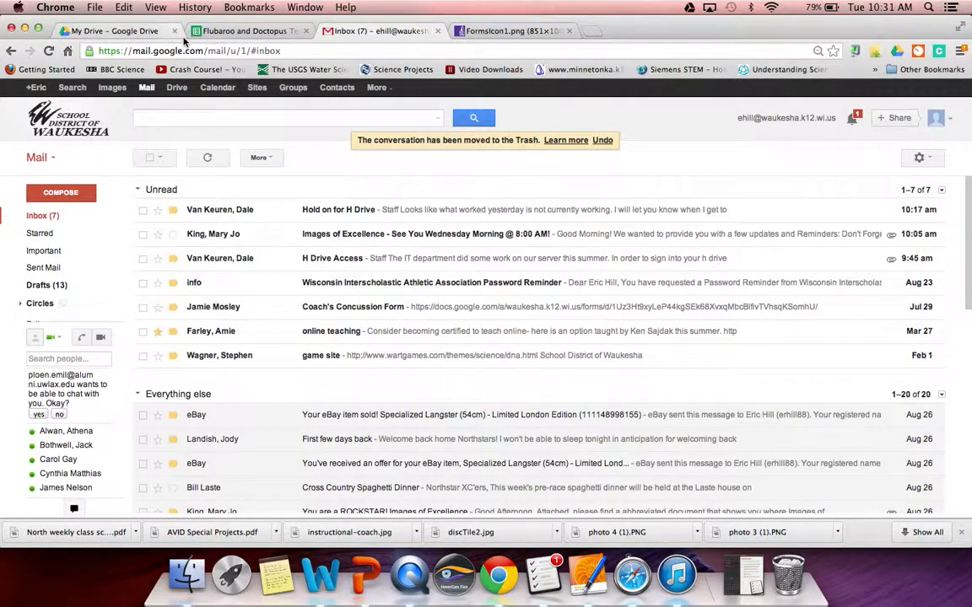
{"action": "left_click", "coordinate": [935, 118]}
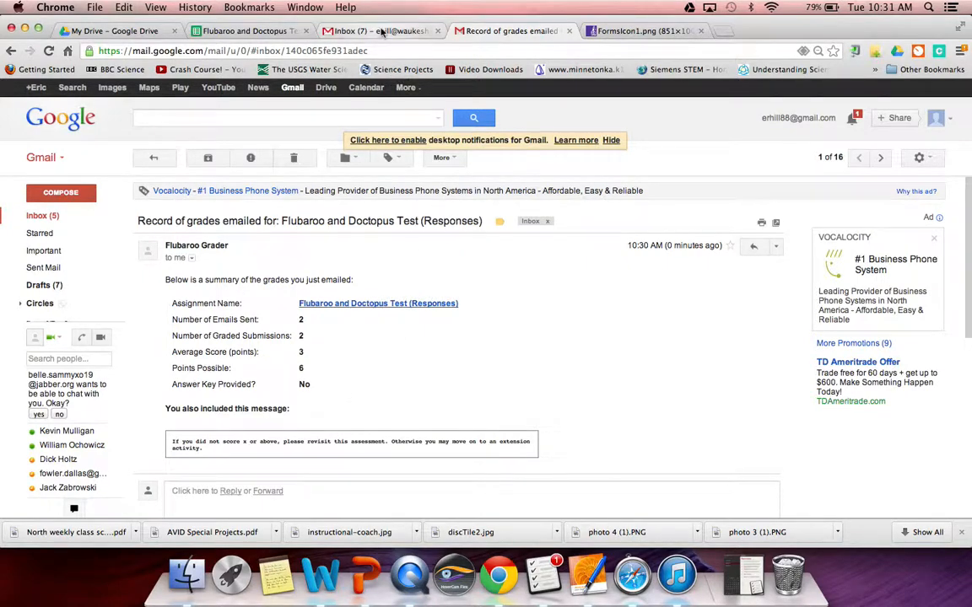
{"action": "left_click", "coordinate": [247, 30]}
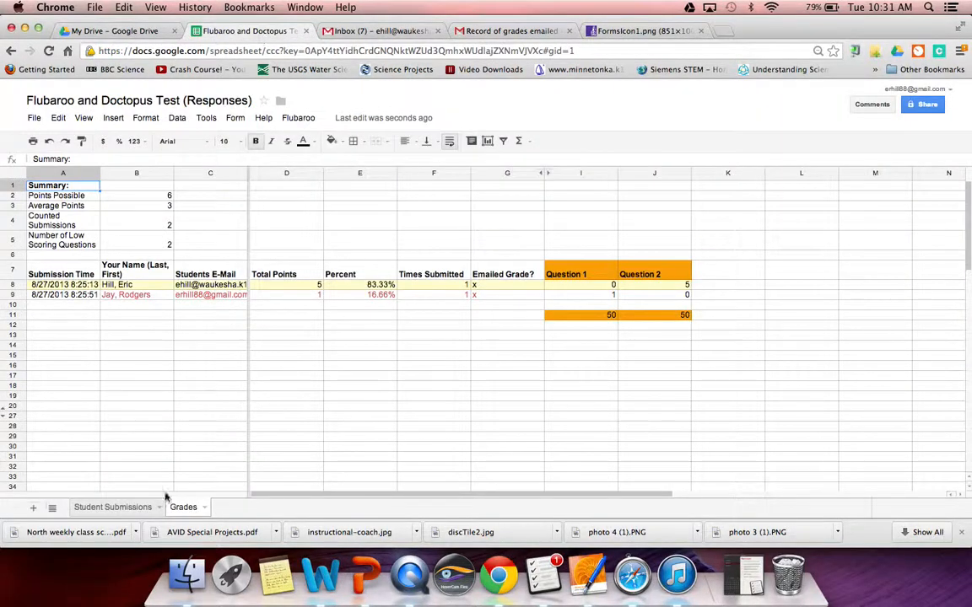
Show the Student Submissions sheet and browse its Tools and Form menus.
{"action": "left_click", "coordinate": [111, 506]}
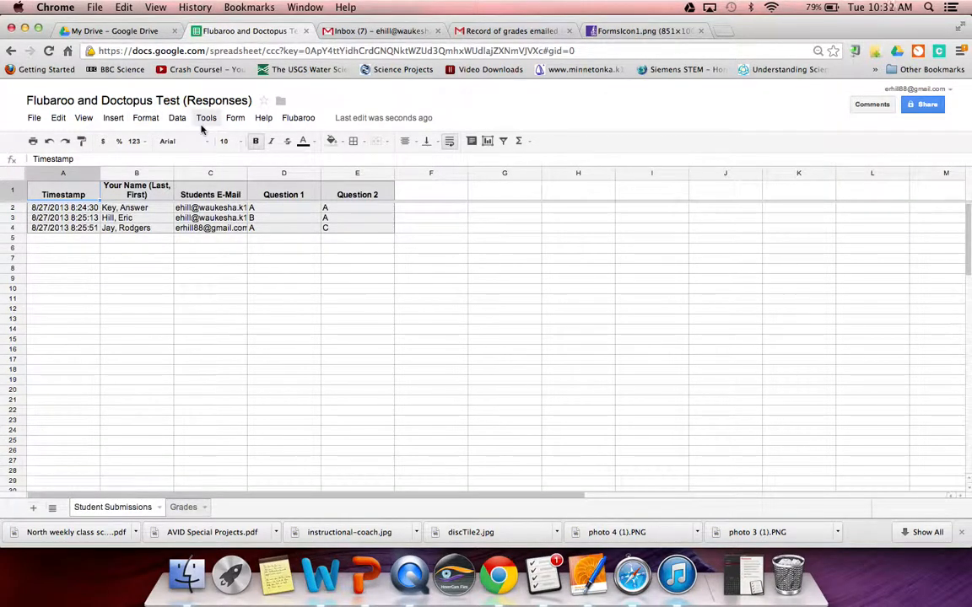
{"action": "left_click", "coordinate": [206, 118]}
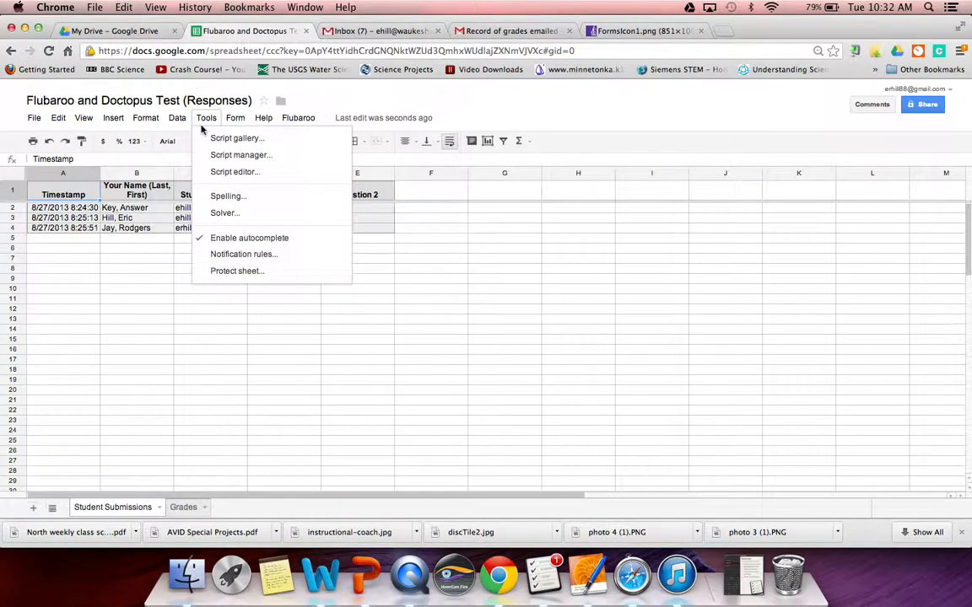
{"action": "left_click", "coordinate": [237, 118]}
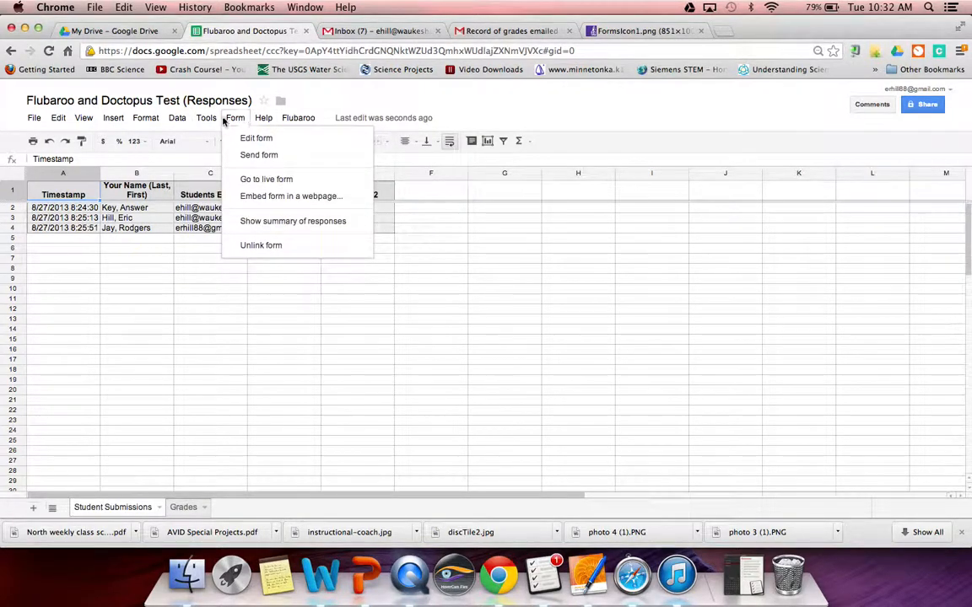
{"action": "left_click", "coordinate": [85, 118]}
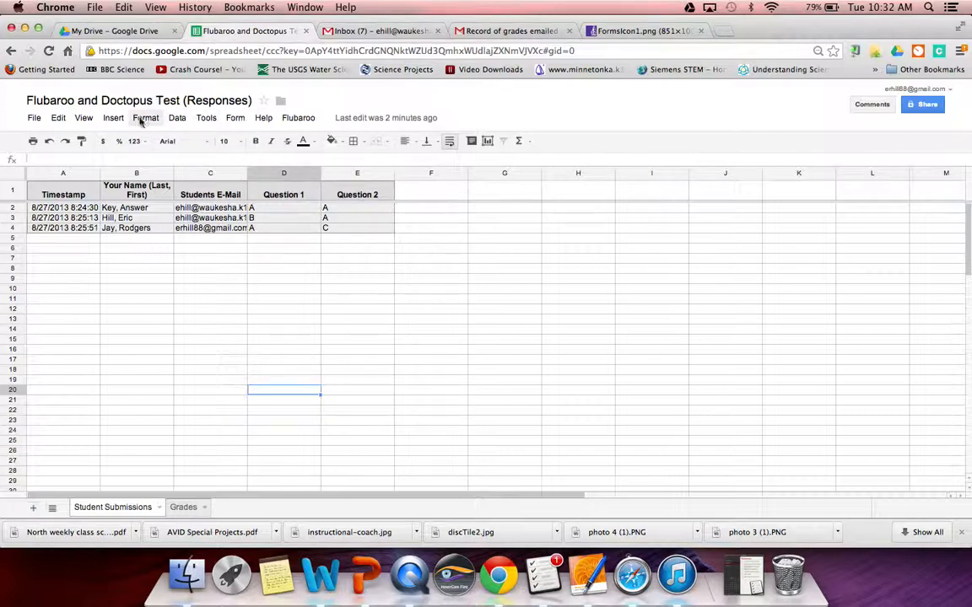
{"action": "mouse_move", "coordinate": [178, 118]}
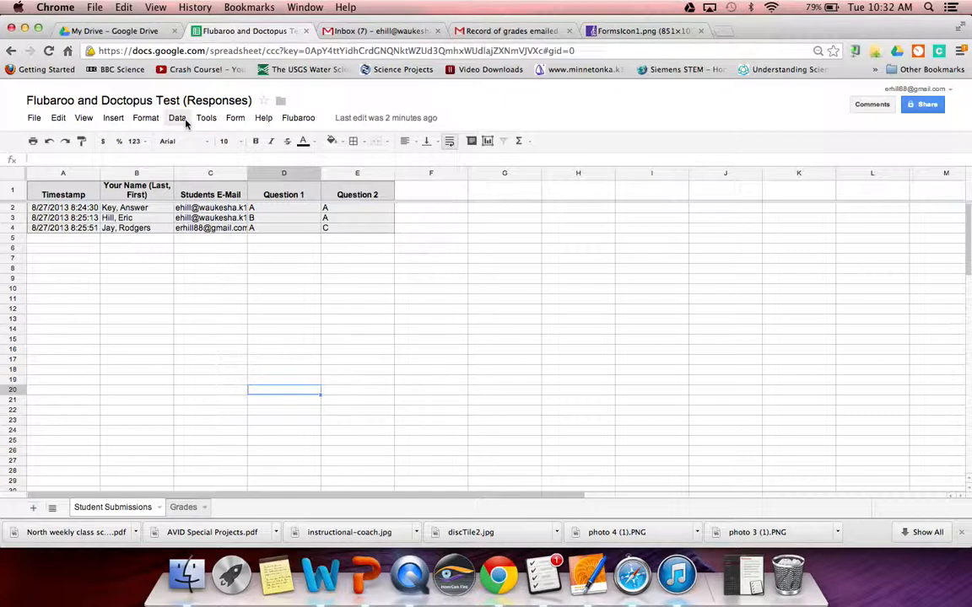
{"action": "mouse_move", "coordinate": [206, 118]}
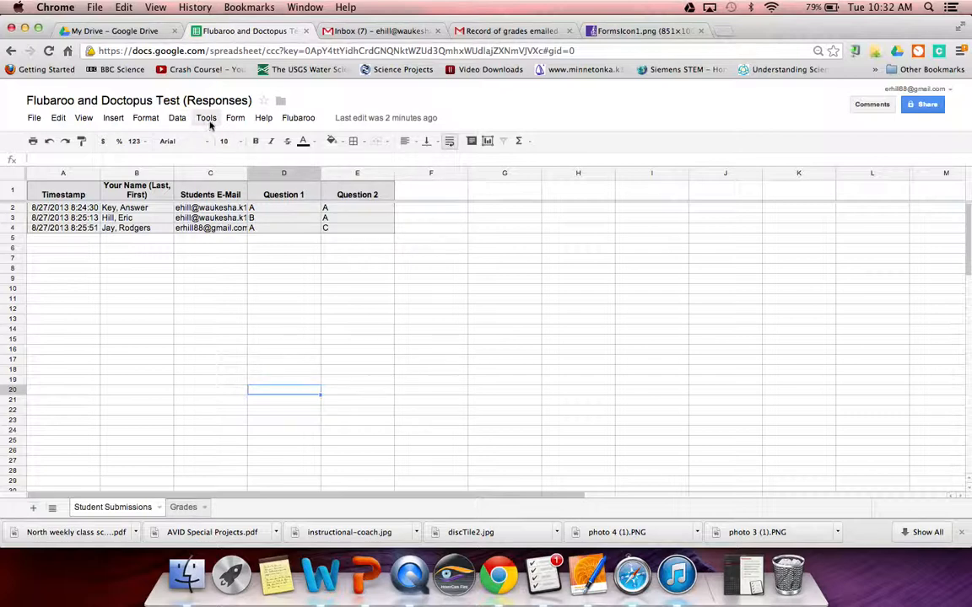
{"action": "left_click", "coordinate": [206, 118]}
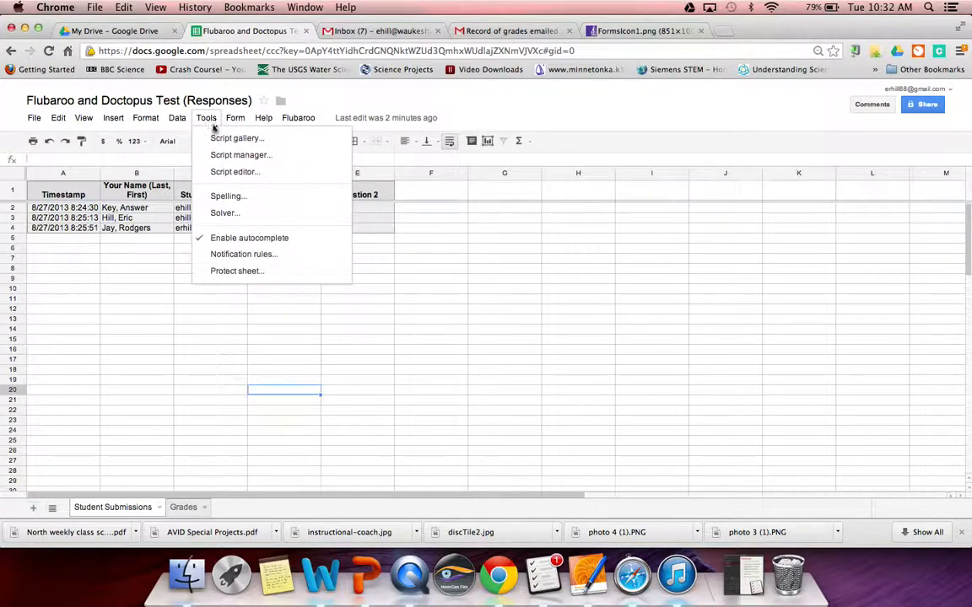
{"action": "mouse_move", "coordinate": [236, 138]}
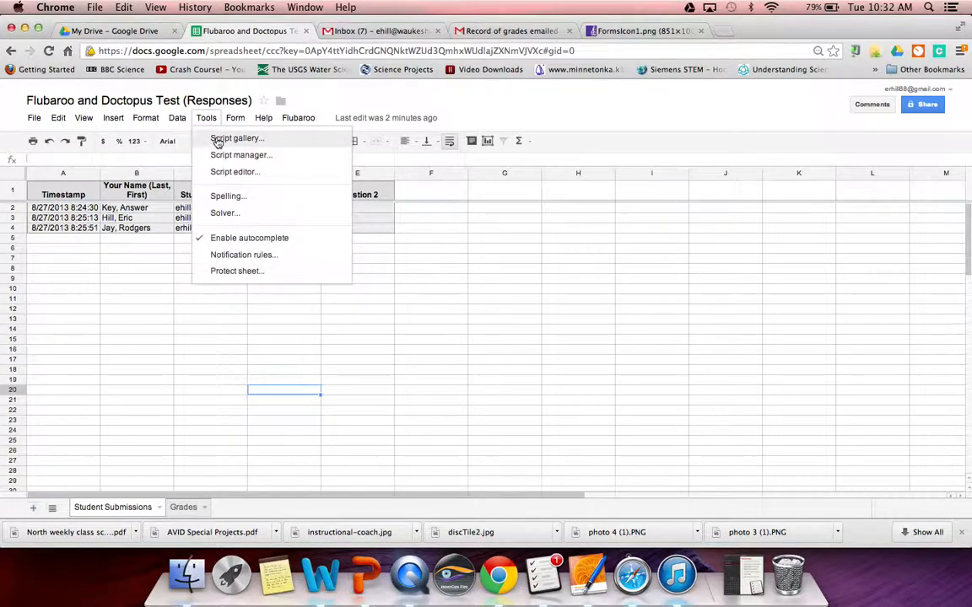